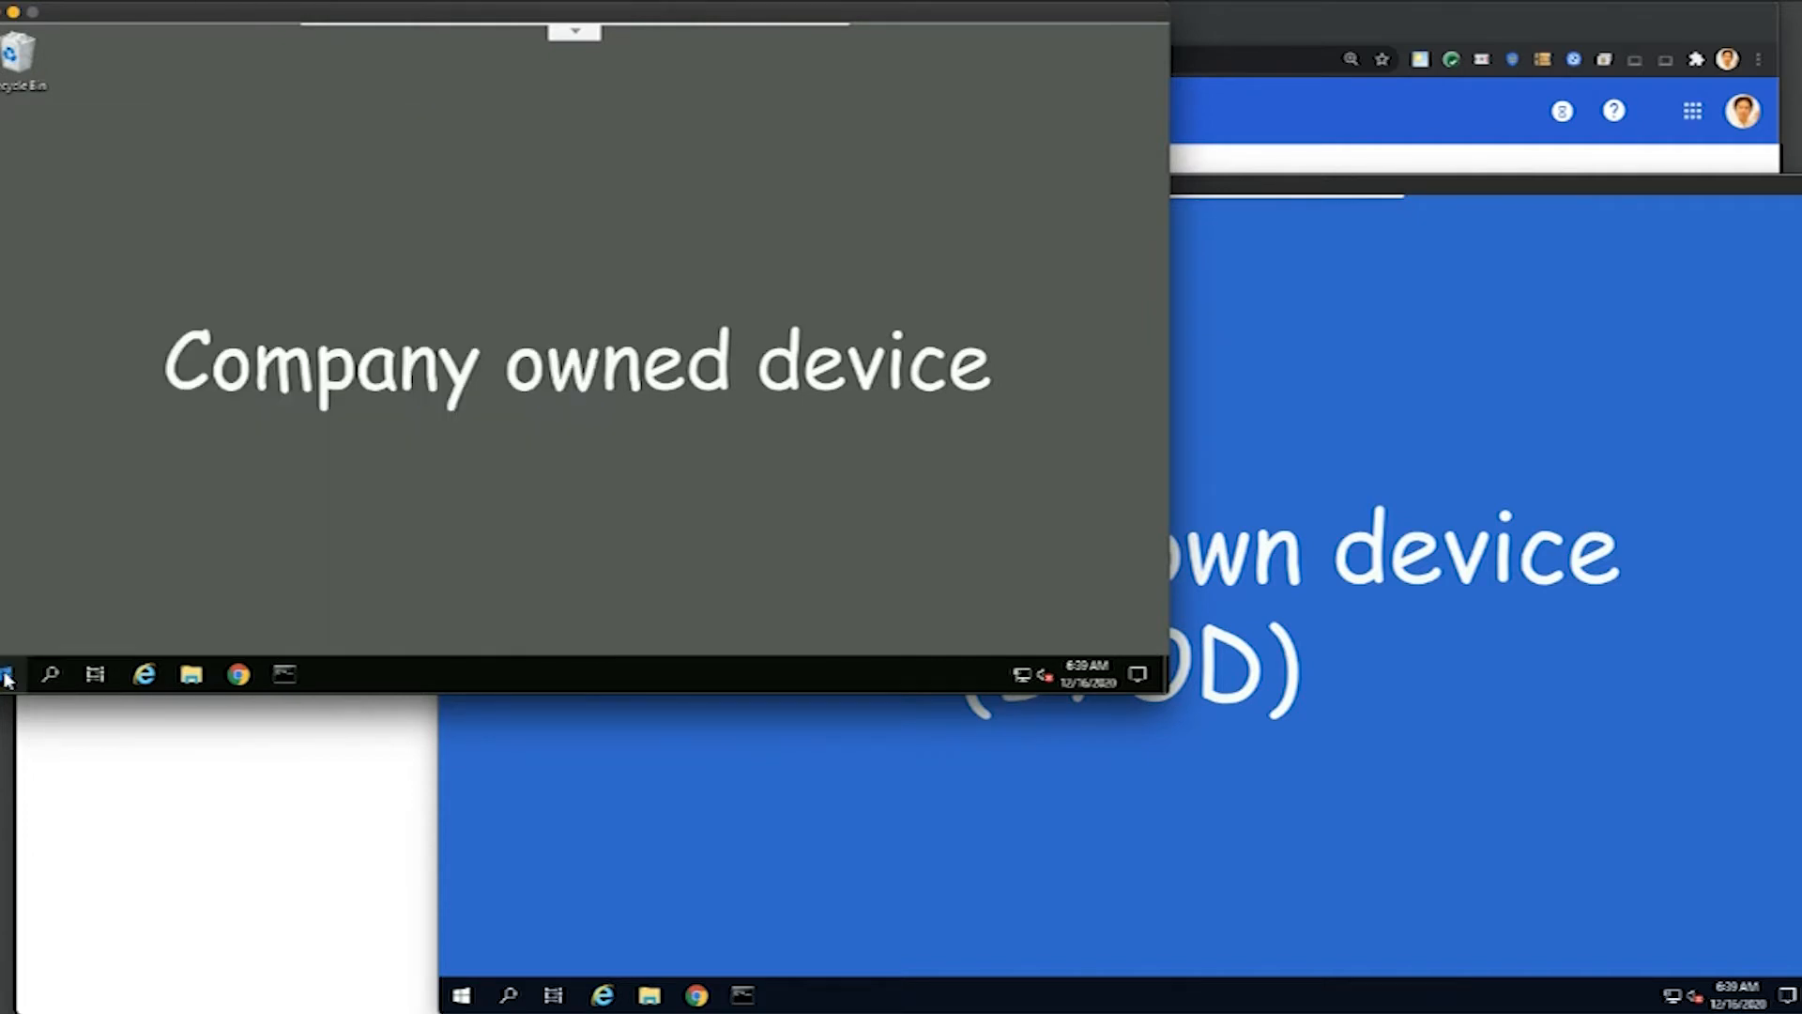
# Launch Chrome on the company-owned device and confirm both desktops use the CAA 01 account.
pyautogui.click(461, 994)
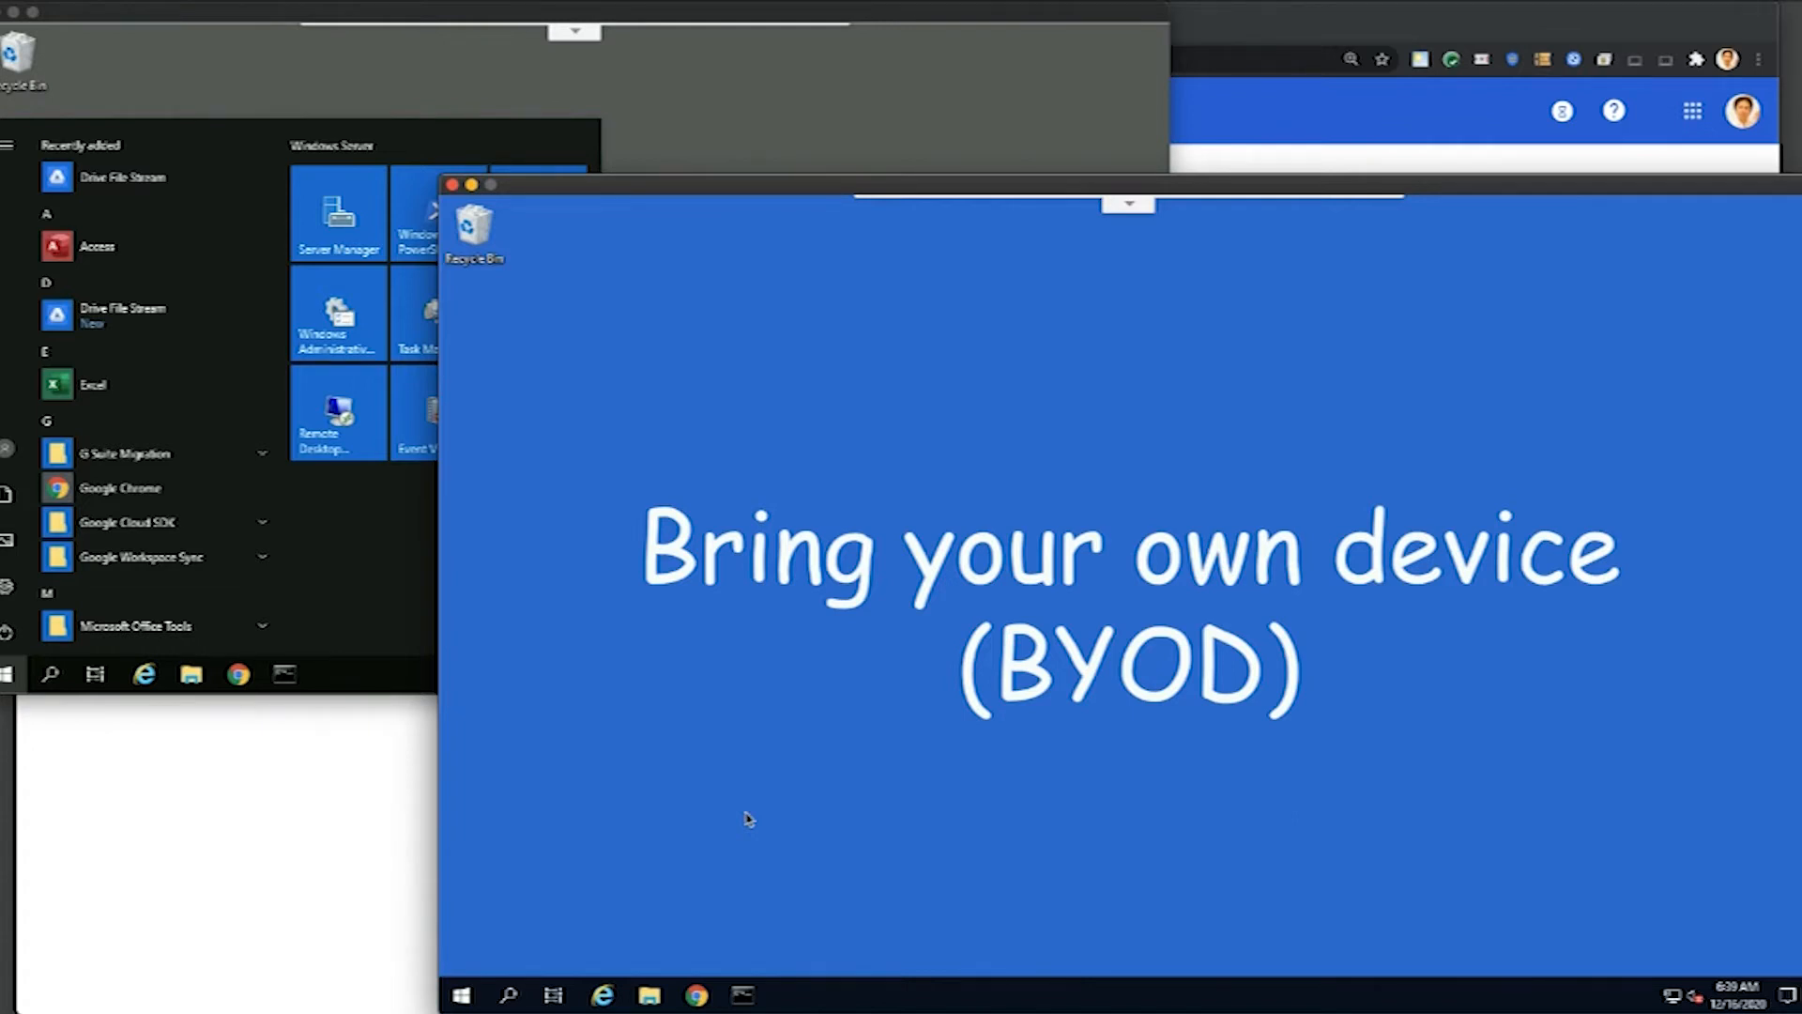
pyautogui.moveTo(733, 135)
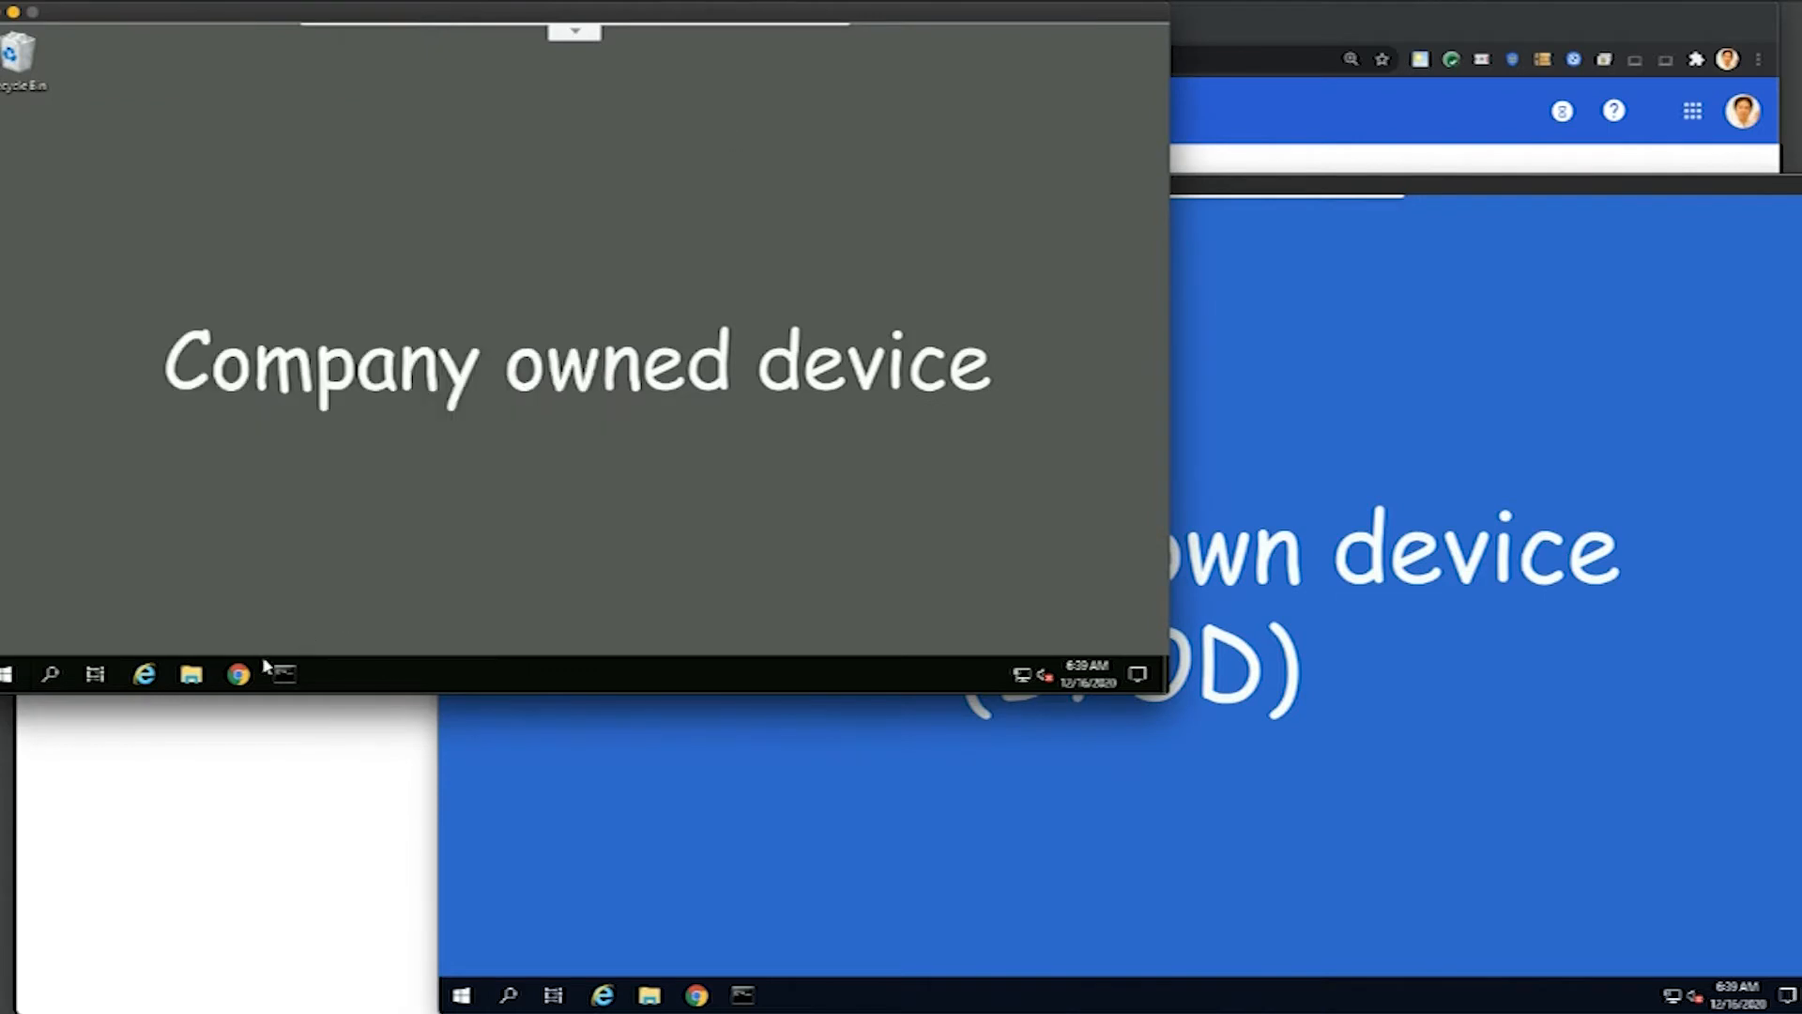
pyautogui.click(236, 674)
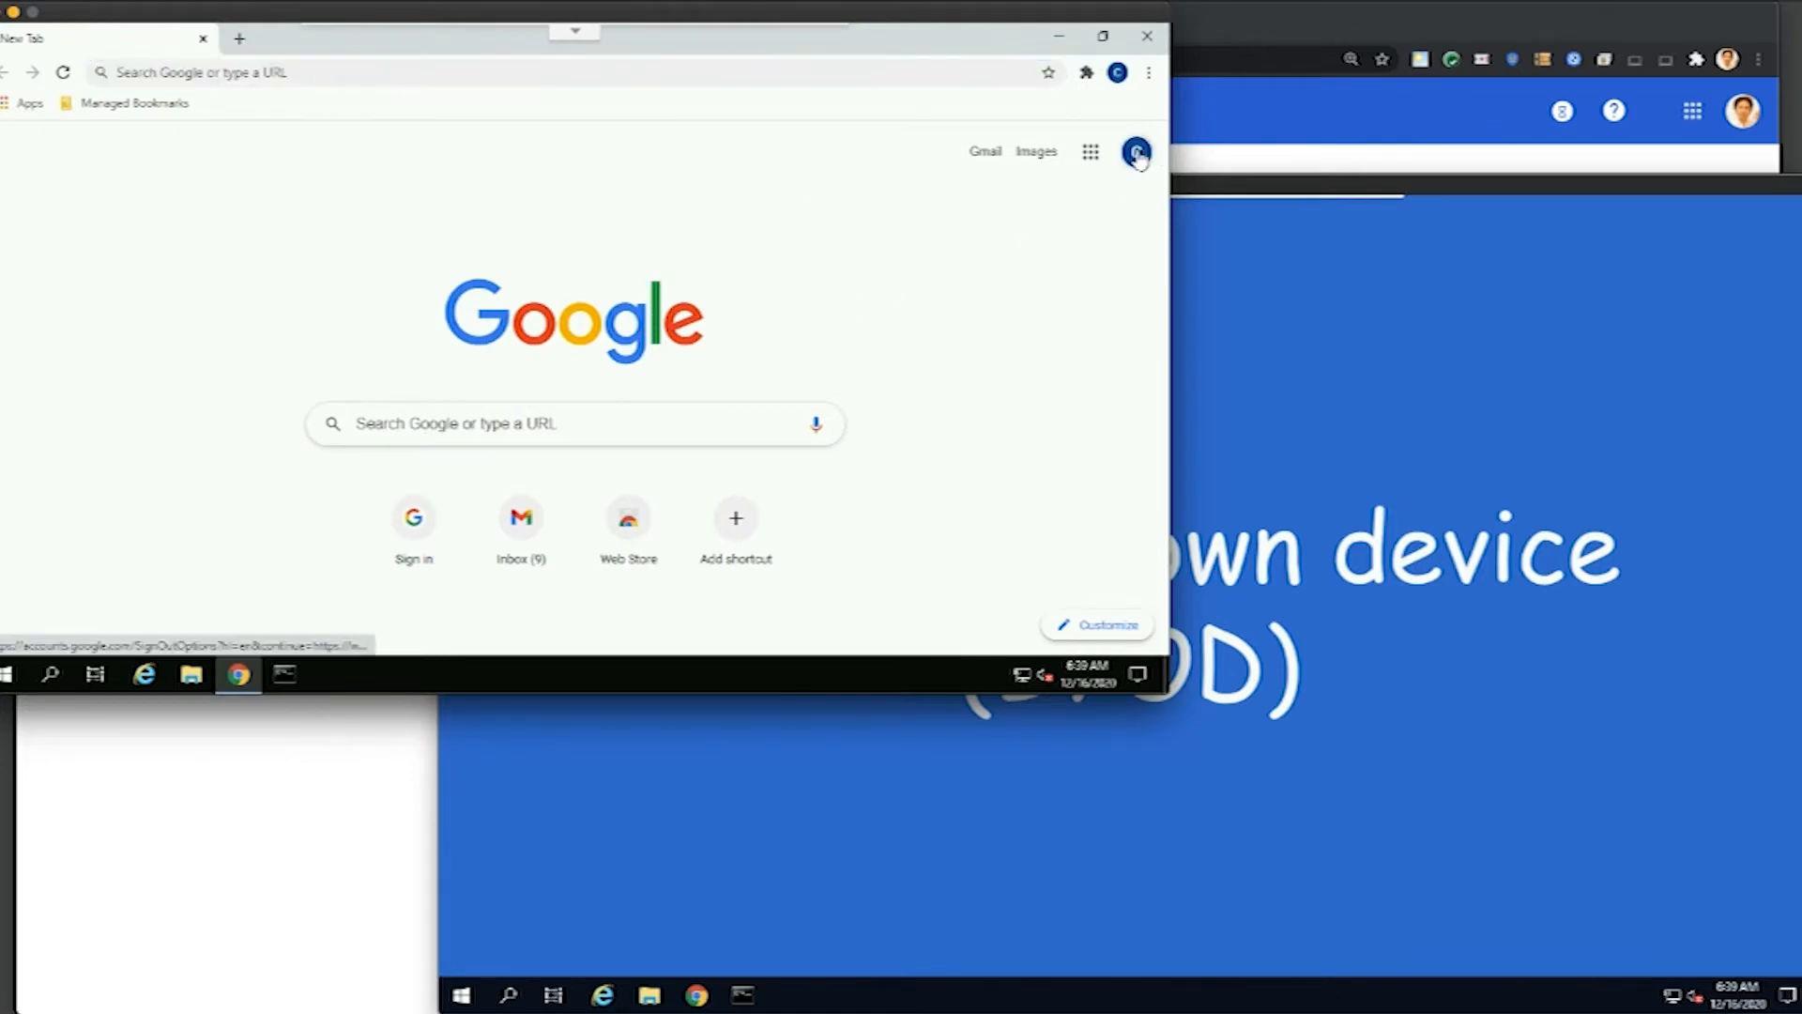
pyautogui.click(1136, 150)
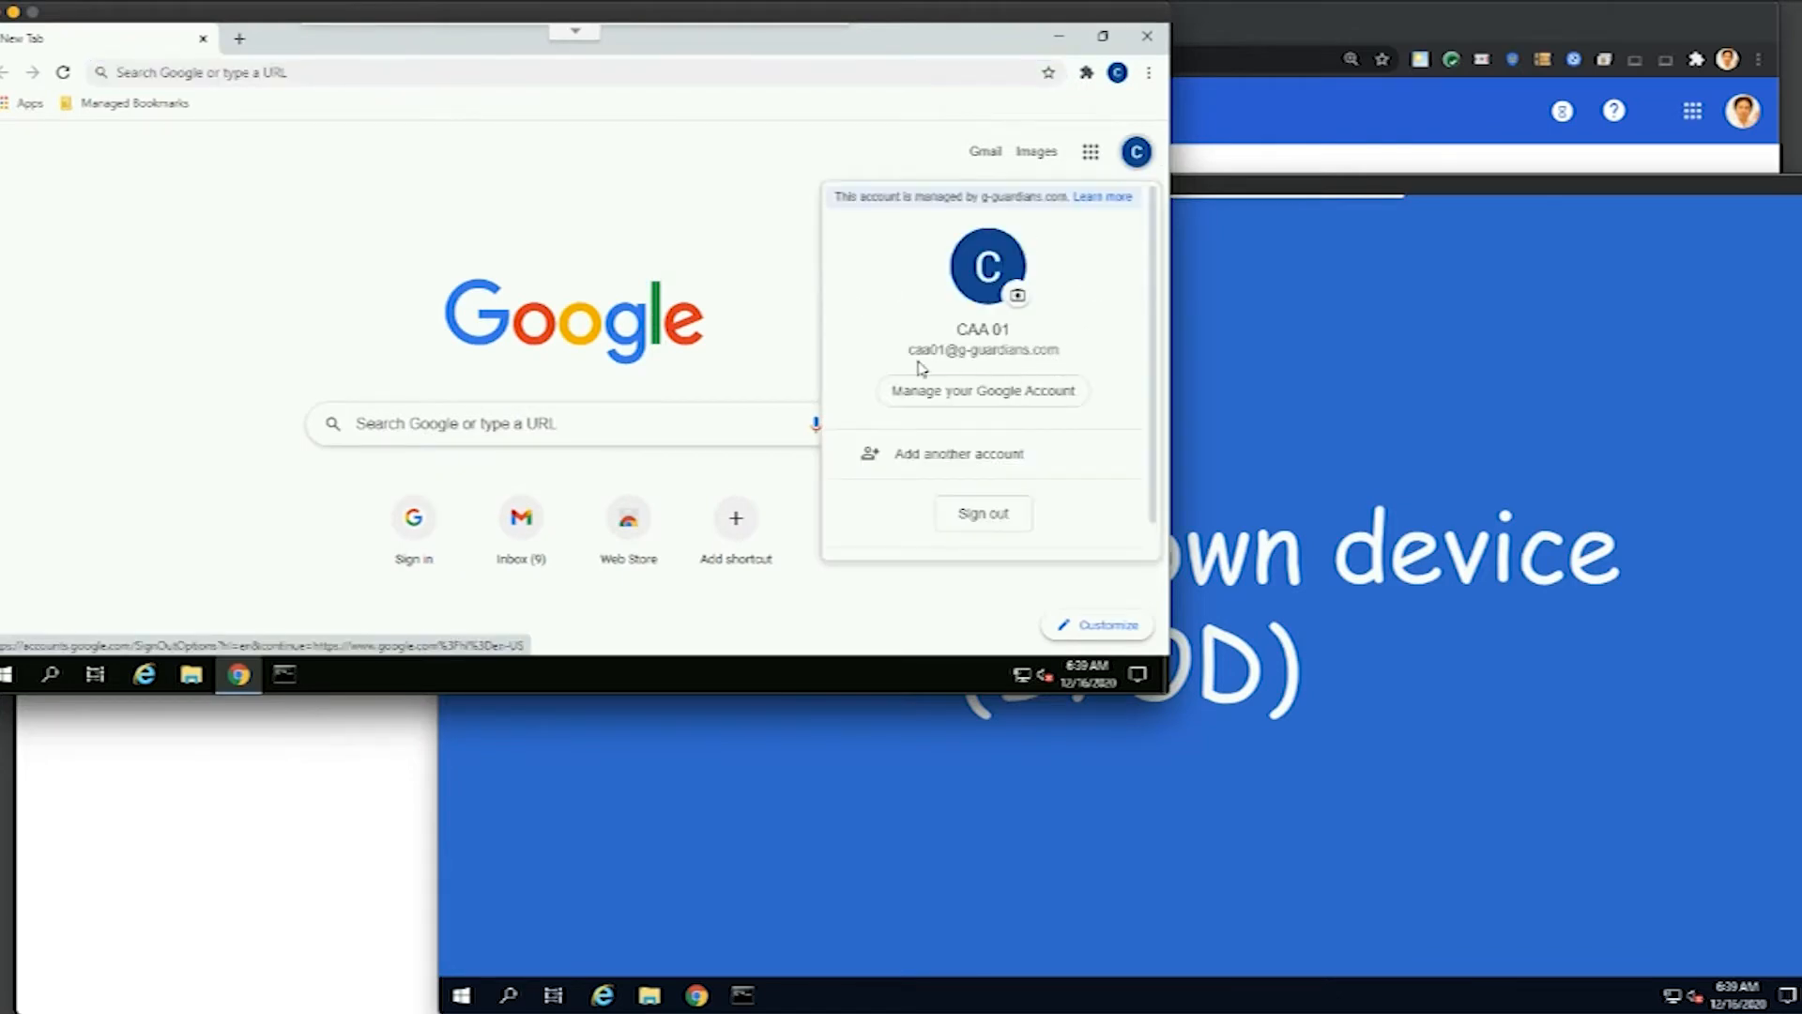
pyautogui.moveTo(957, 358)
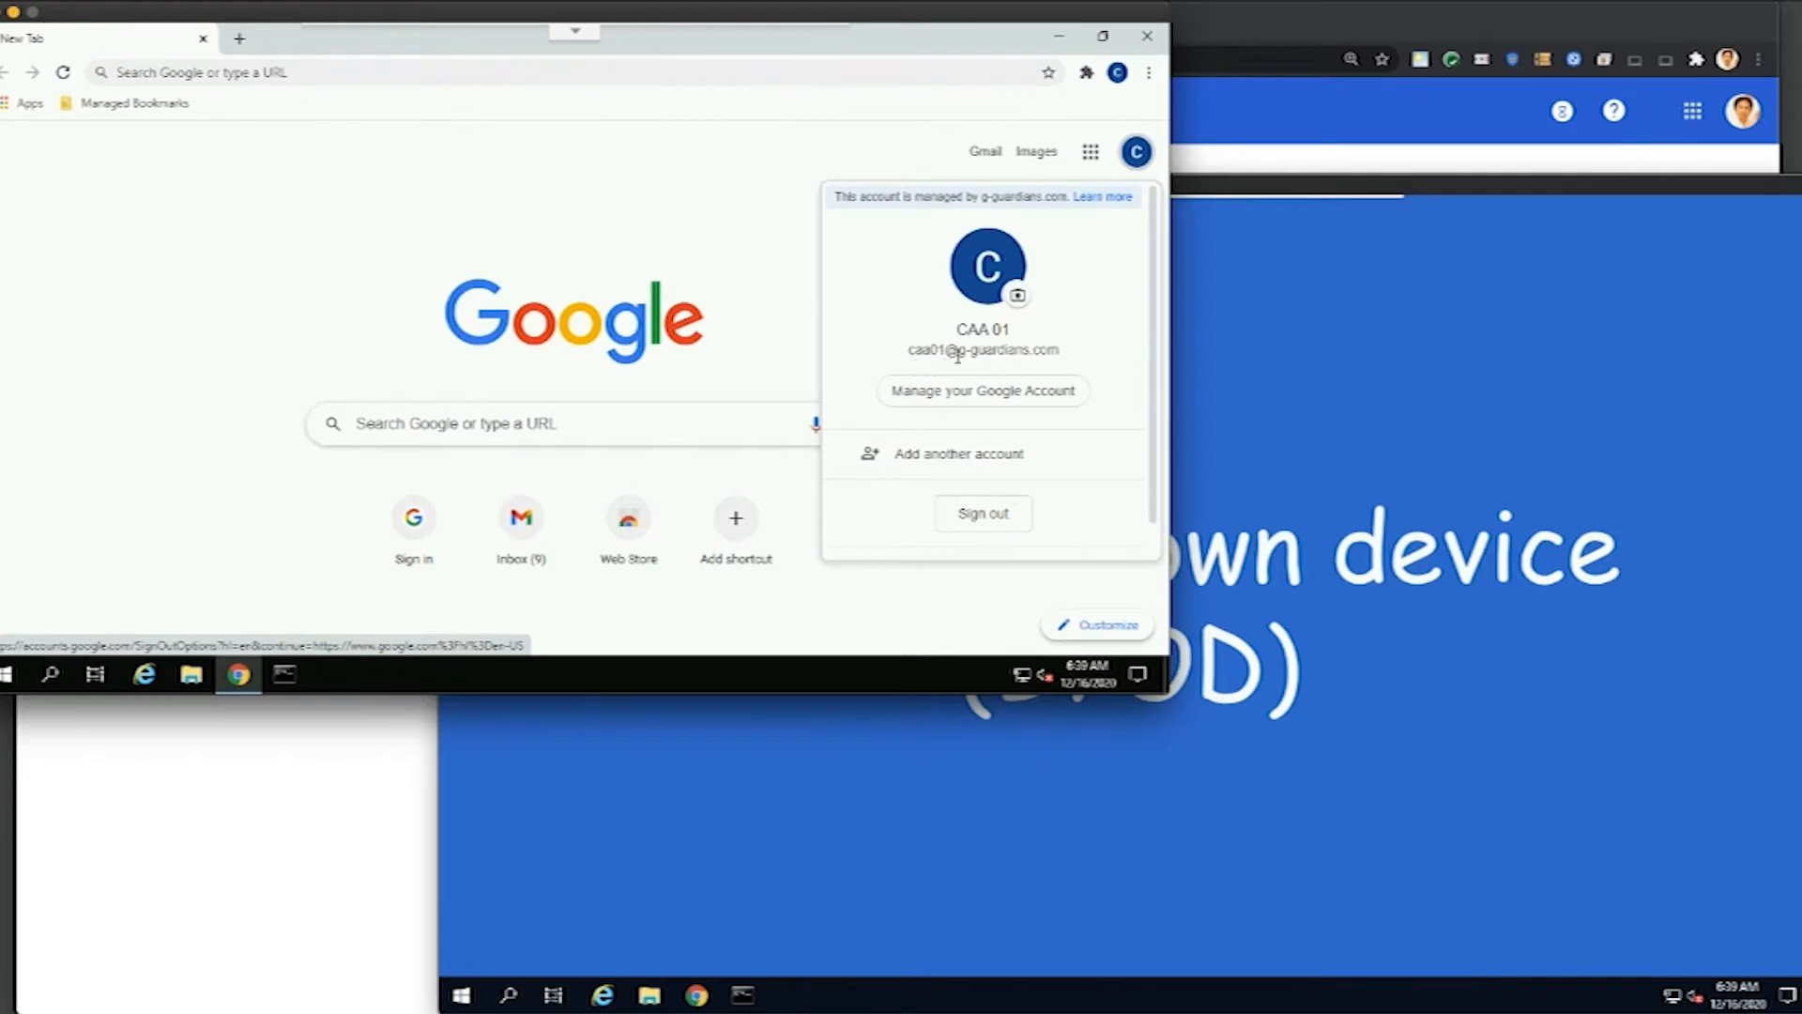
pyautogui.moveTo(1064, 358)
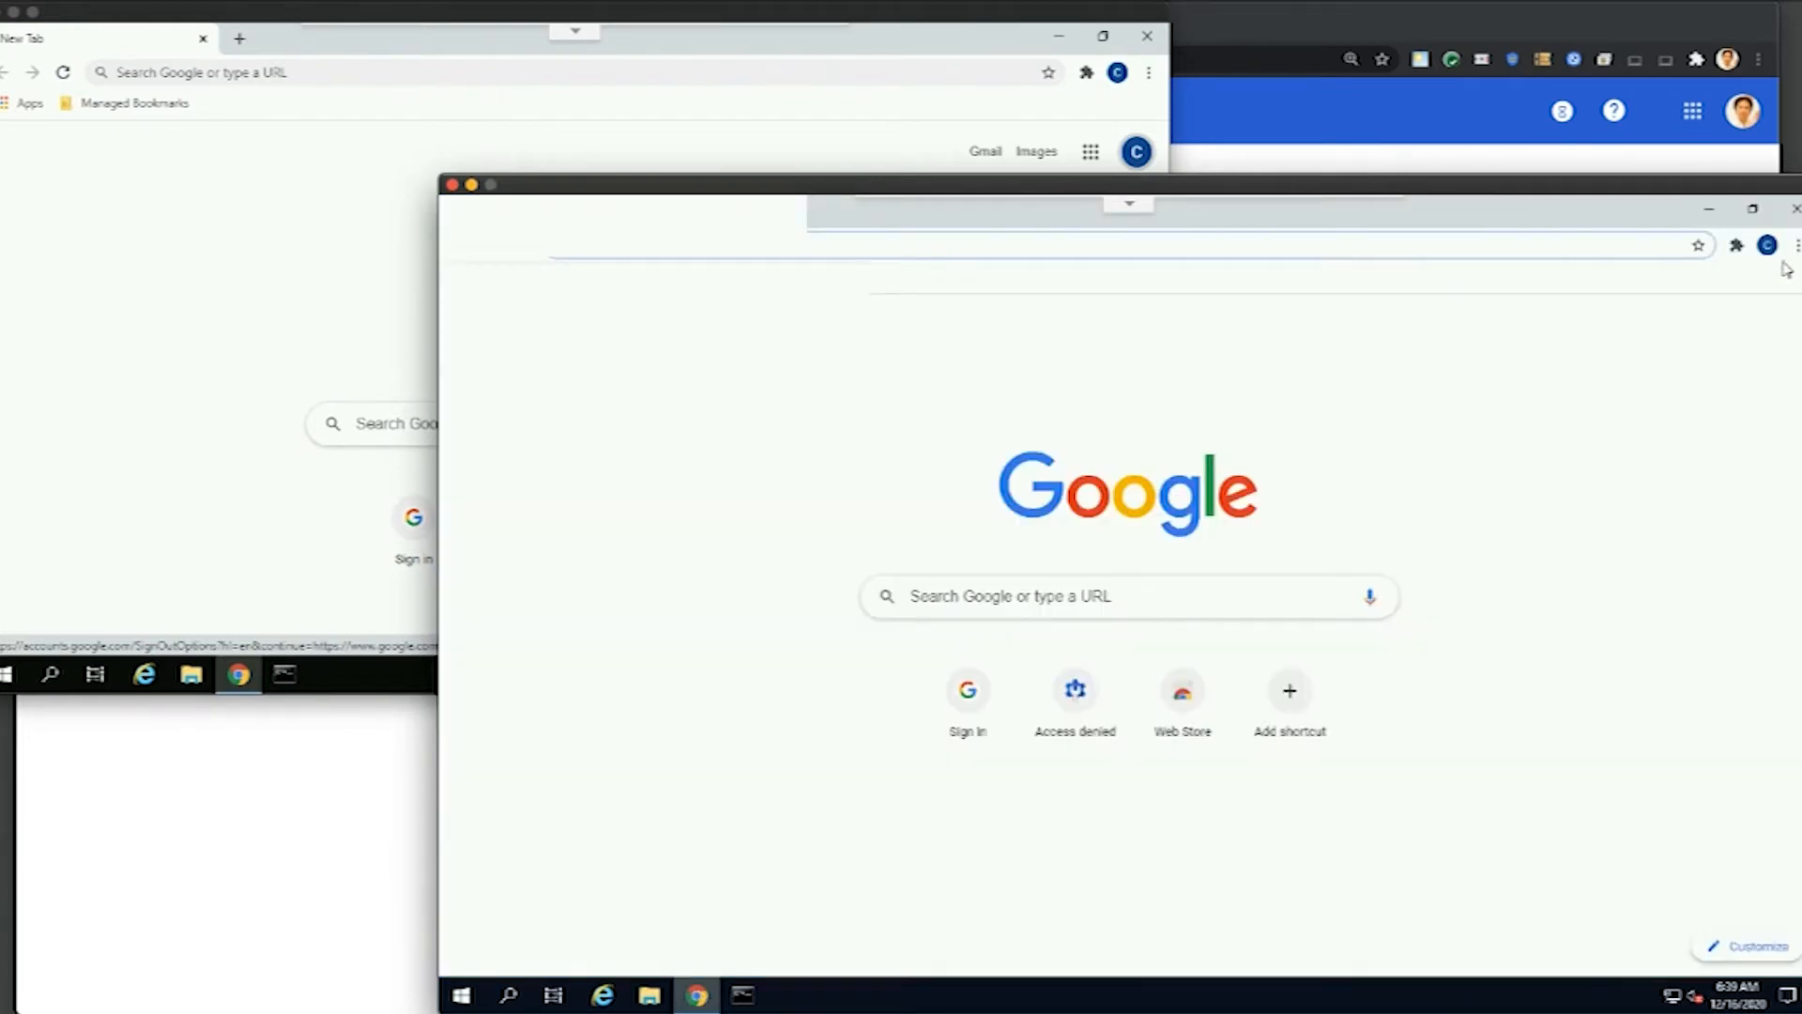
pyautogui.click(1767, 245)
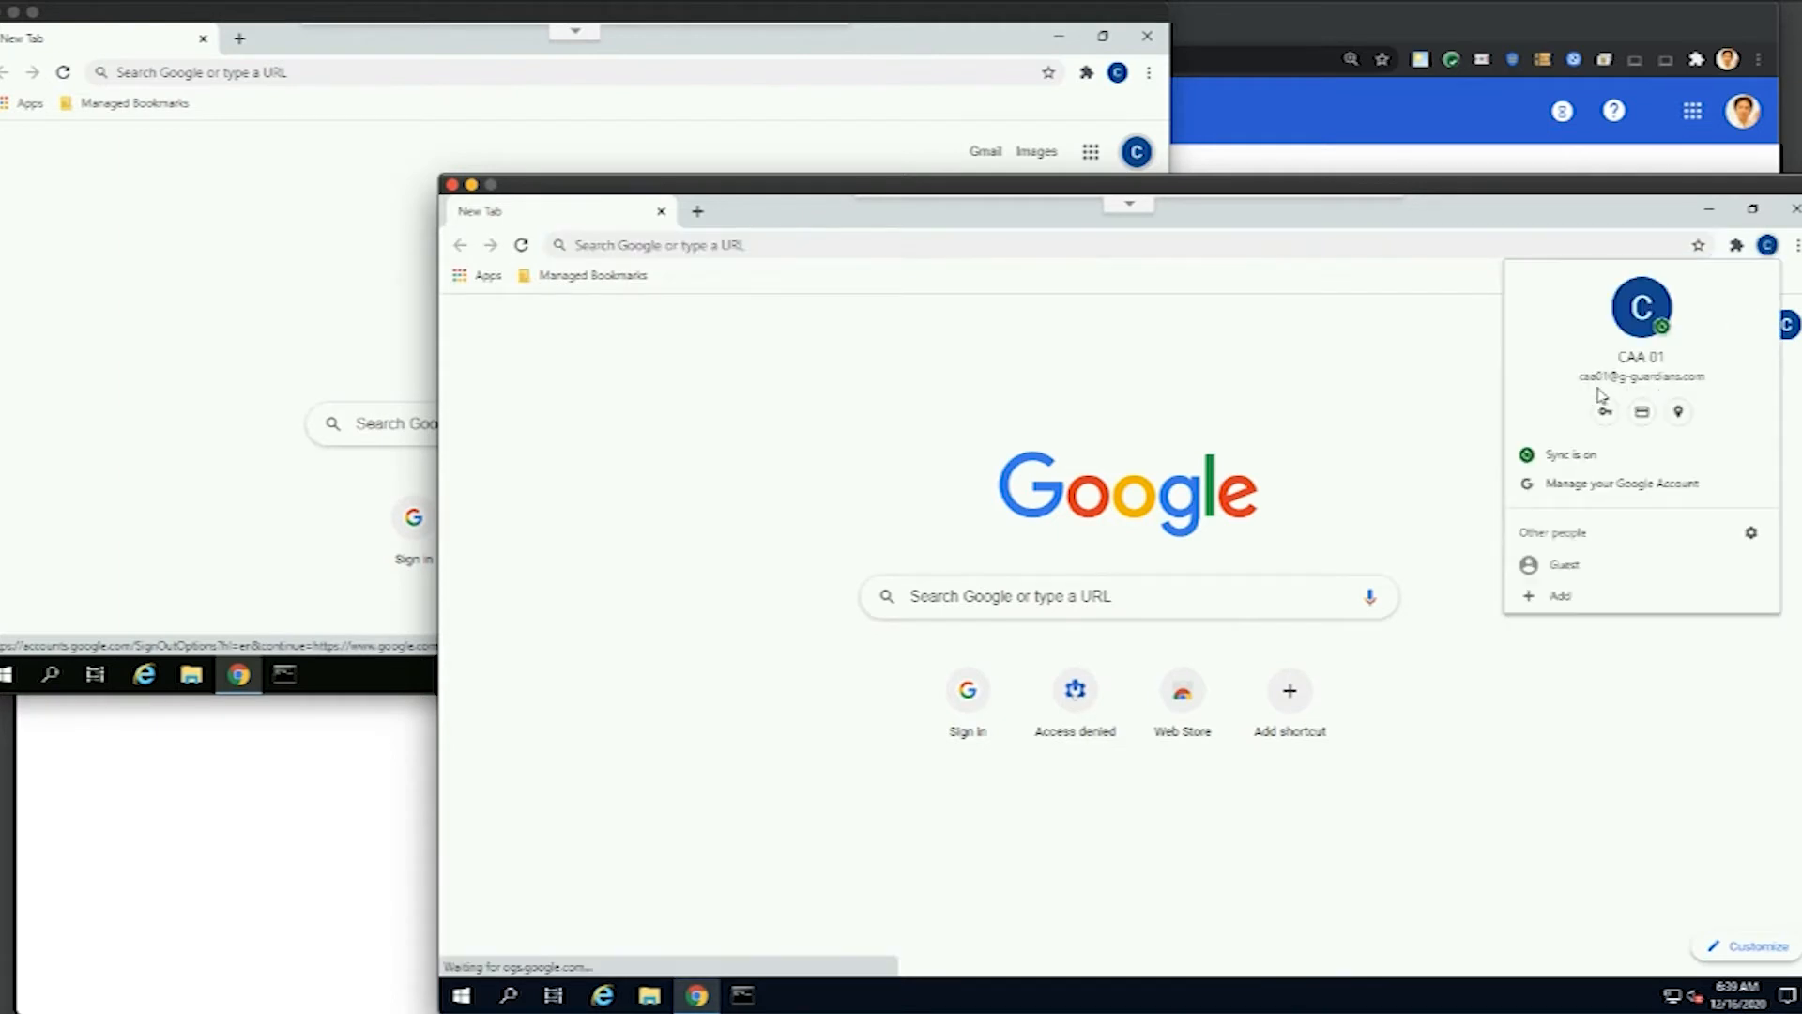
pyautogui.moveTo(1678, 394)
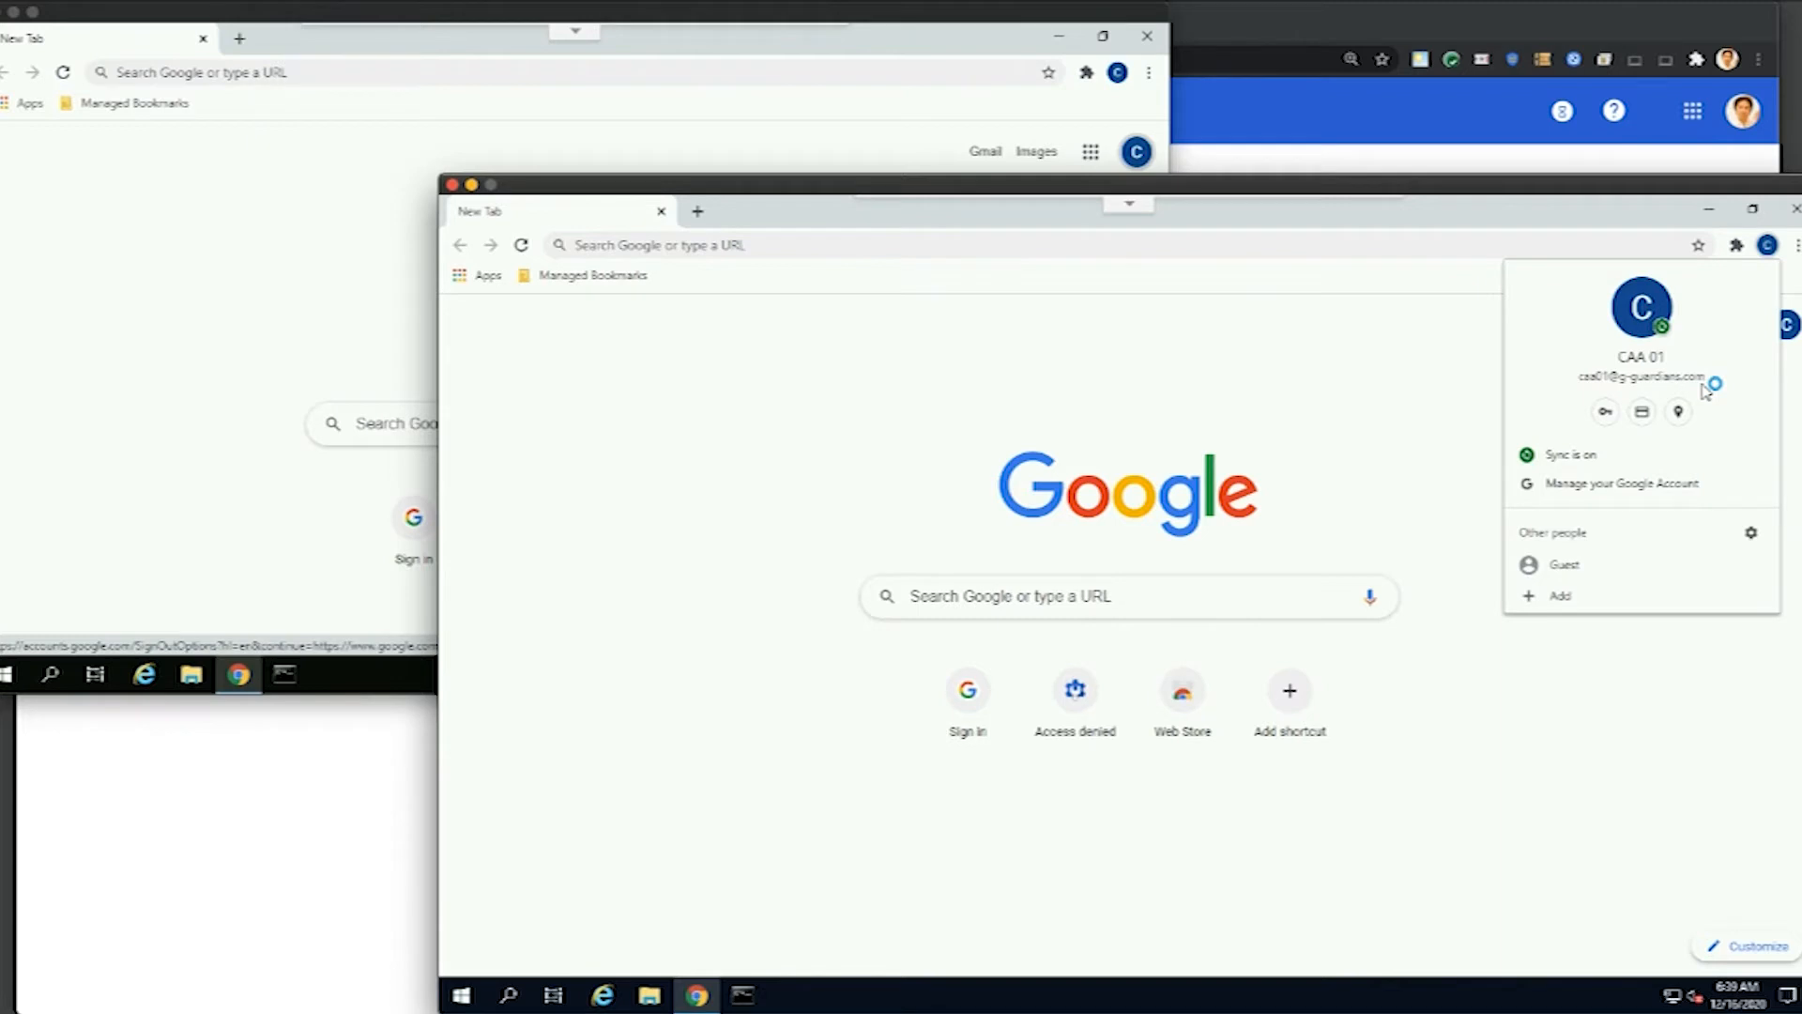
pyautogui.moveTo(1706, 390)
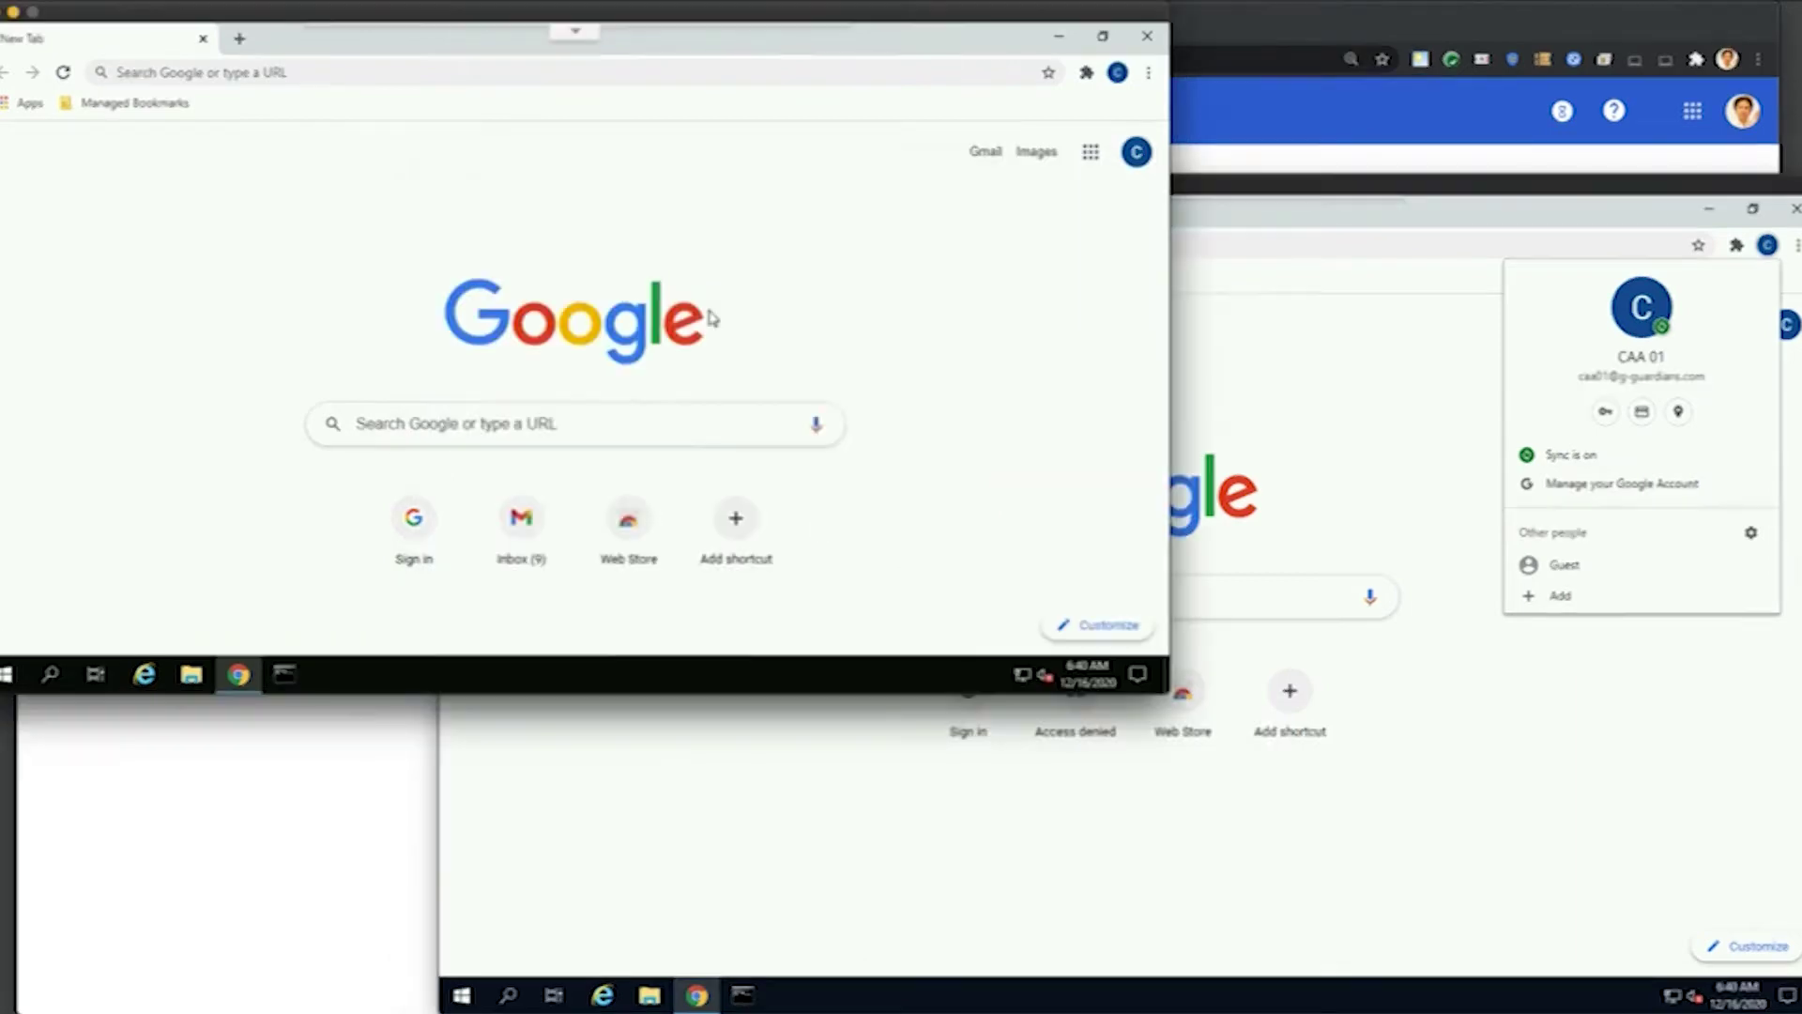
pyautogui.moveTo(1002, 197)
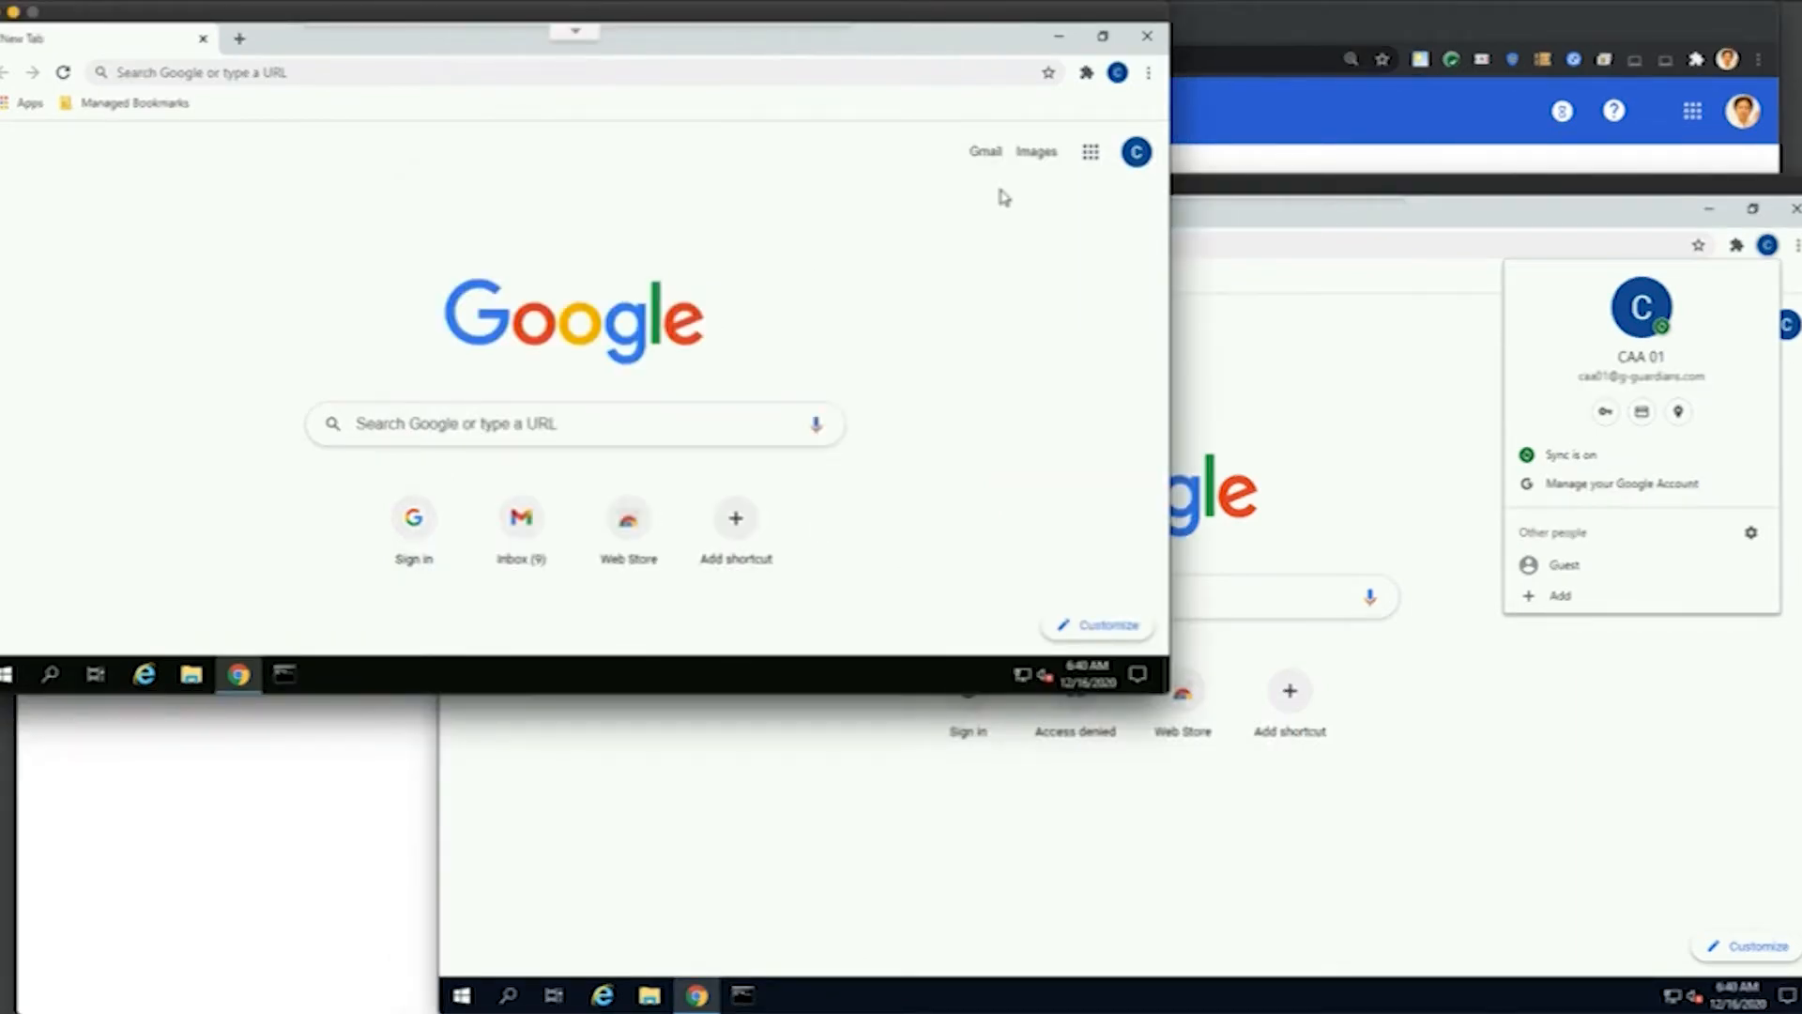
# Open the Gmail inbox, then Google Drive from the apps launcher, dismissing the tip.
pyautogui.click(985, 150)
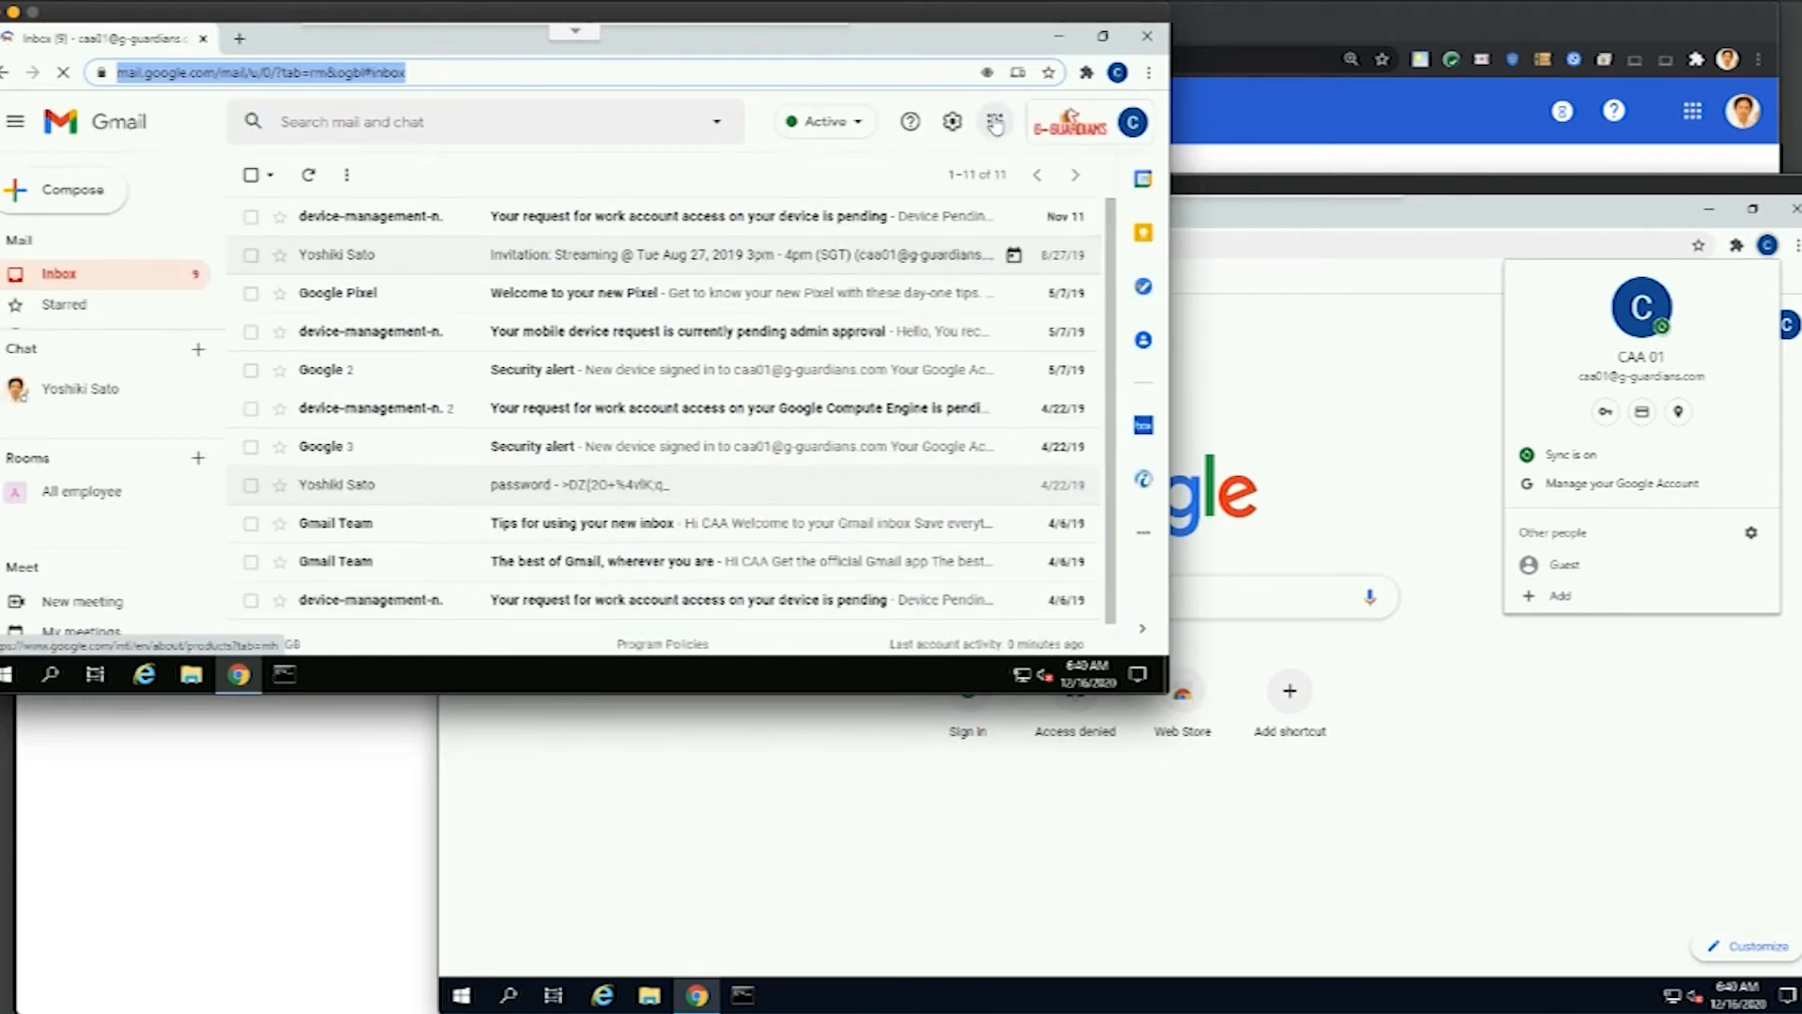
pyautogui.click(993, 122)
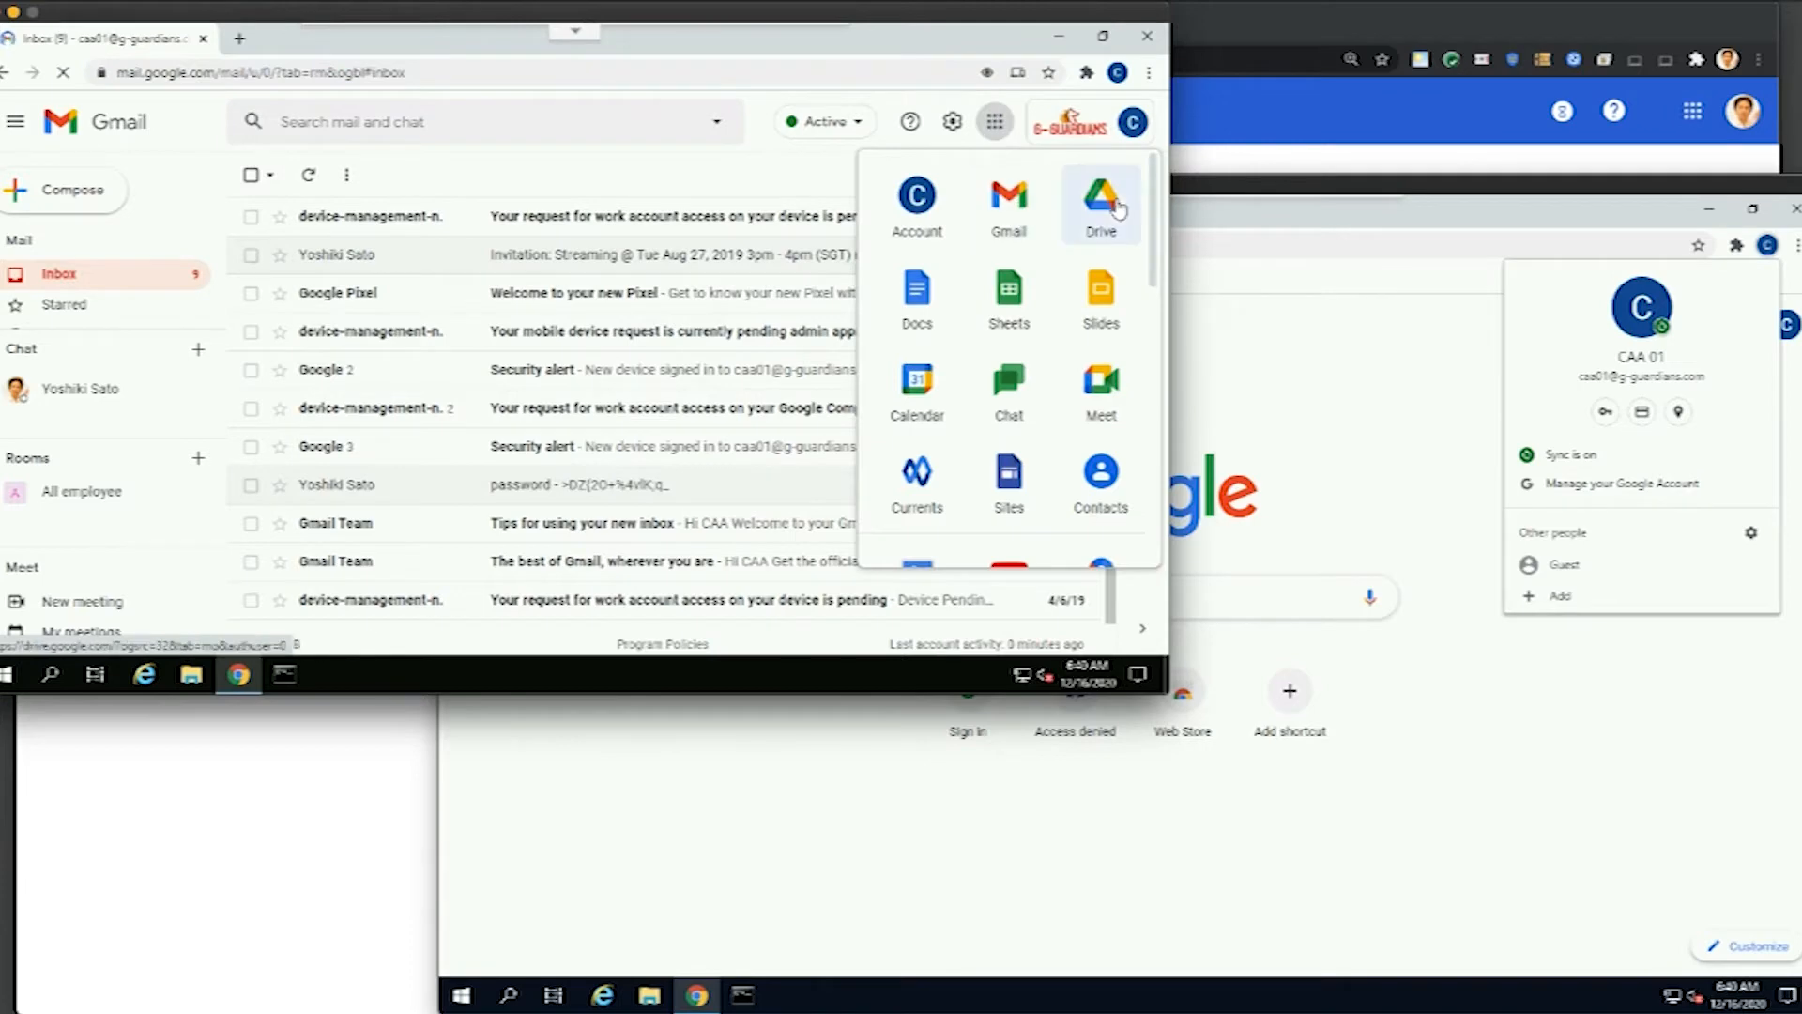
pyautogui.click(1099, 198)
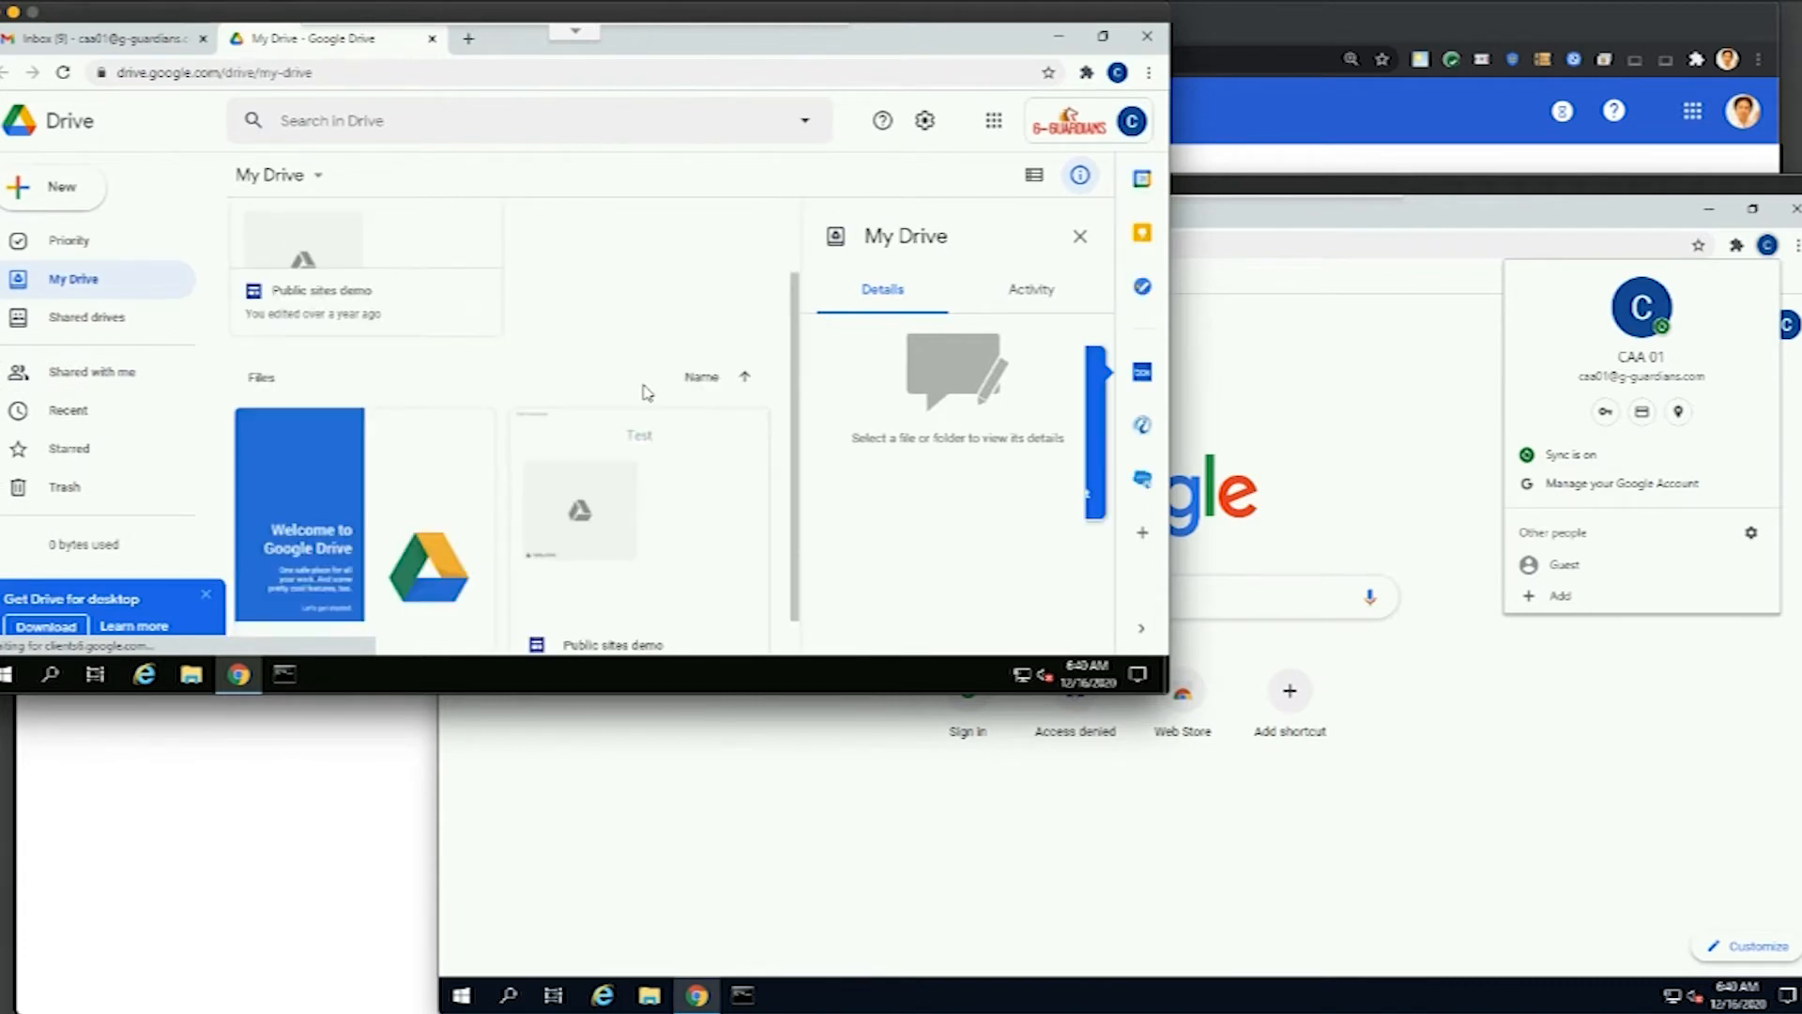
pyautogui.click(993, 119)
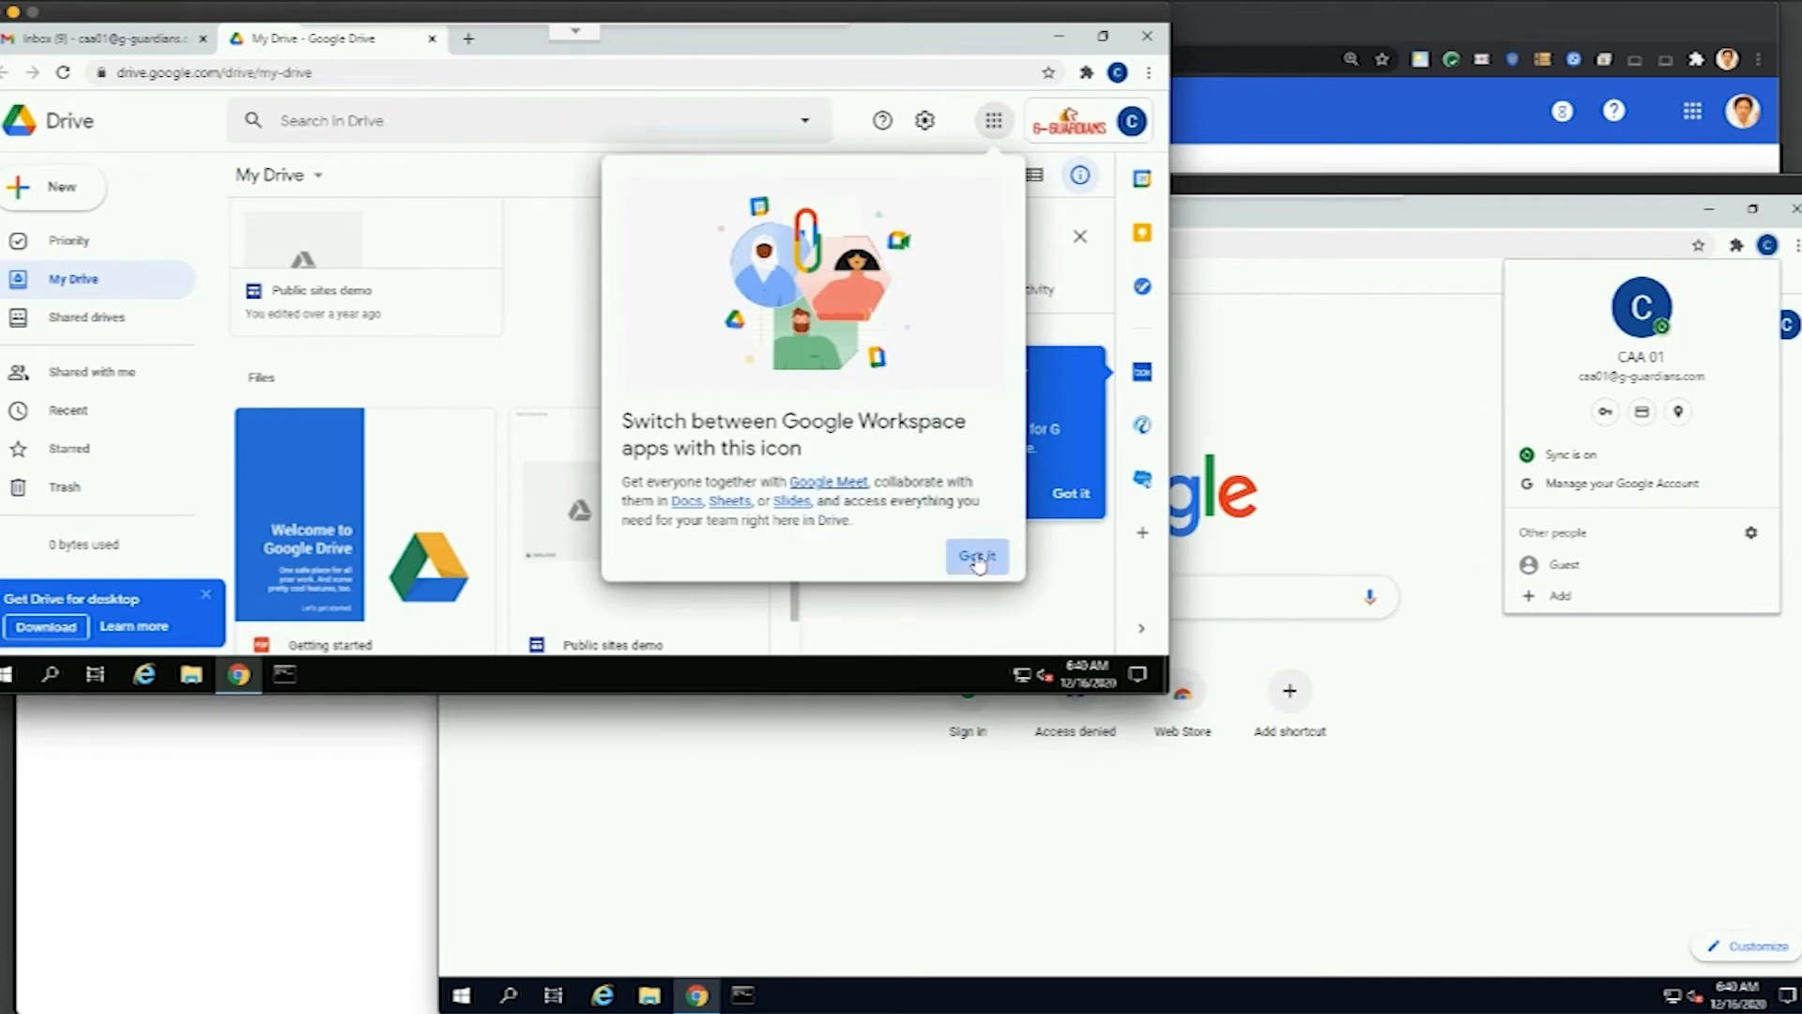
pyautogui.click(976, 556)
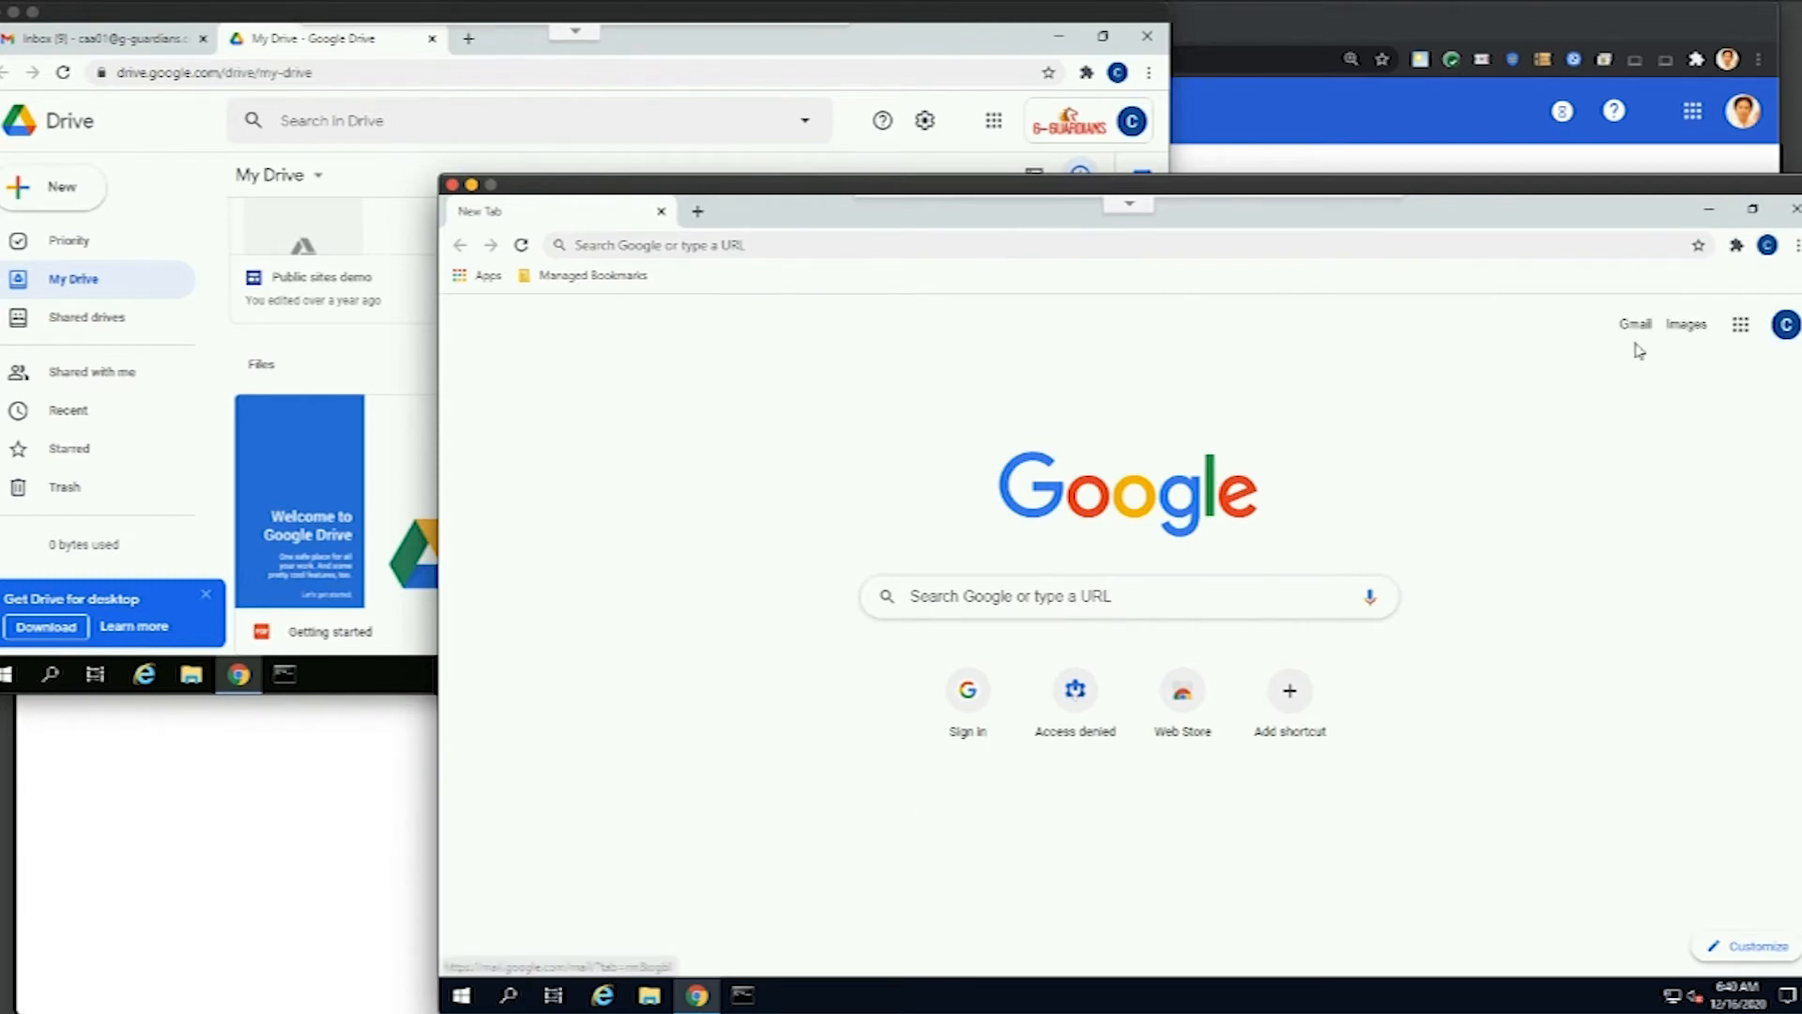
pyautogui.moveTo(1633, 323)
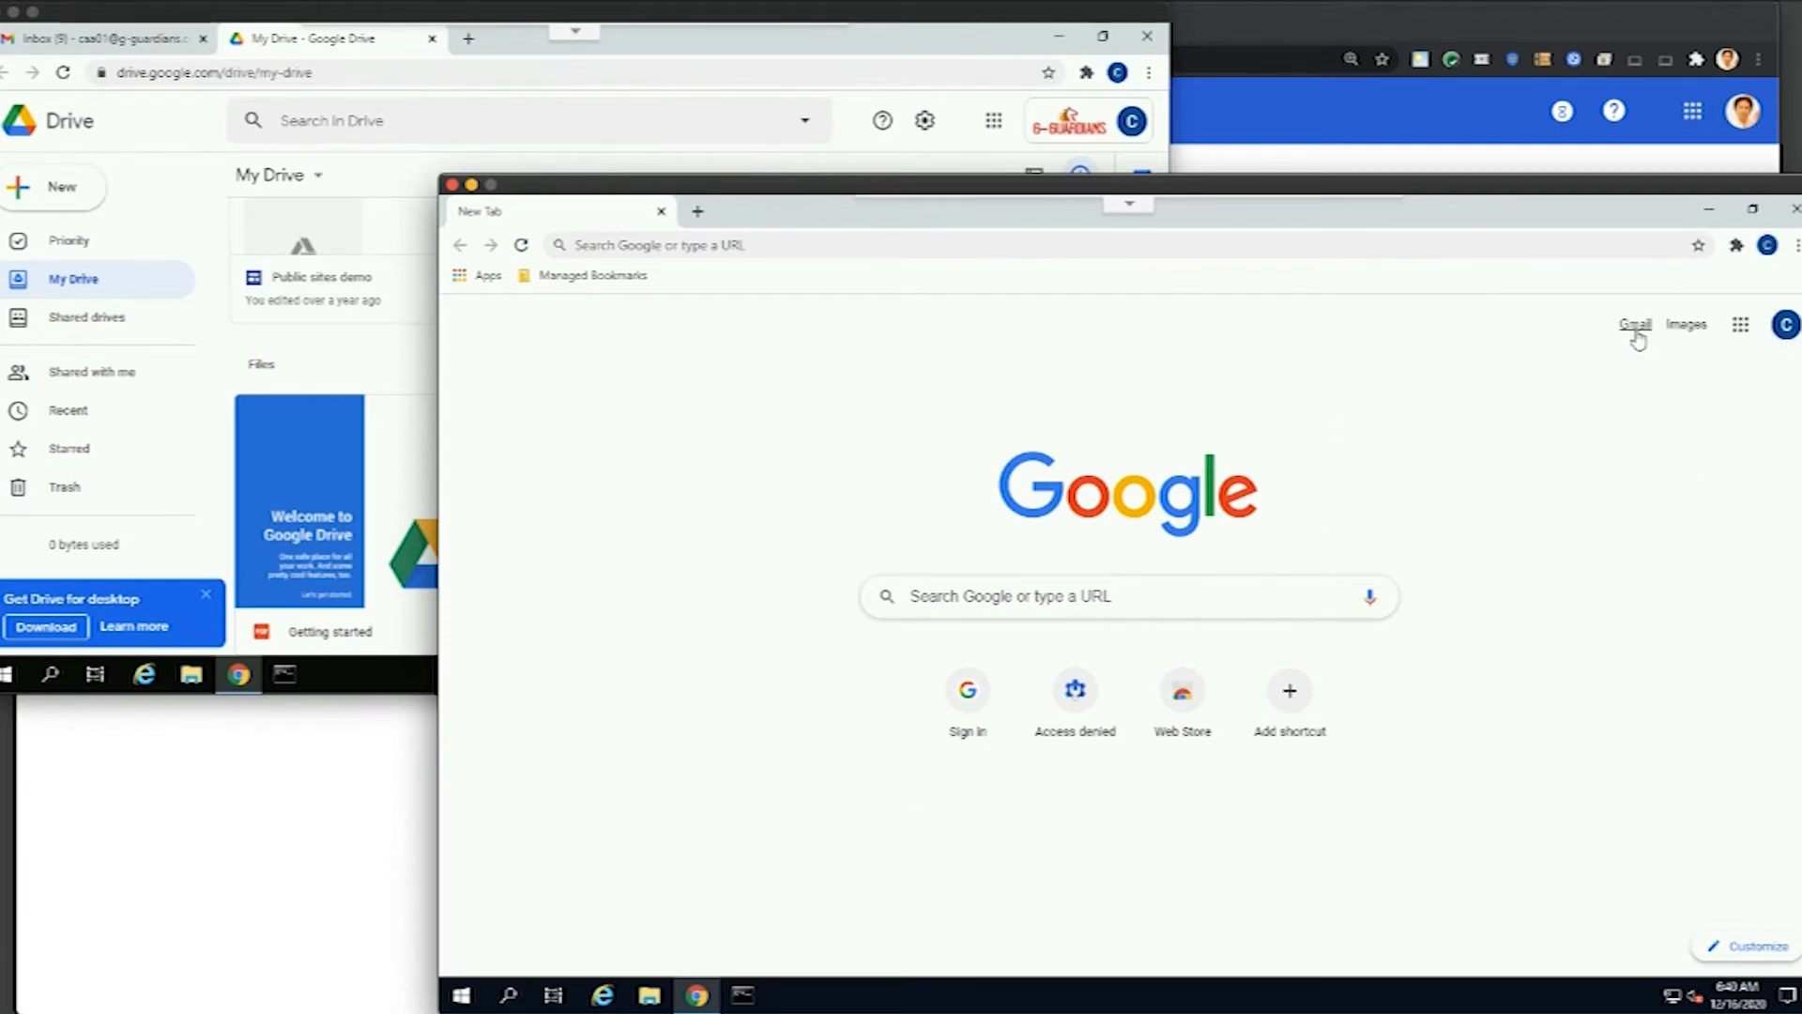
# Try Gmail, then Drive, on the BYOD Chrome, reaching 'You don't have access' pages.
pyautogui.click(1633, 324)
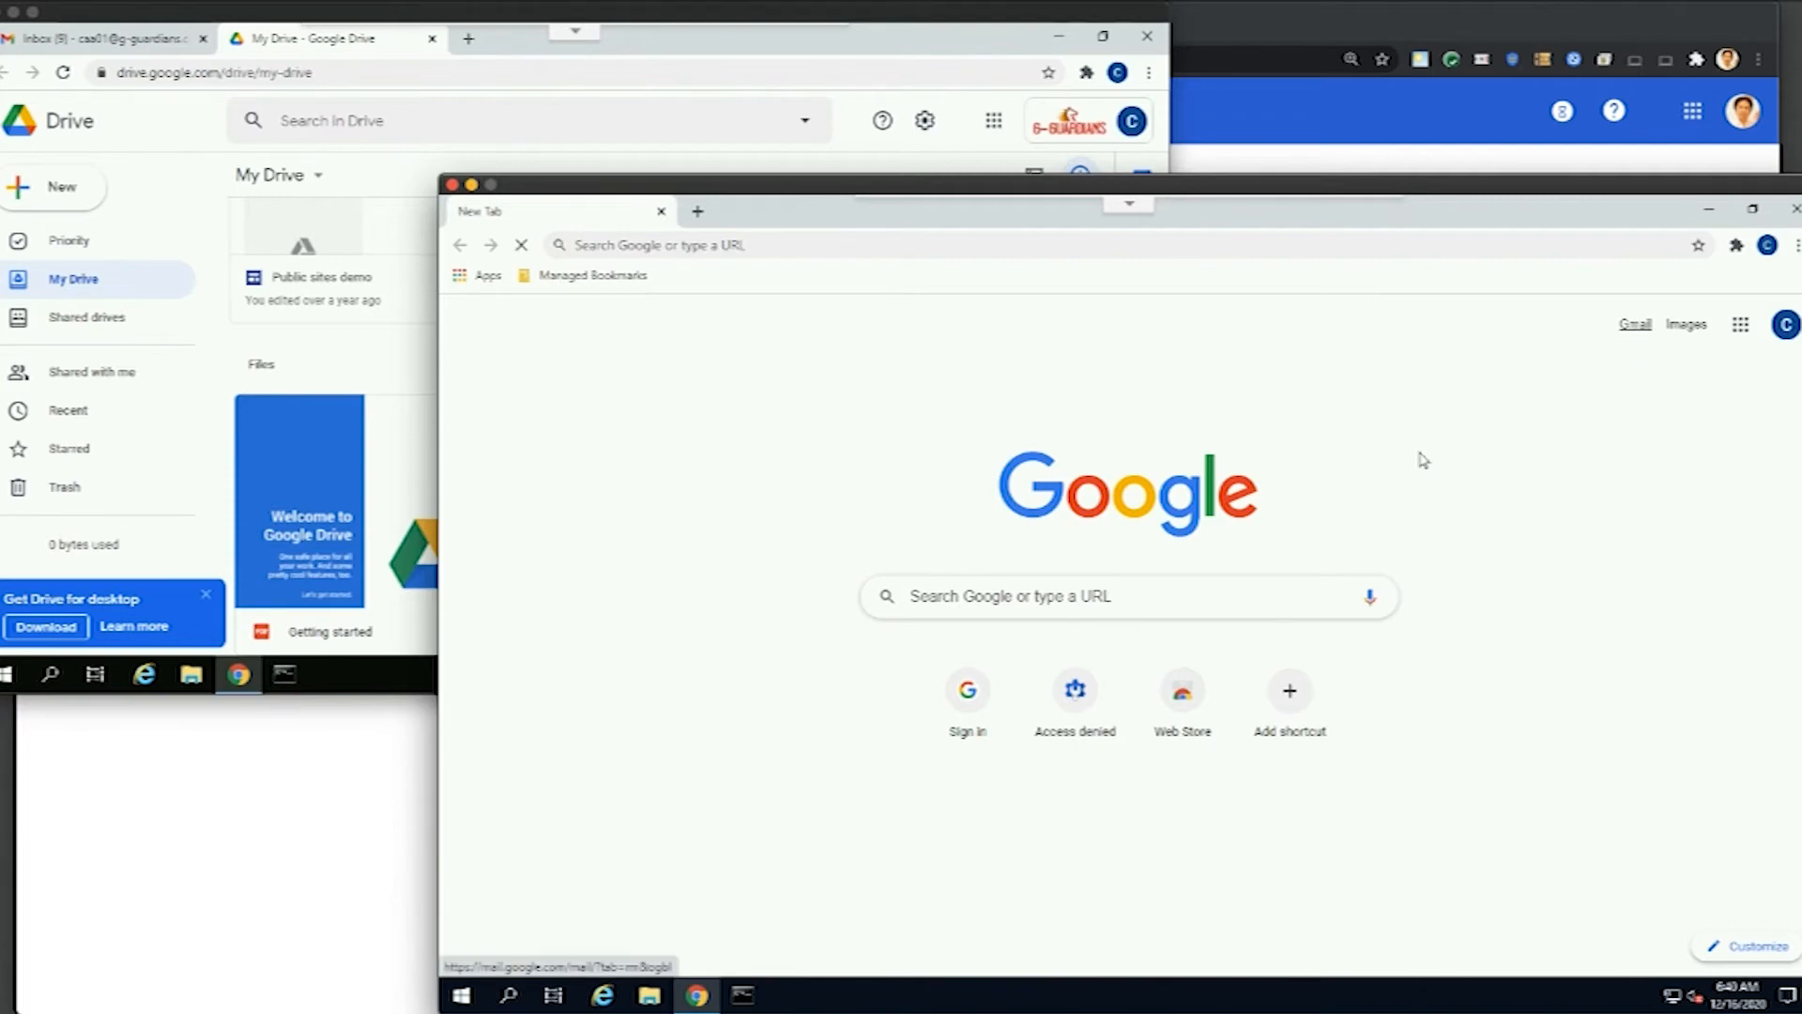
pyautogui.click(1073, 690)
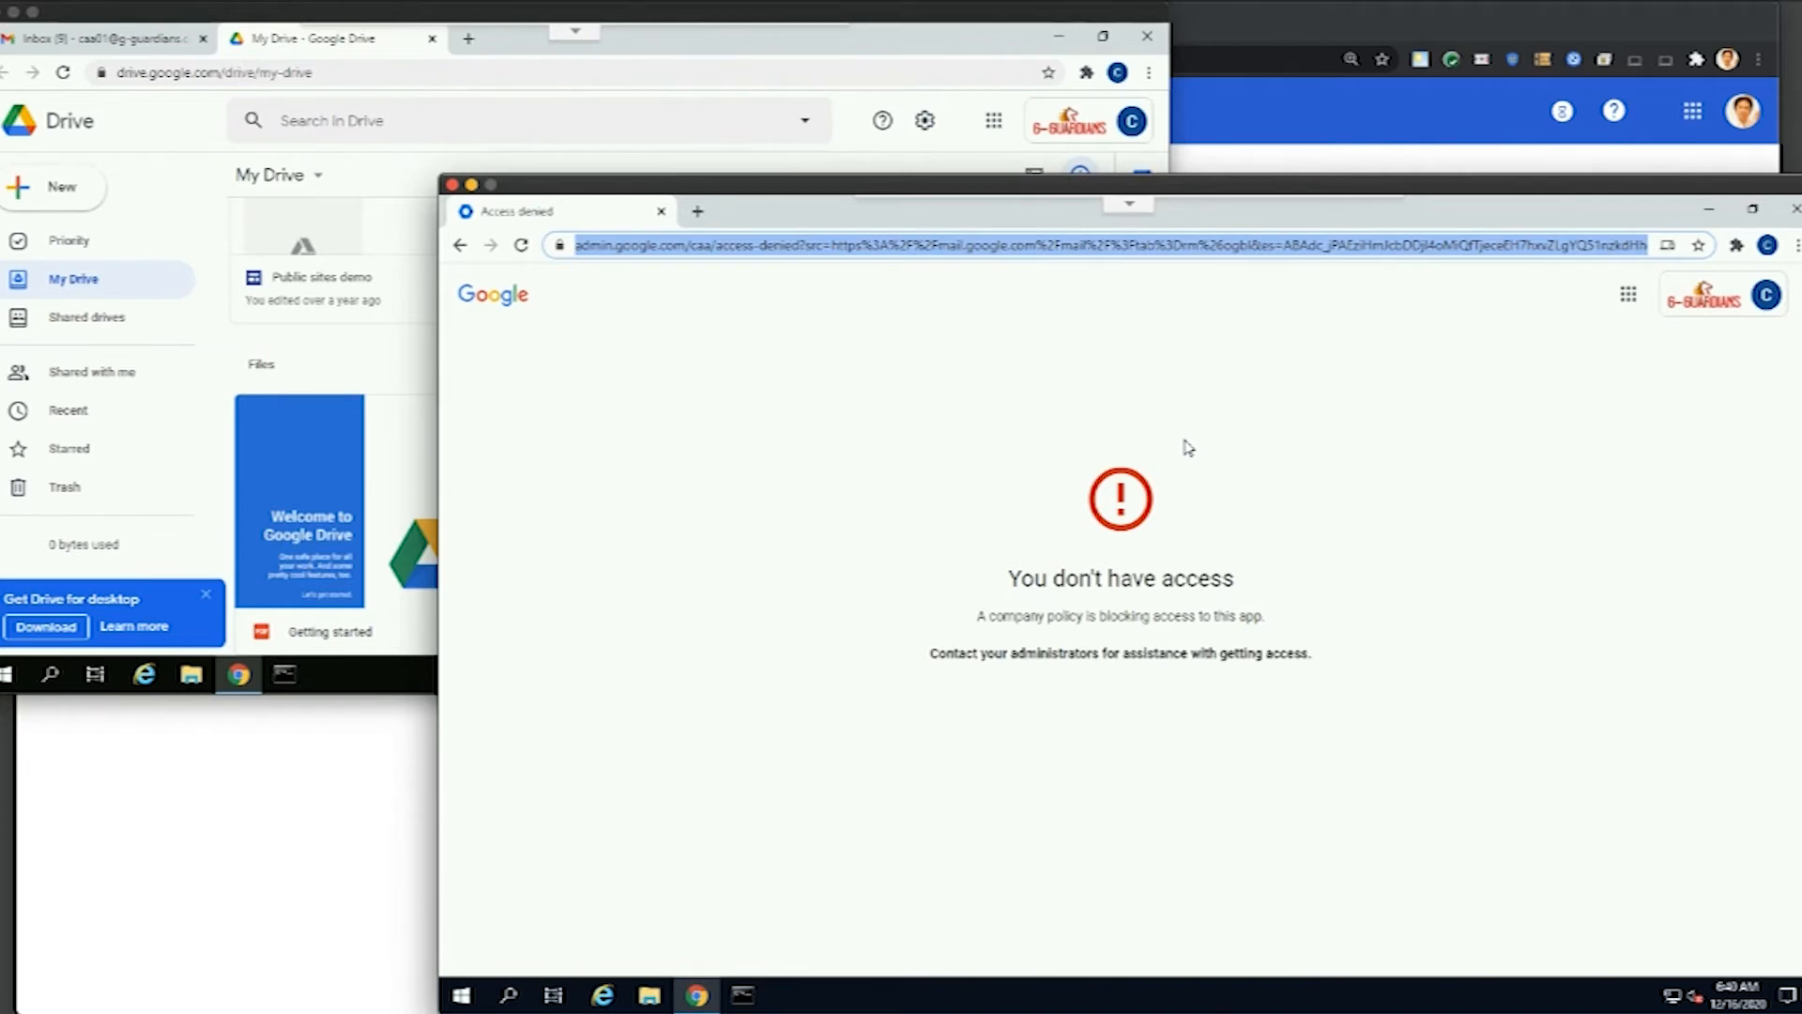
pyautogui.moveTo(1627, 294)
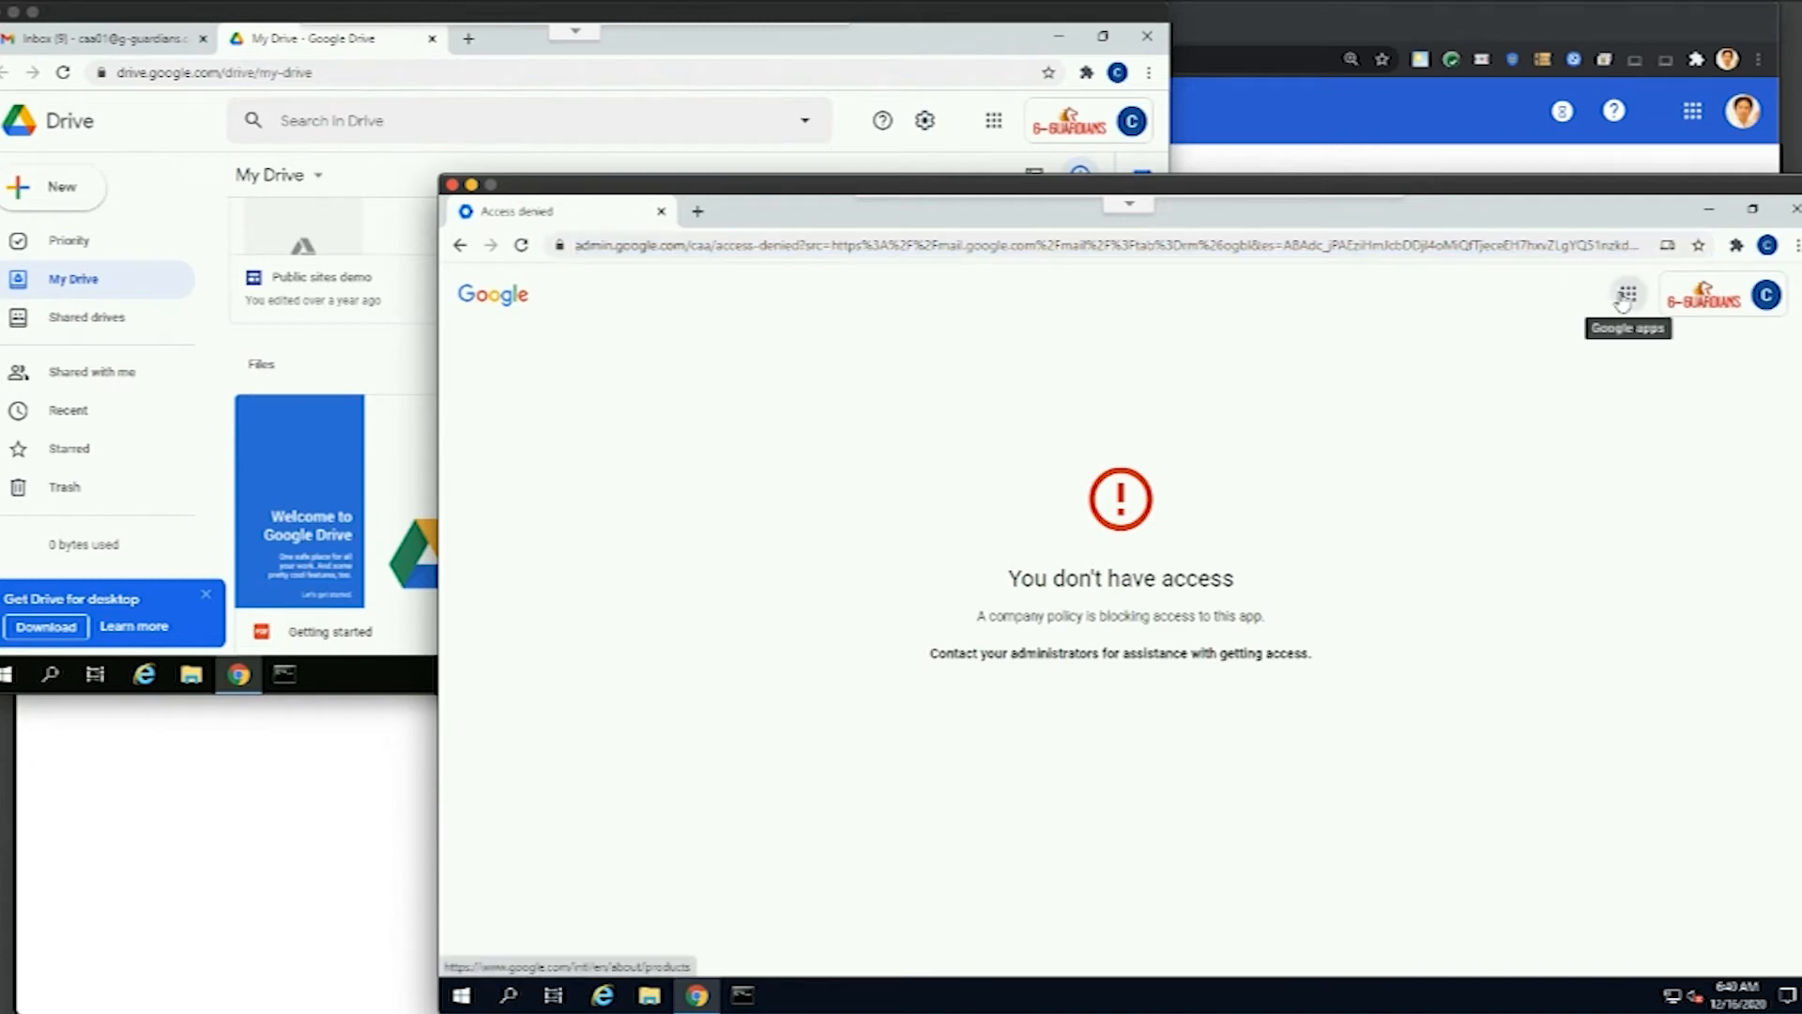
pyautogui.click(1627, 294)
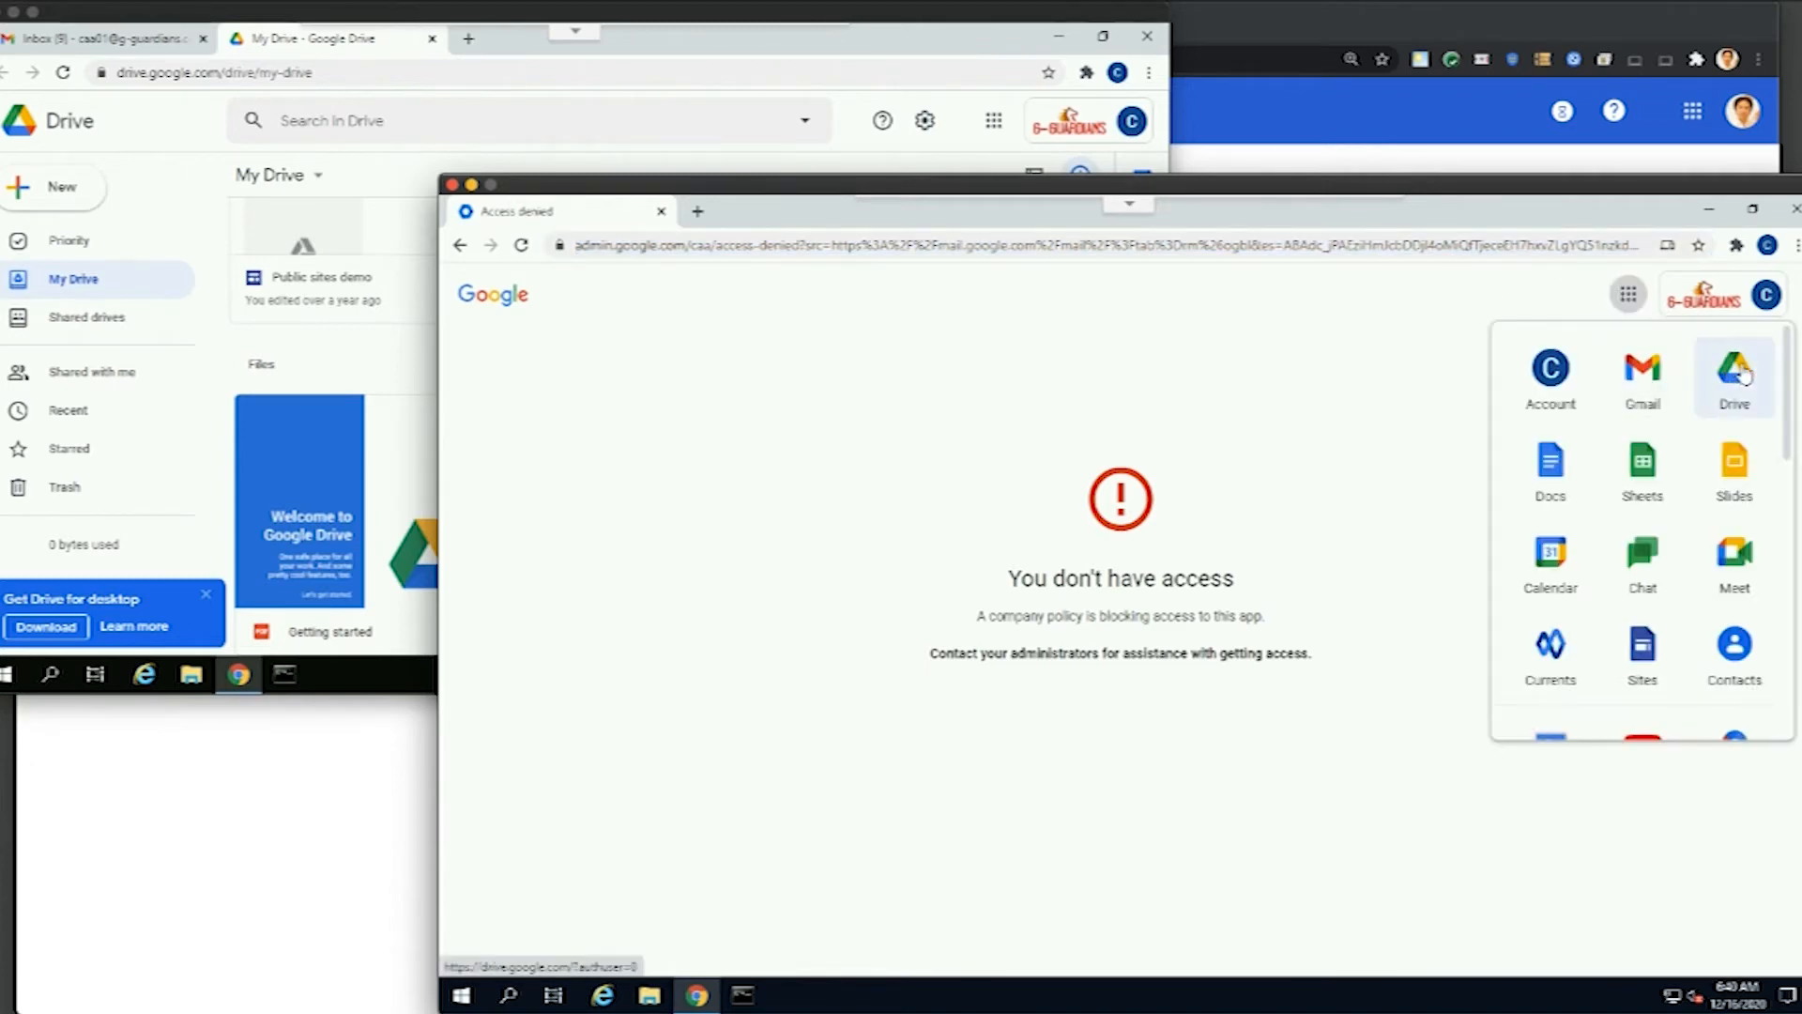
pyautogui.click(1734, 370)
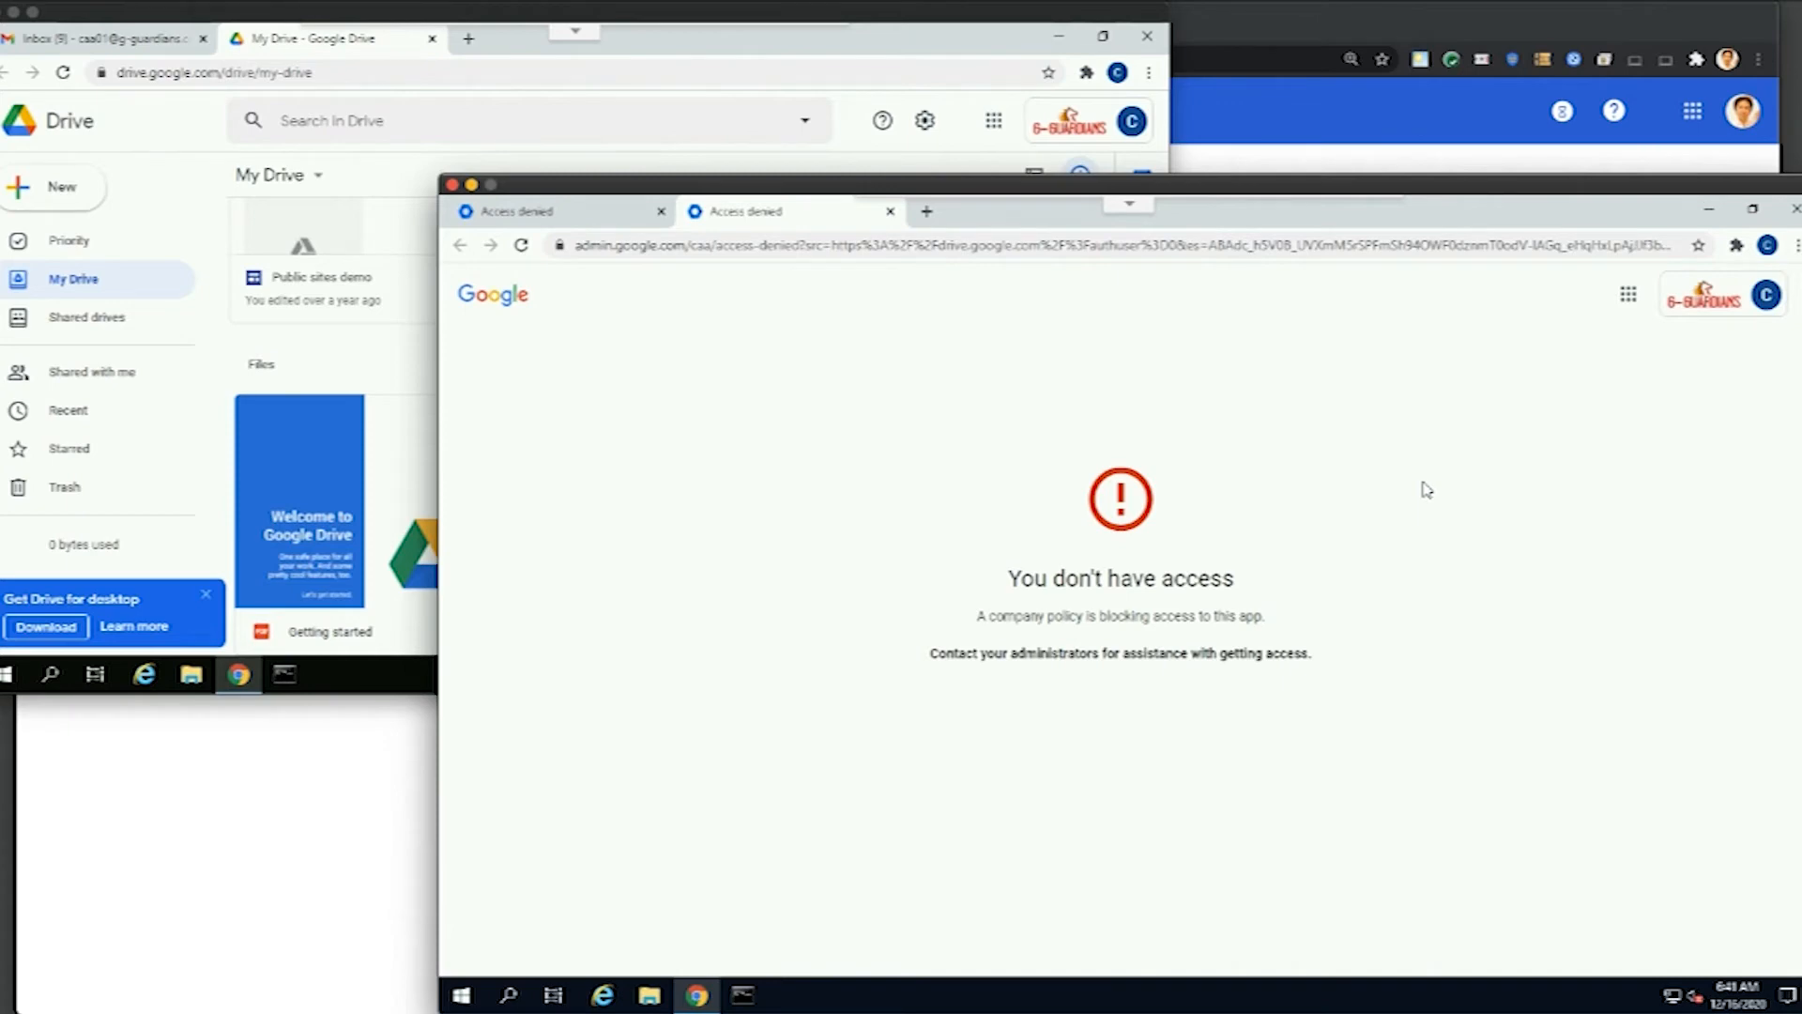
pyautogui.moveTo(503, 642)
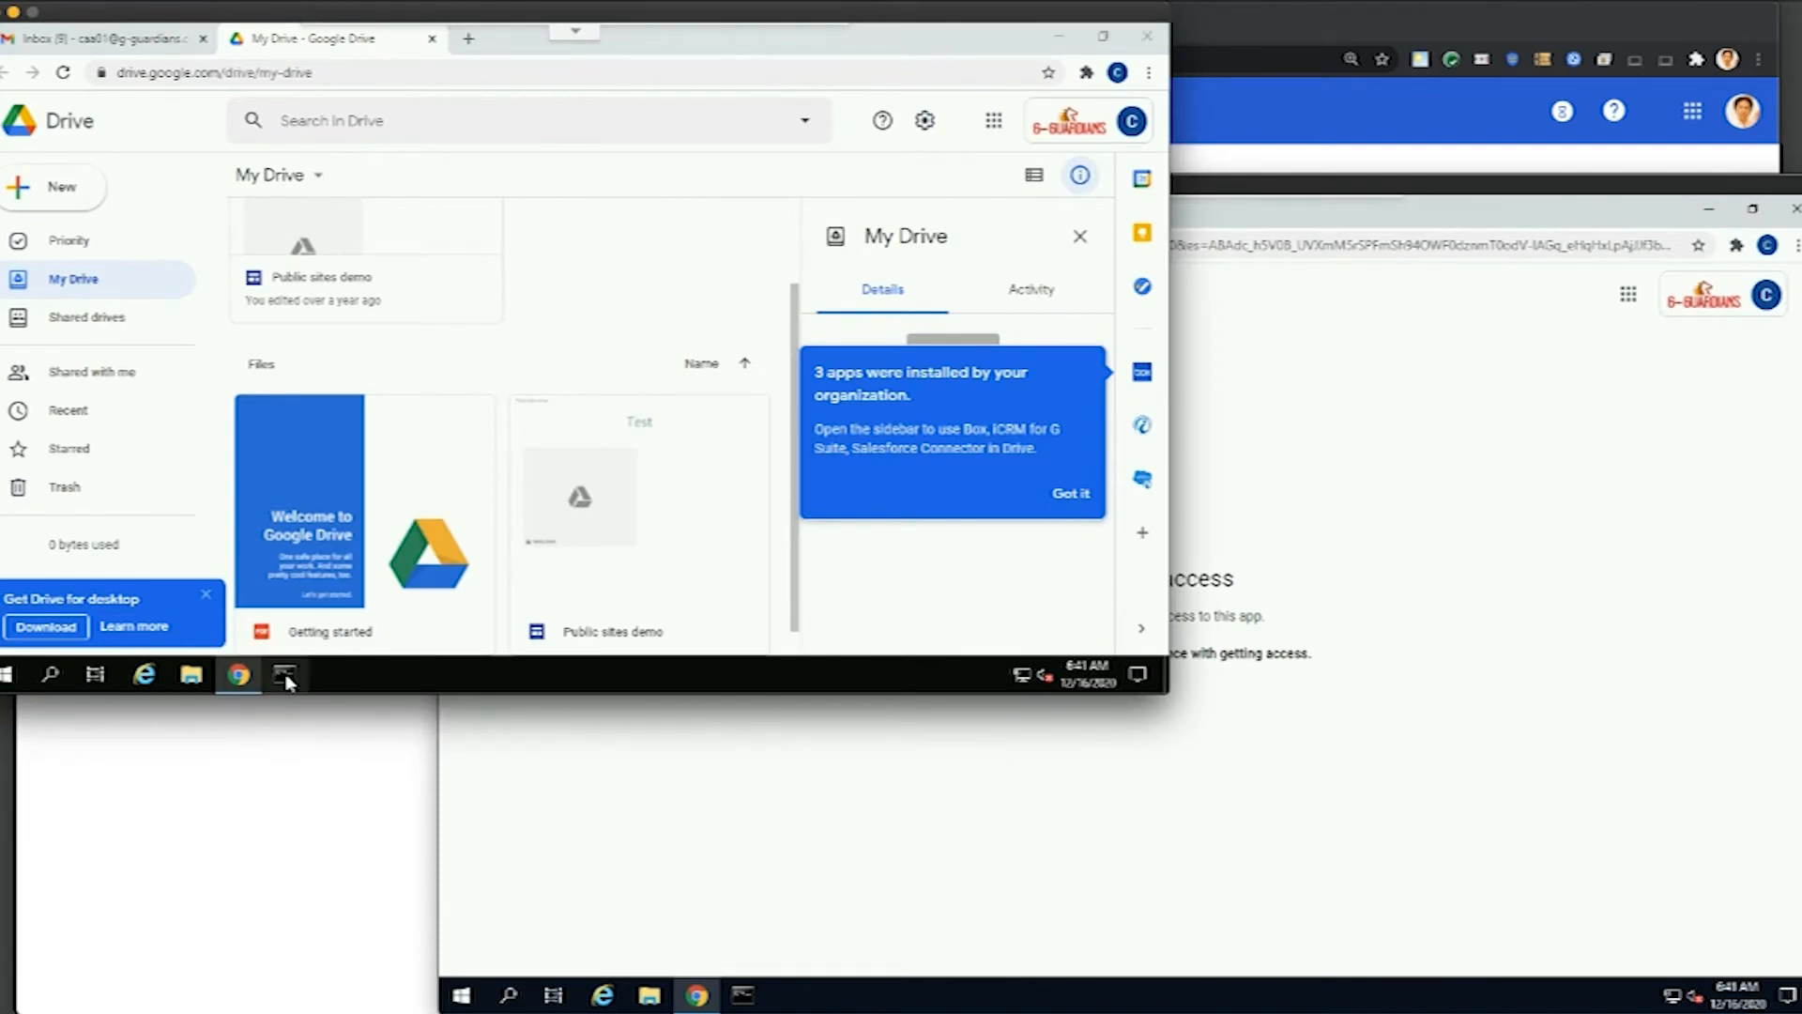
# Run 'wmic bios get serialnumber' on the company-owned machine to show its GoogleCloud serial.
pyautogui.click(283, 675)
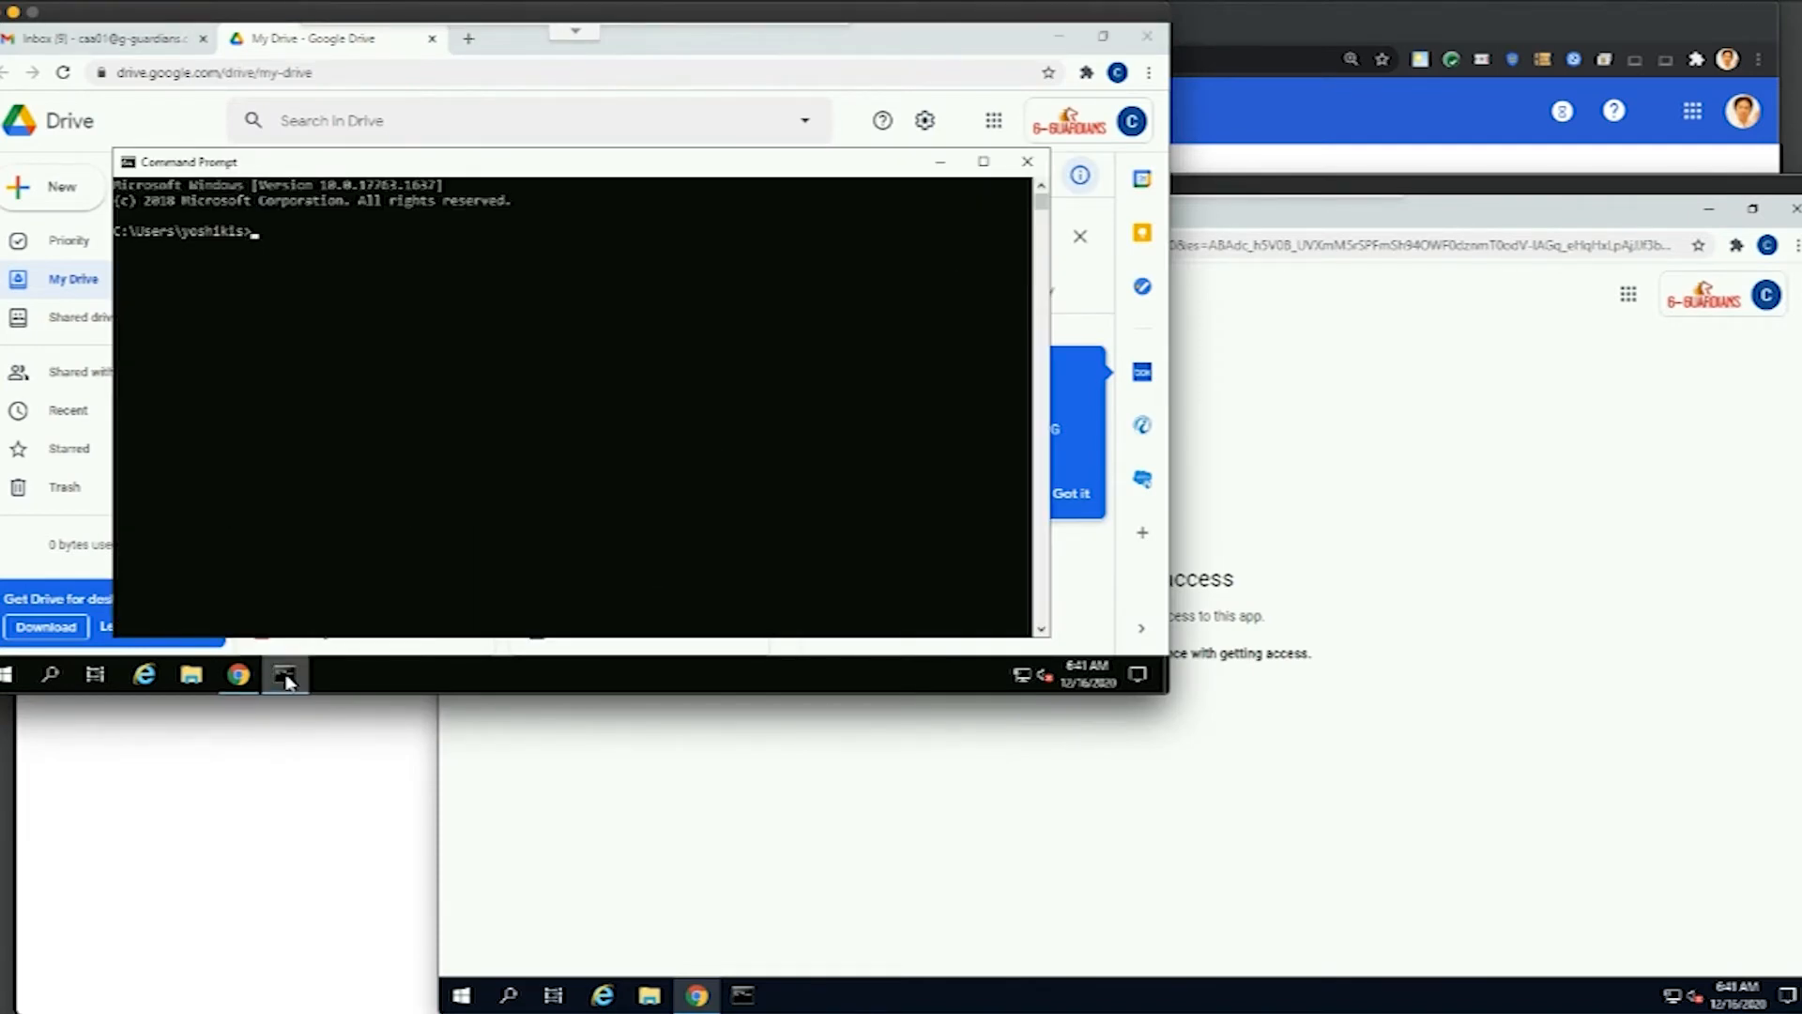
pyautogui.write('wmic bios')
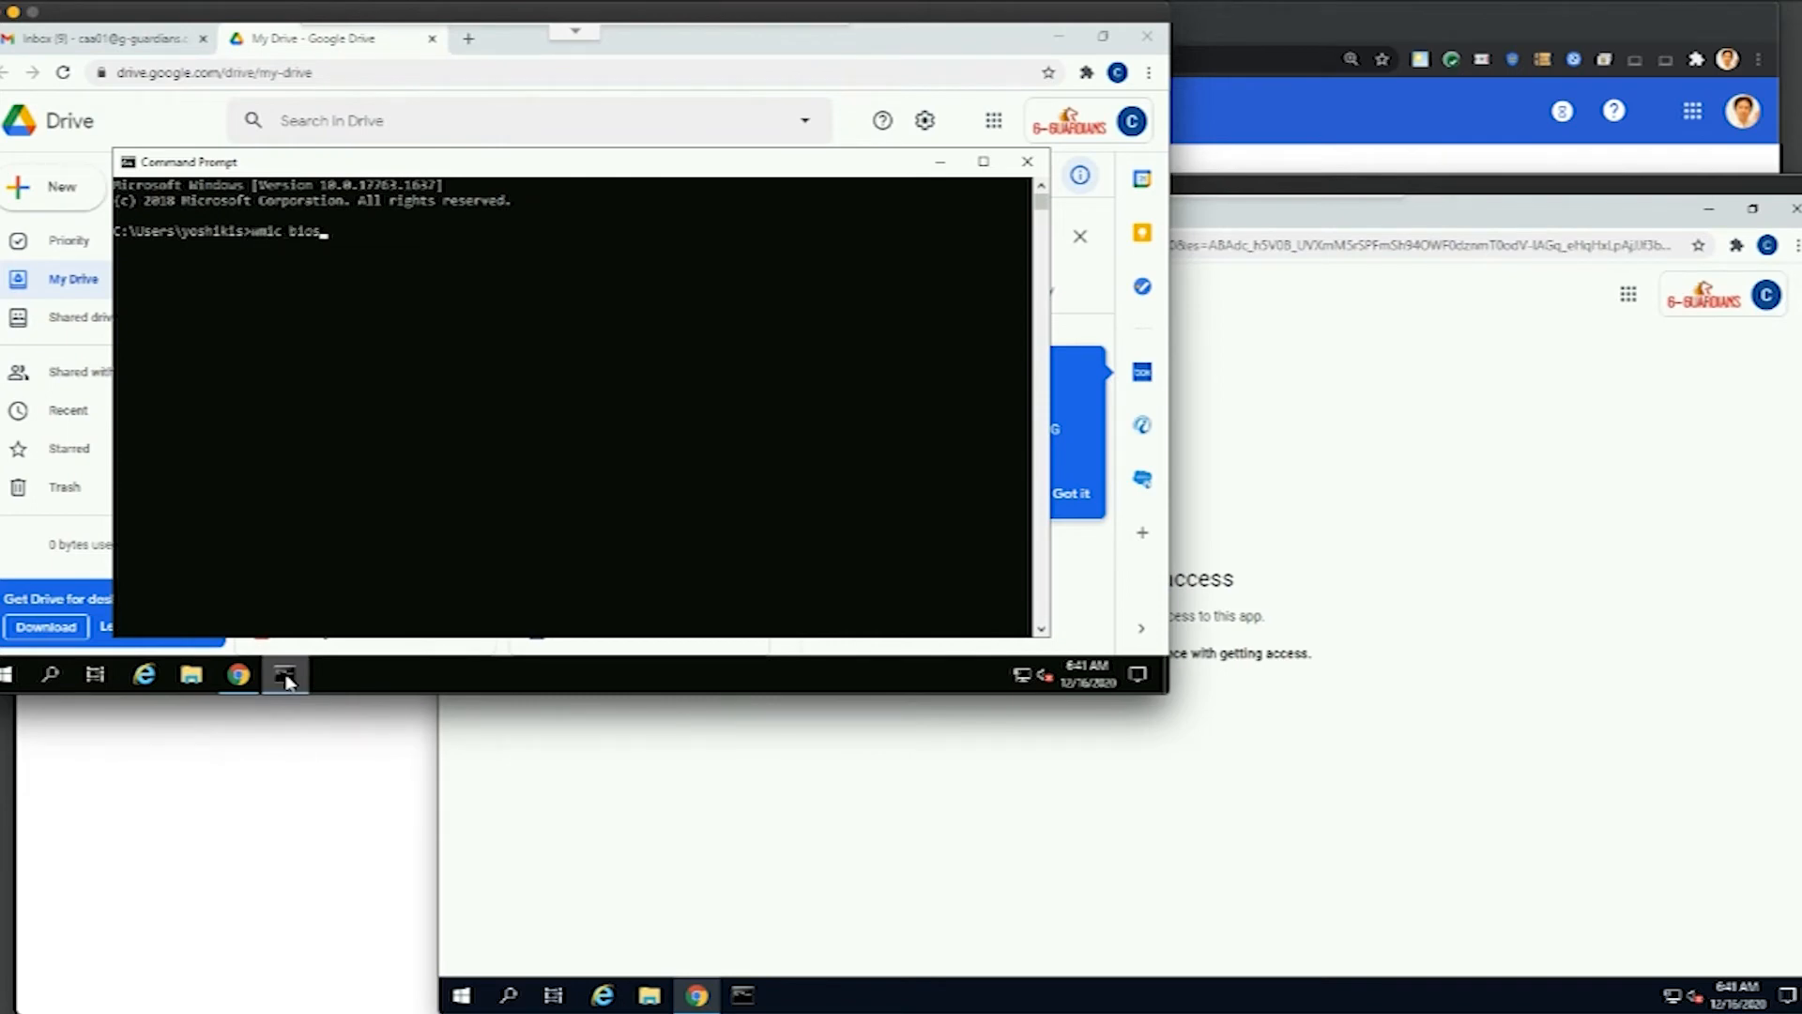
pyautogui.write('get serialnumber')
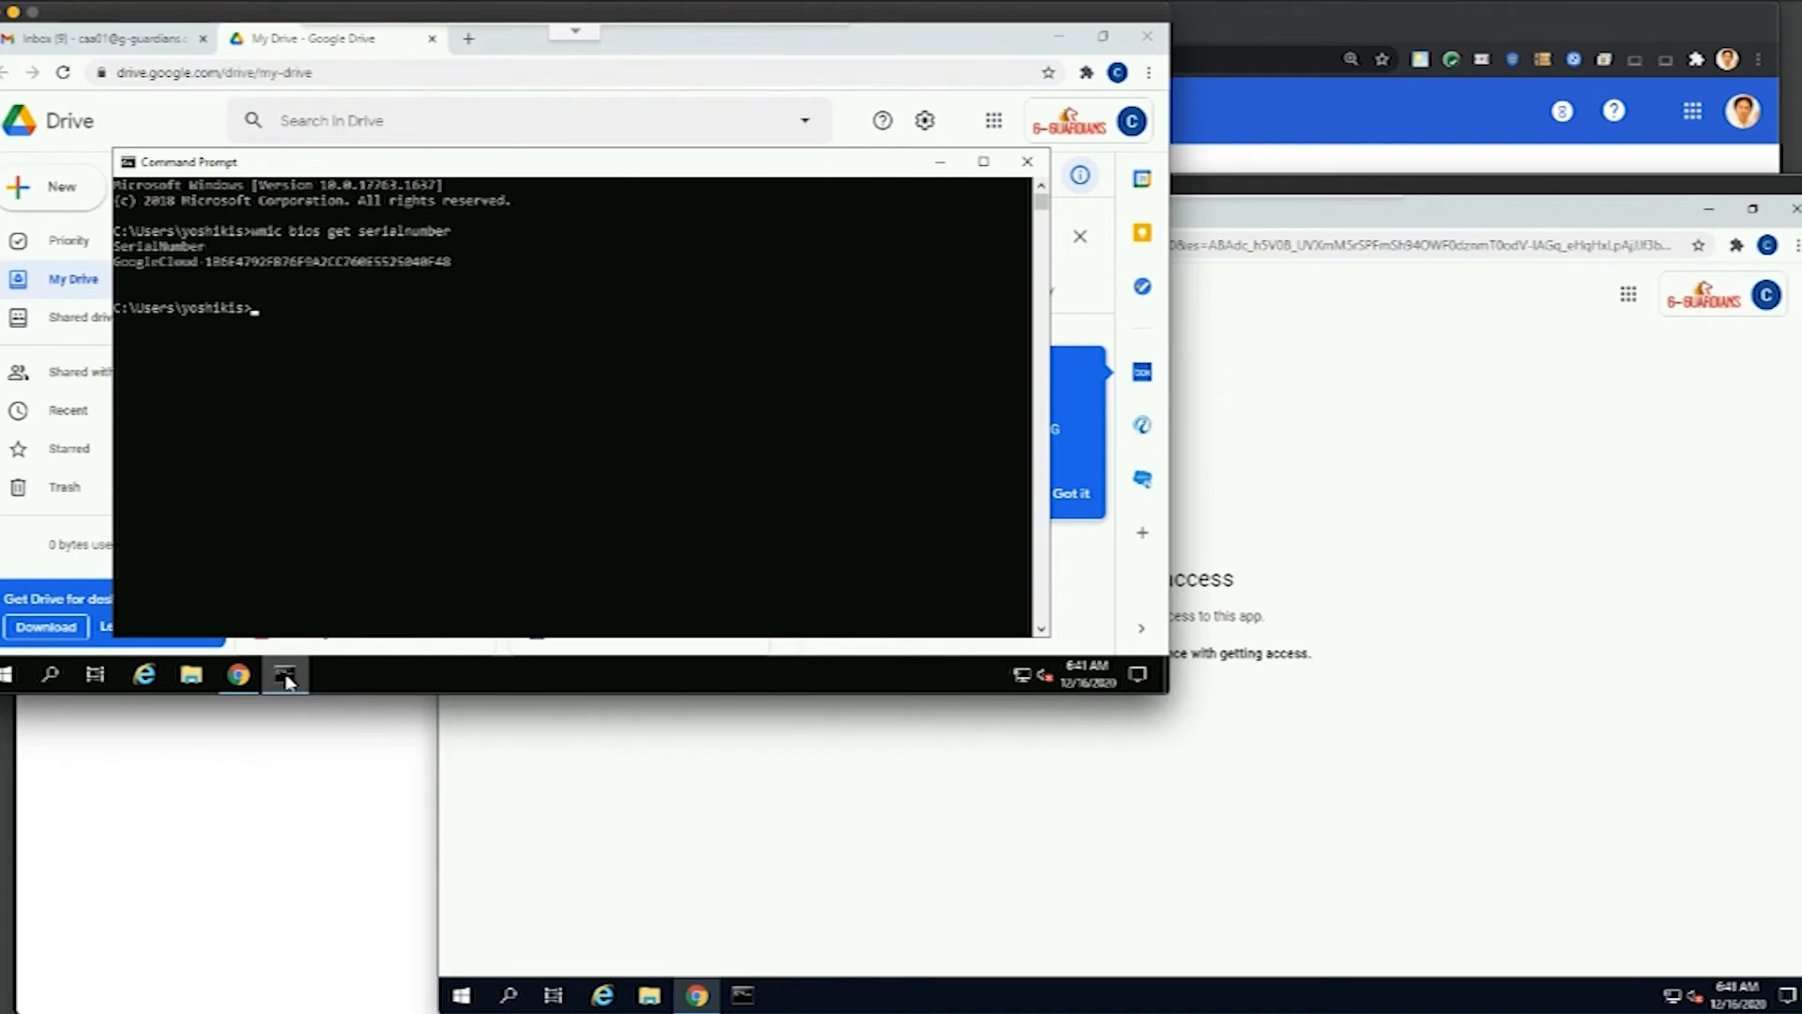
pyautogui.moveTo(162, 296)
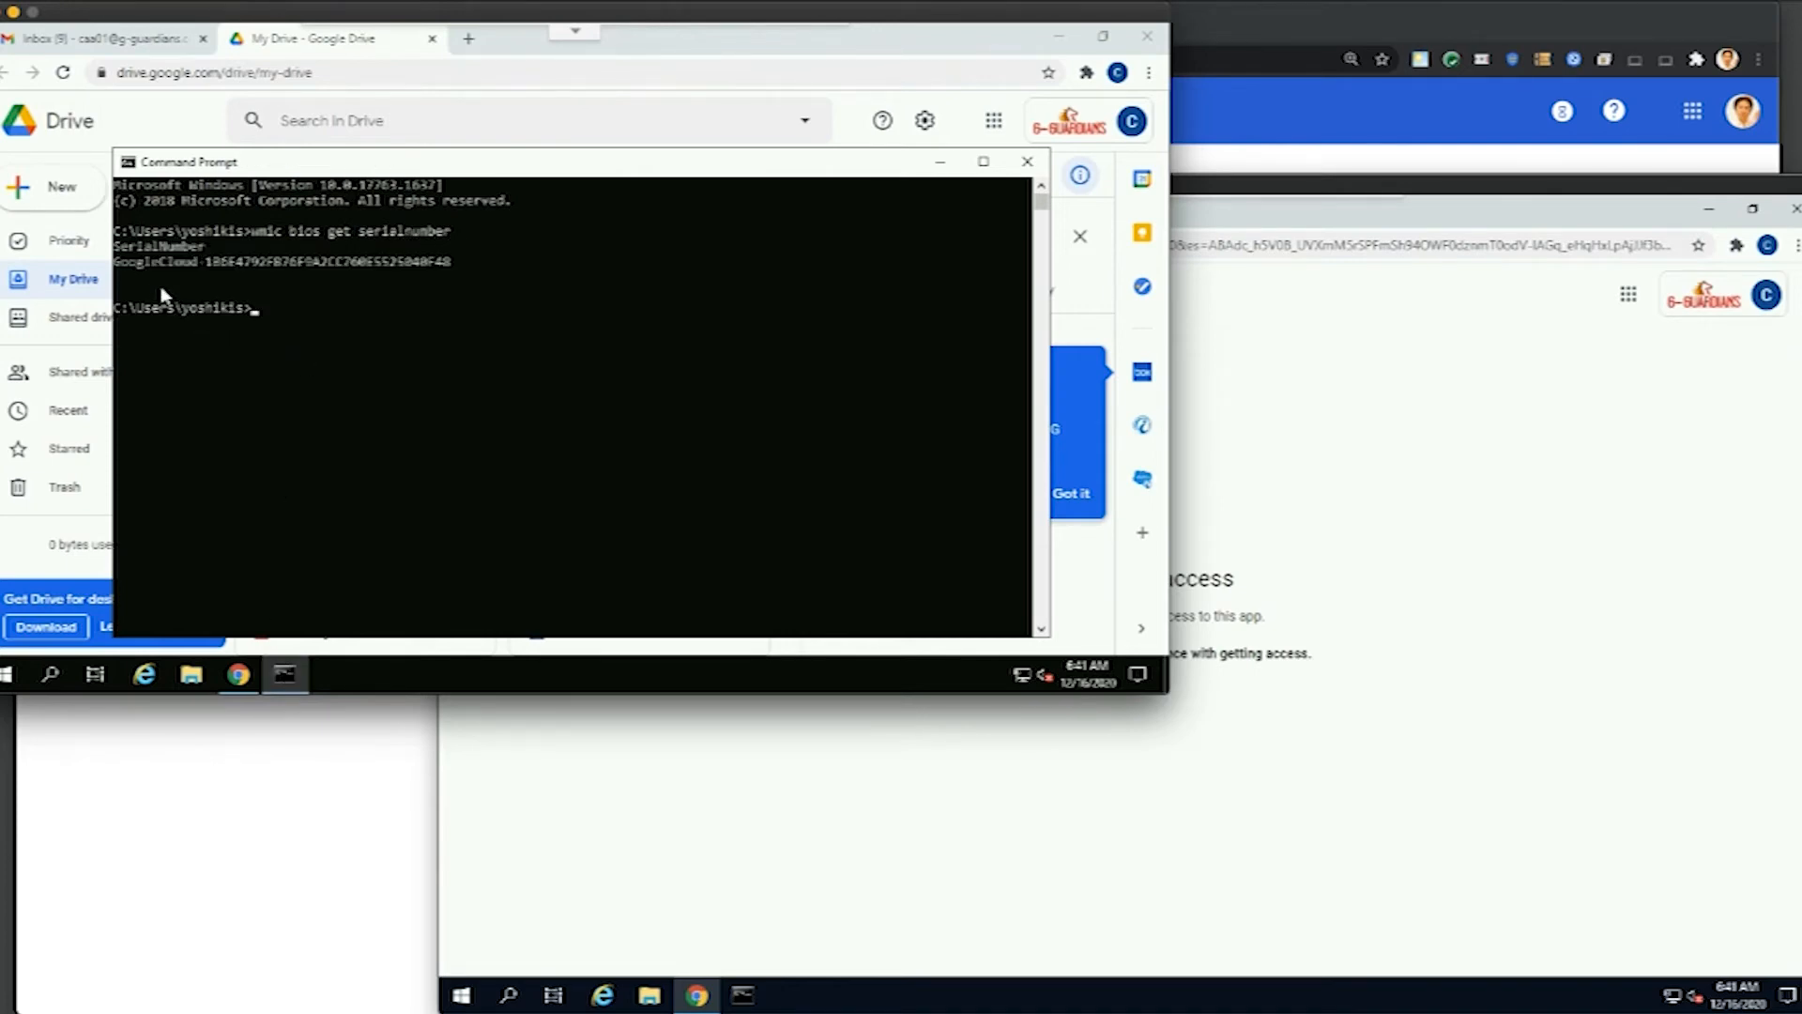
pyautogui.moveTo(211, 278)
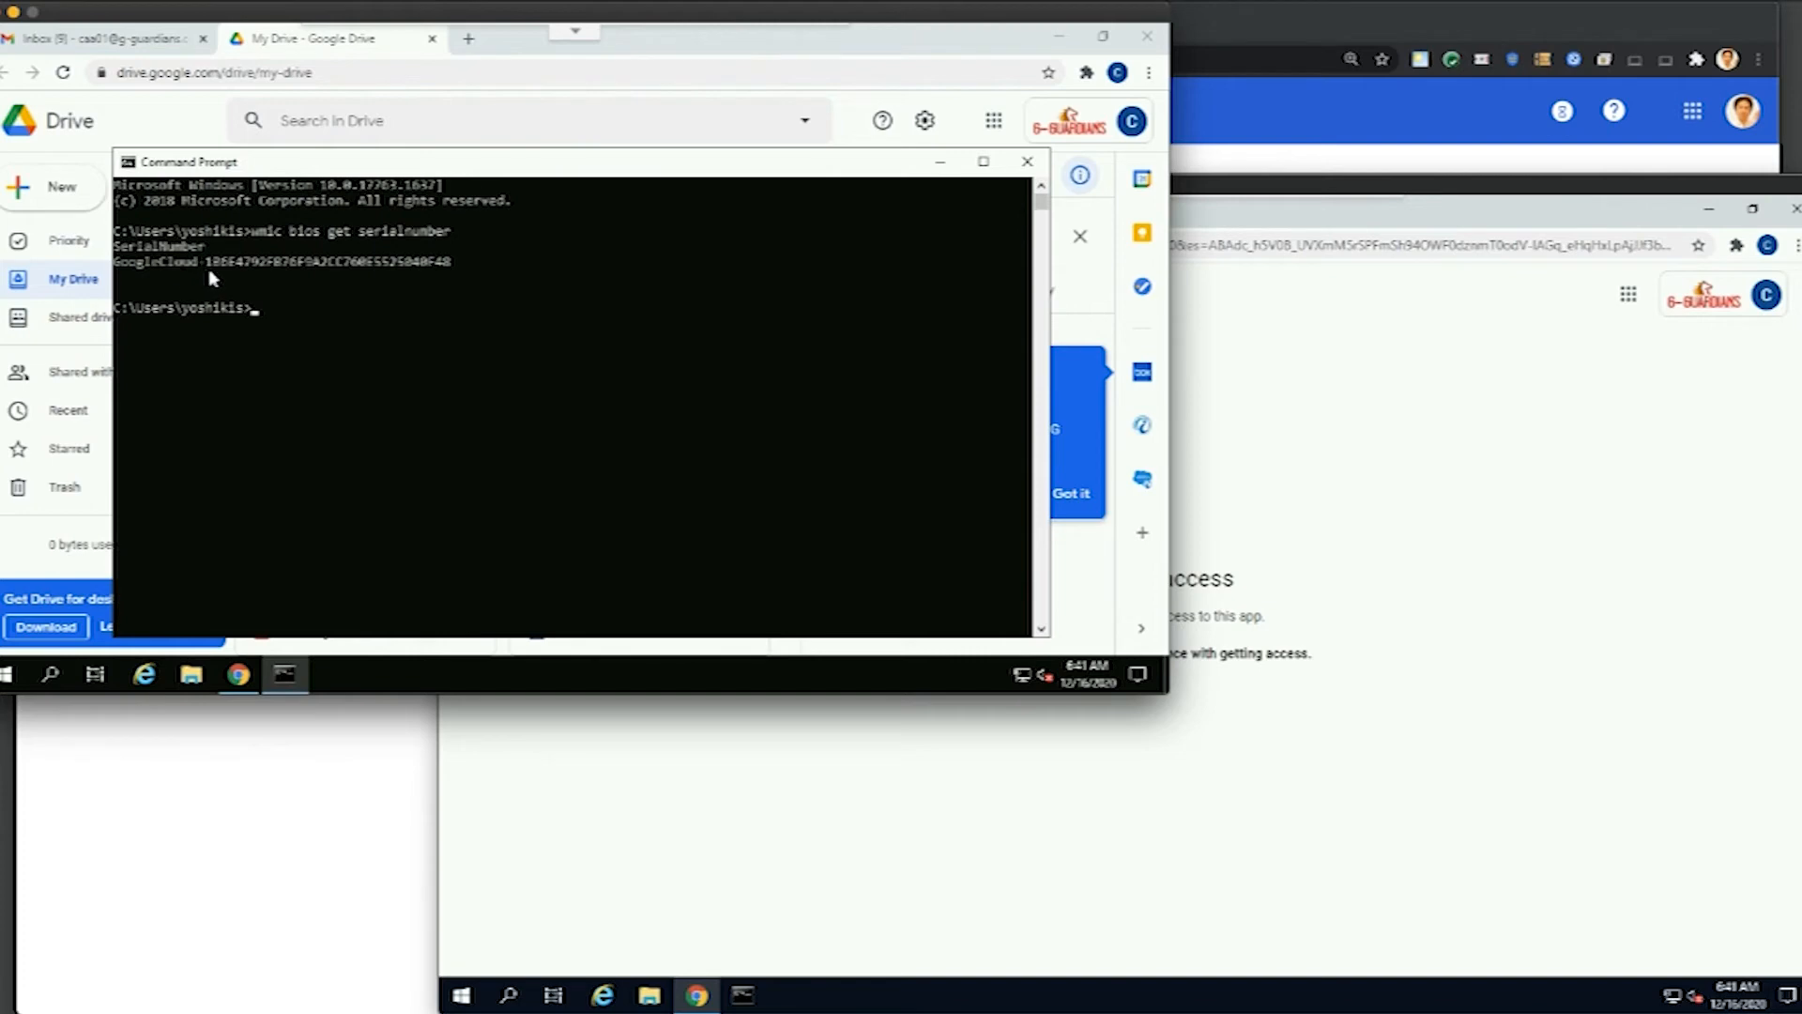
pyautogui.moveTo(324, 285)
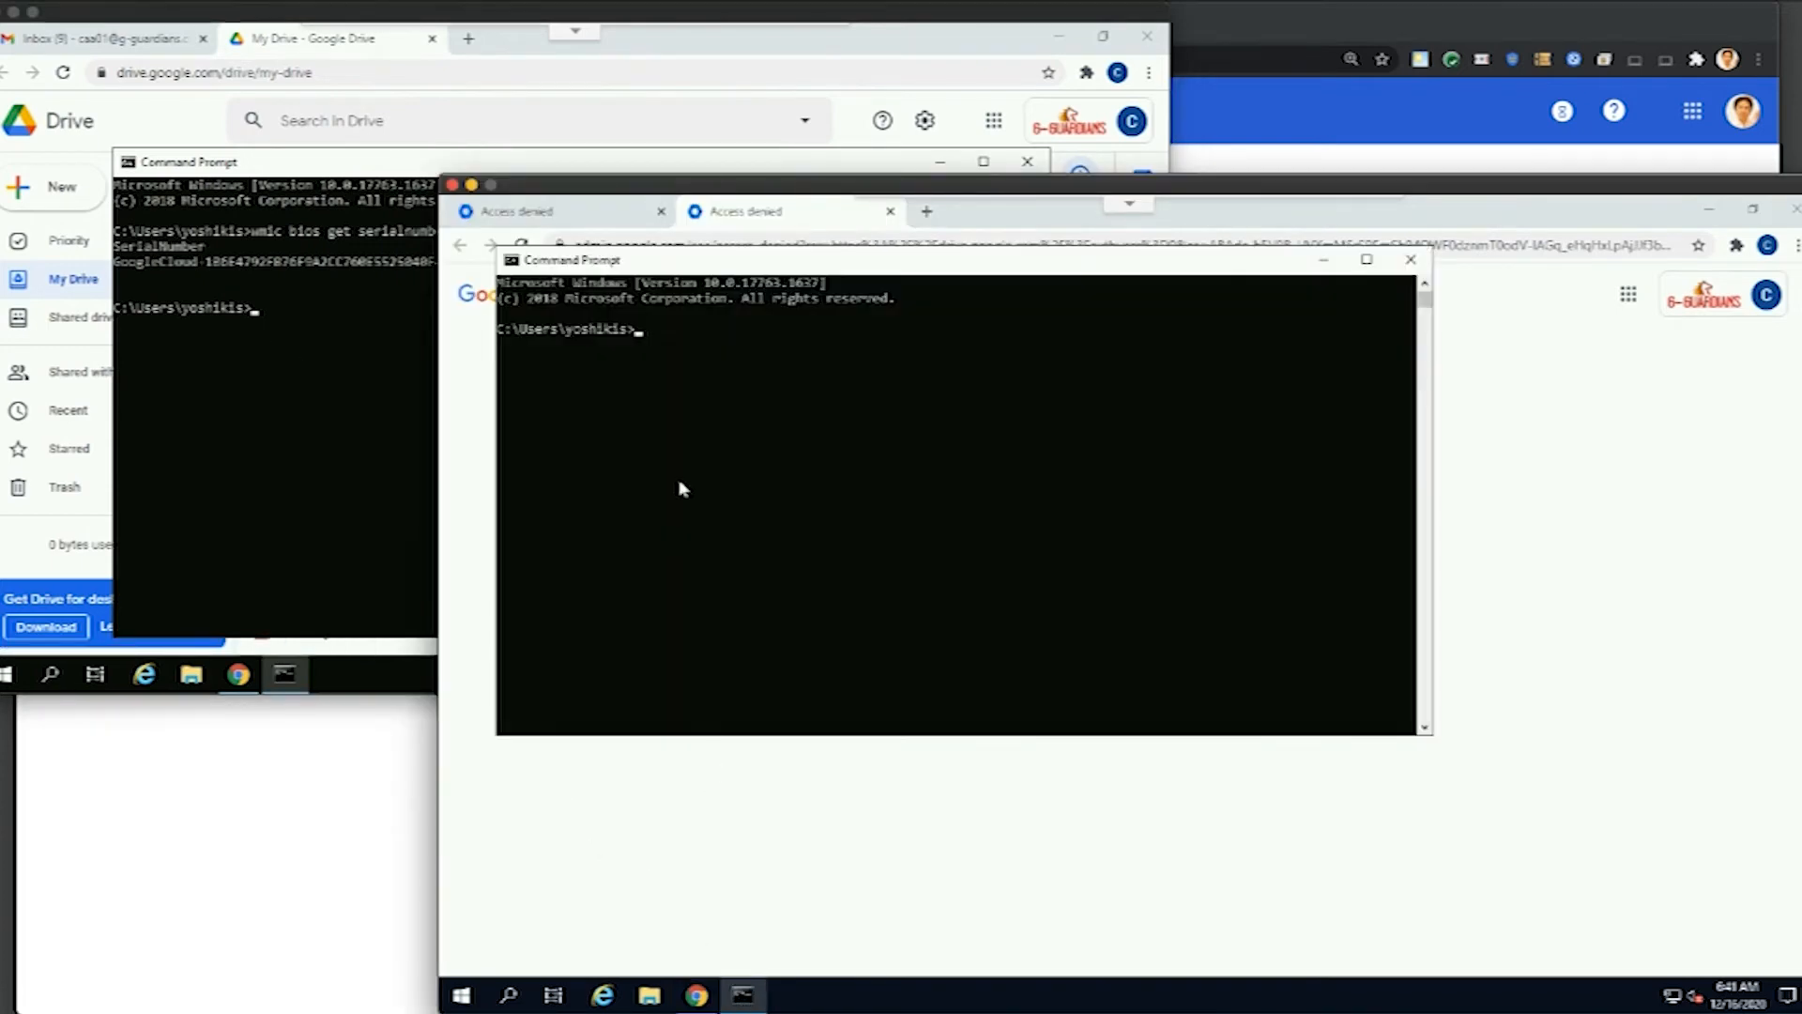
# Run 'wmic bios get serialnumber' on the BYOD machine, showing a different GoogleCloud serial.
pyautogui.write('wmic bios g')
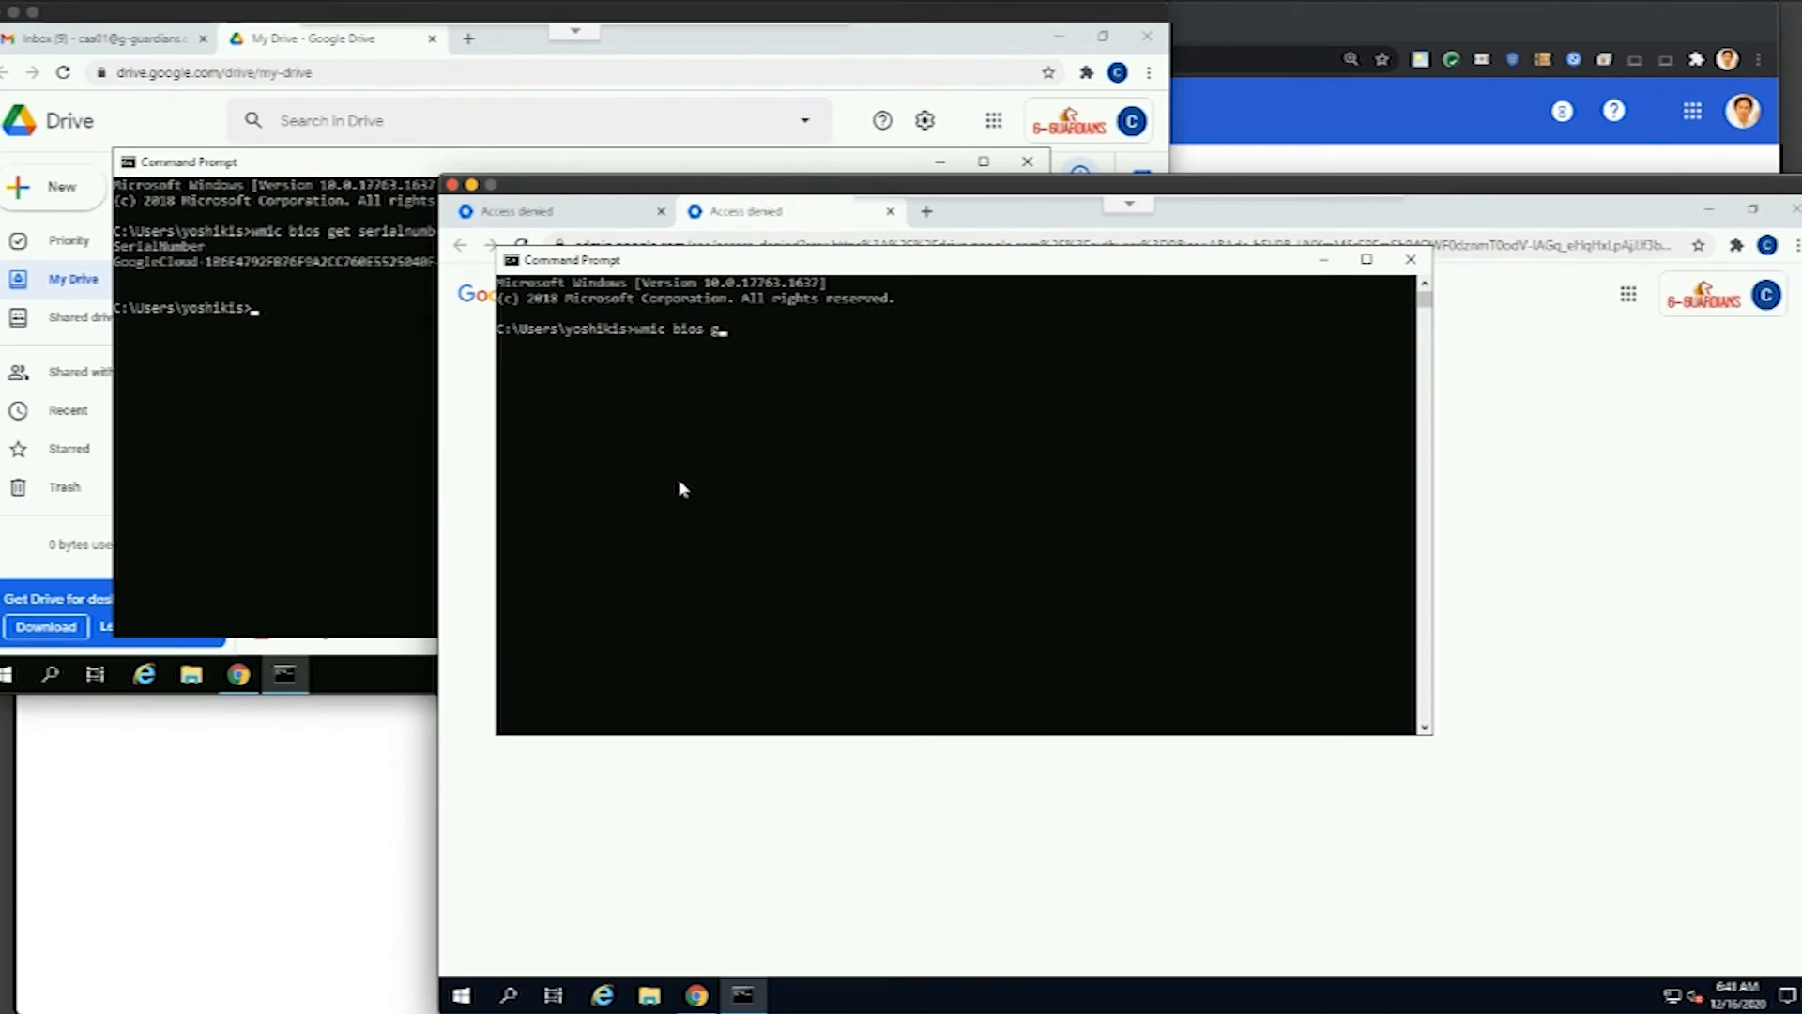
pyautogui.write('et serialnu')
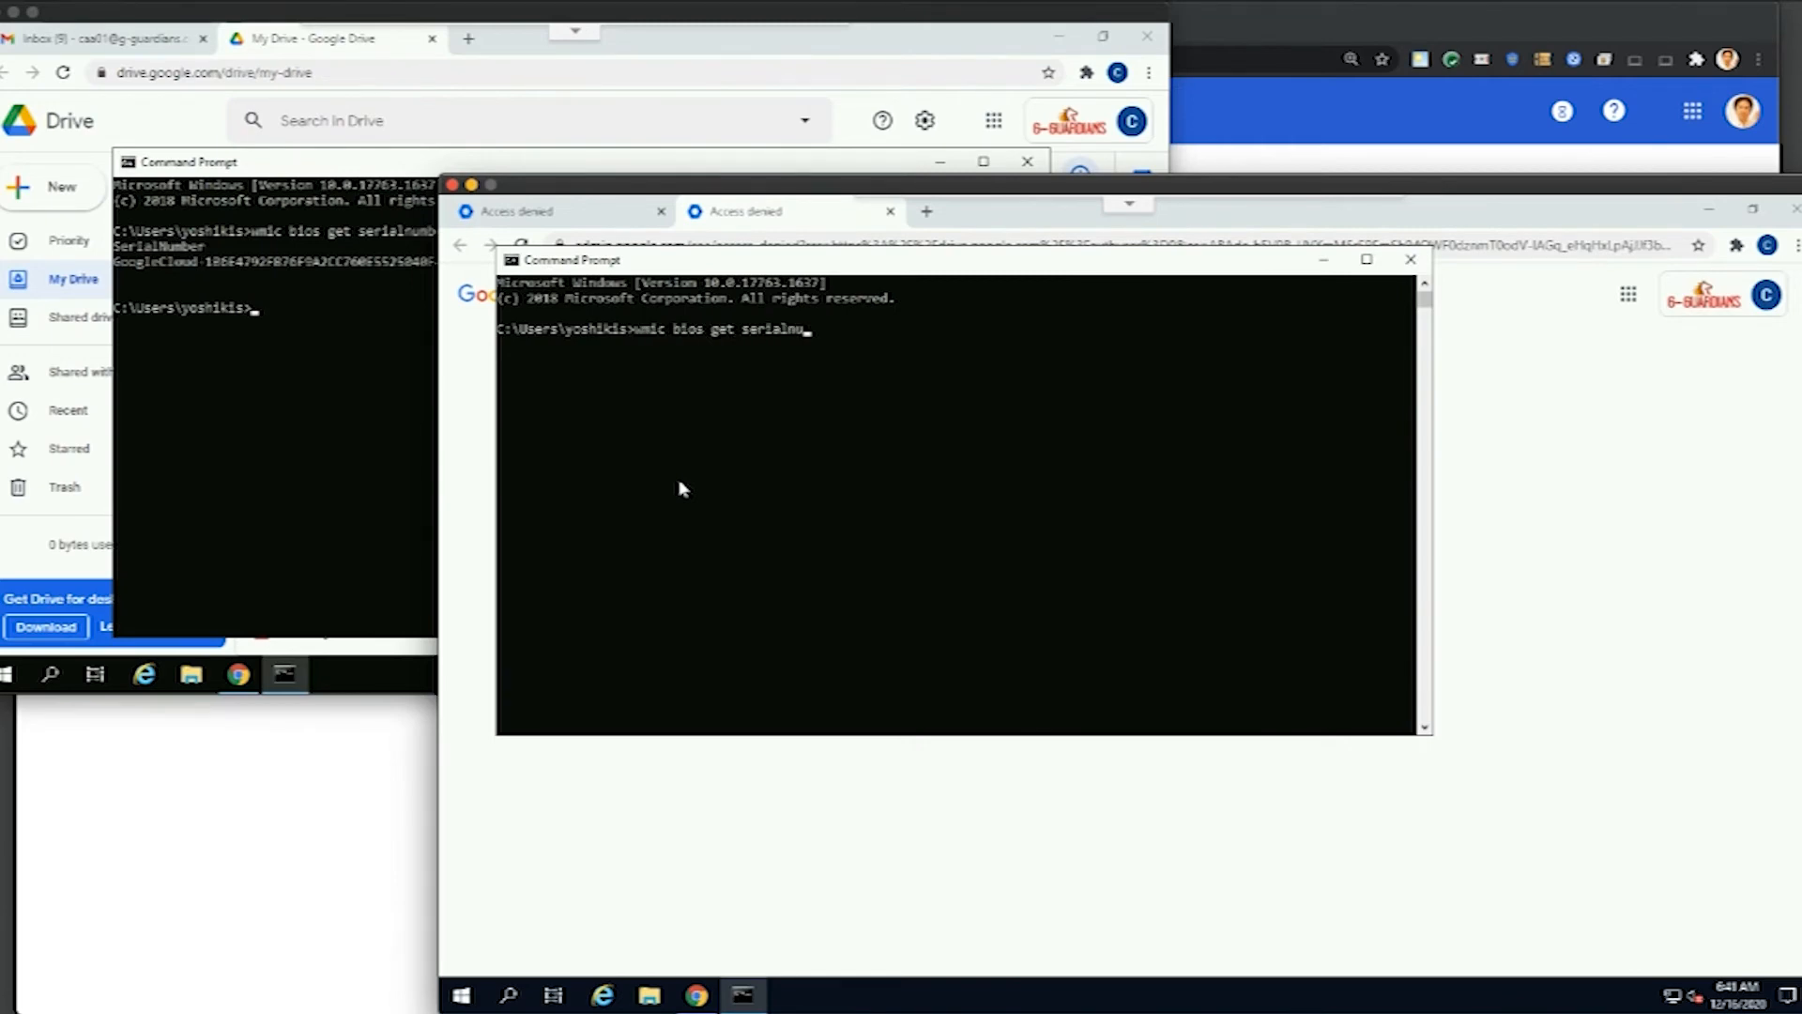
pyautogui.press('Return')
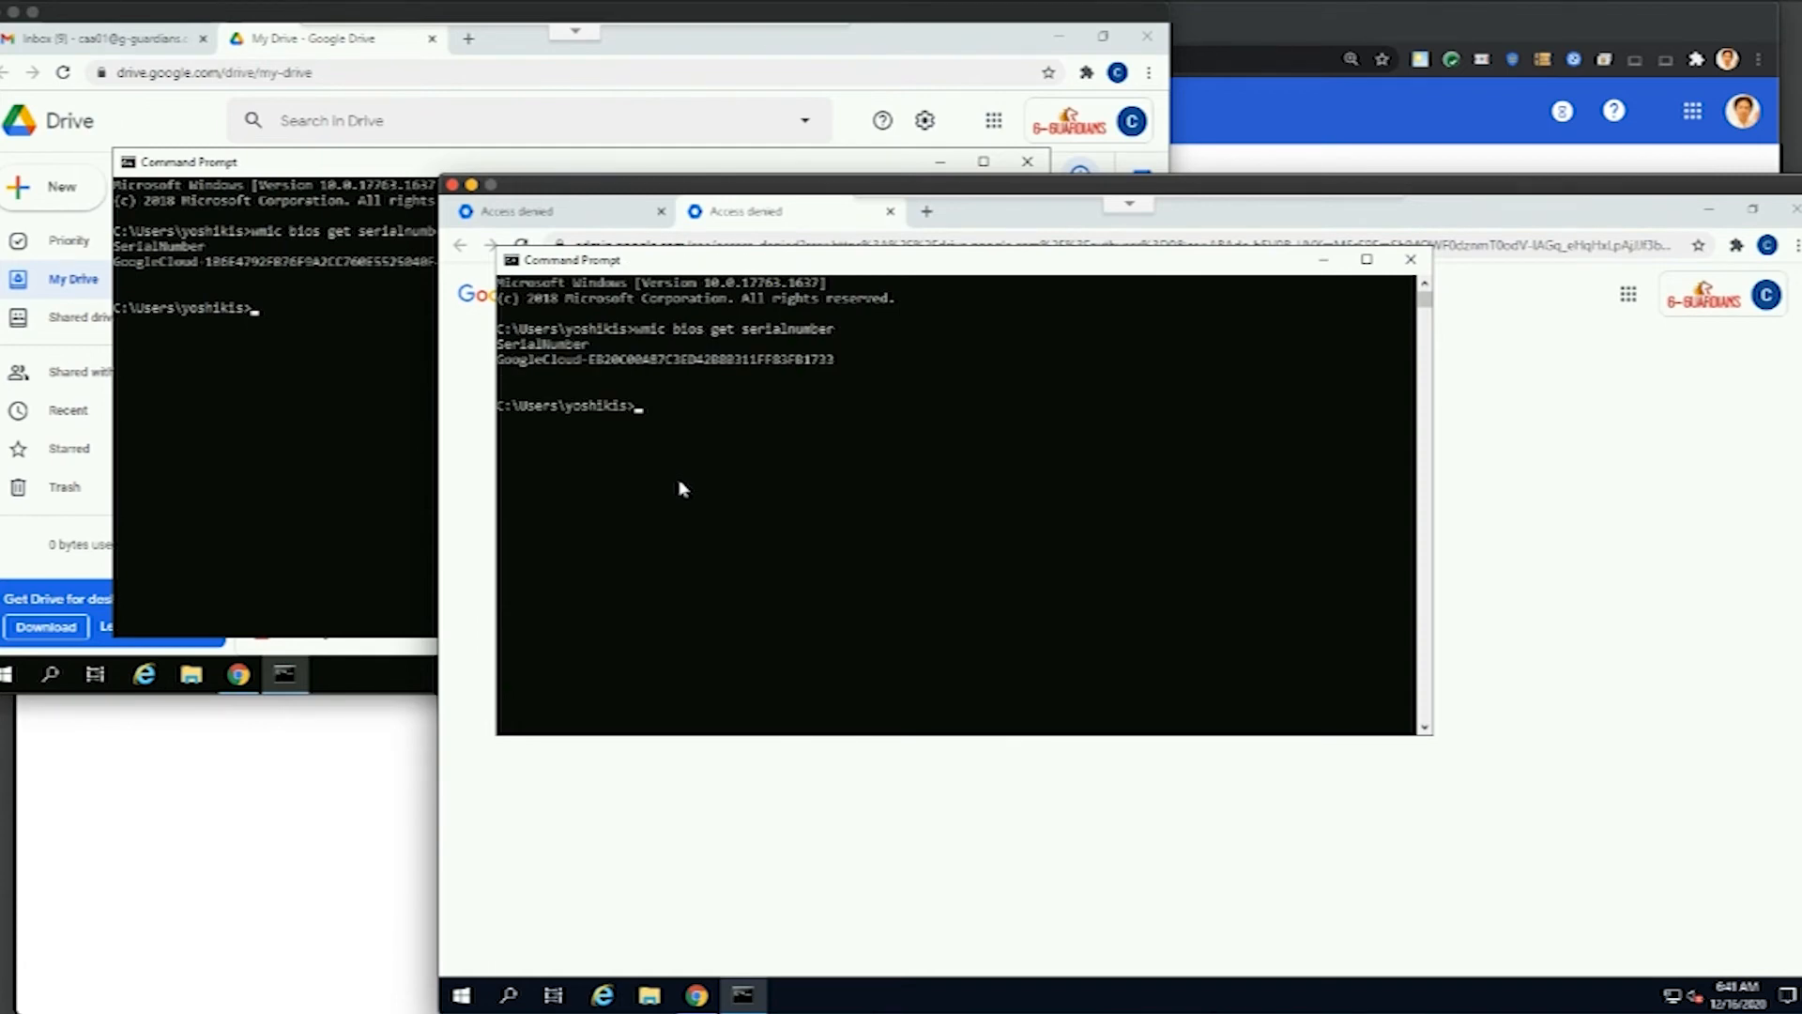
pyautogui.moveTo(690, 389)
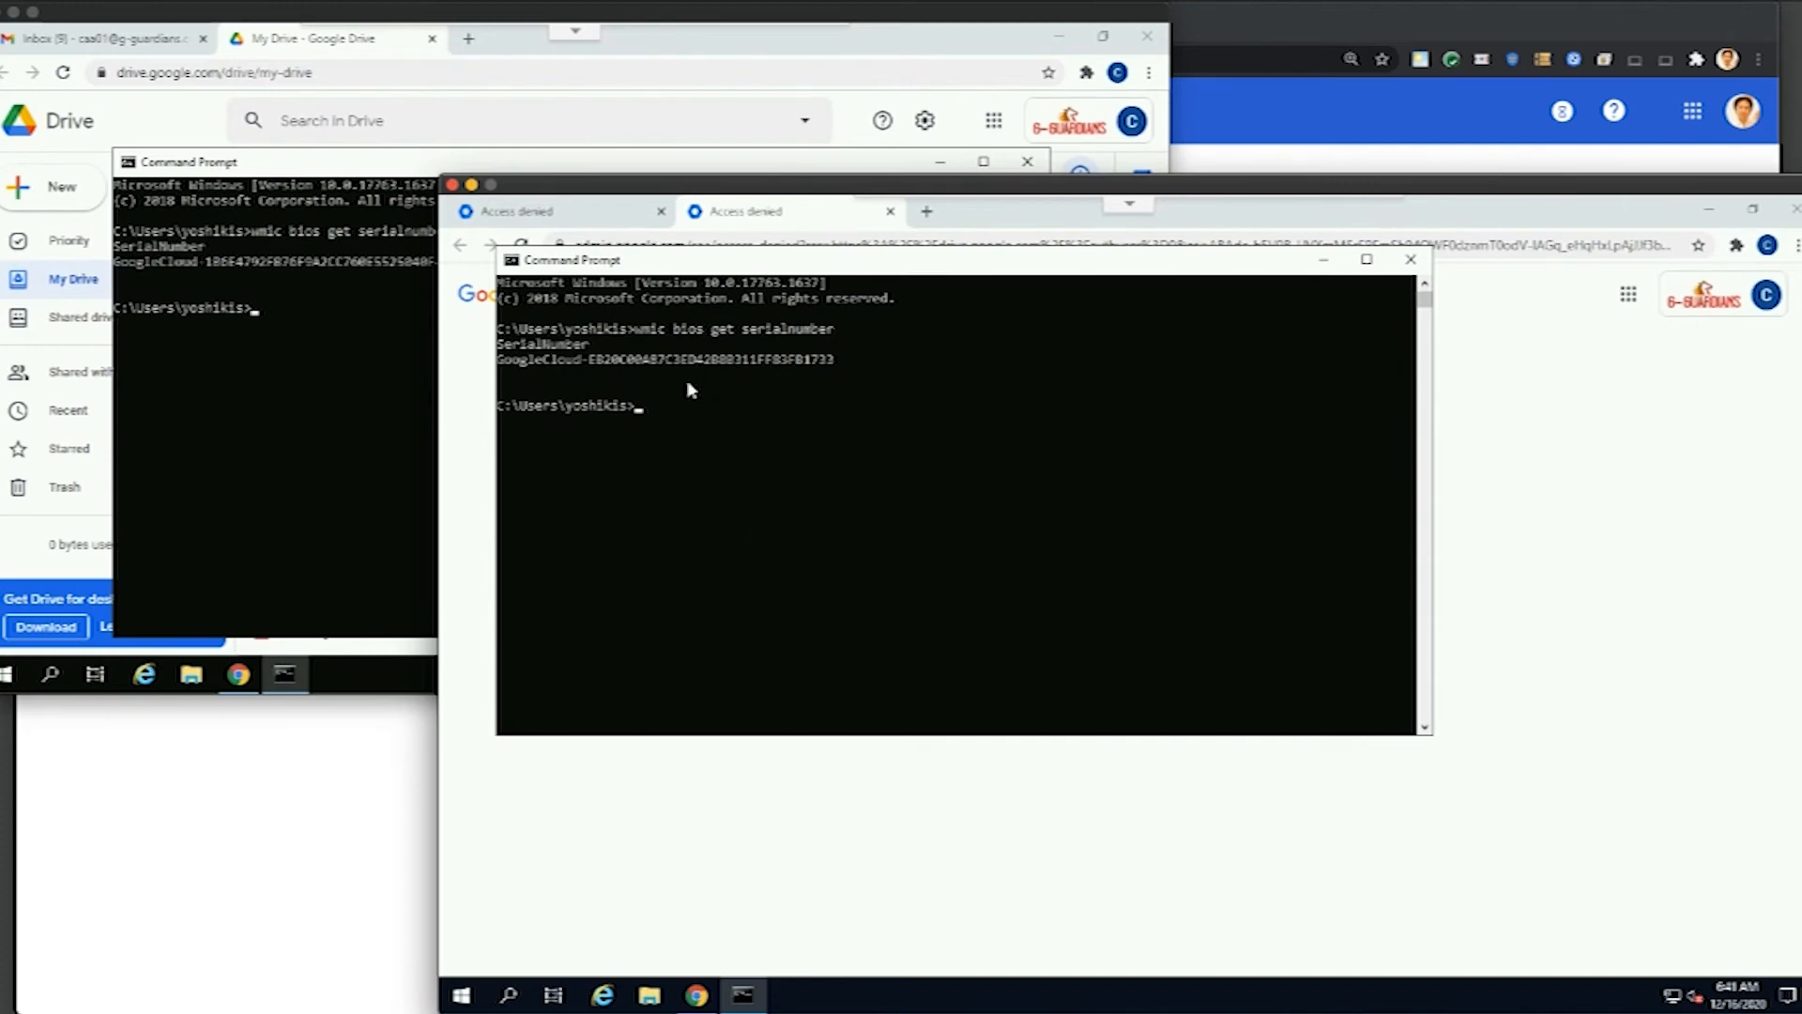
pyautogui.moveTo(543, 396)
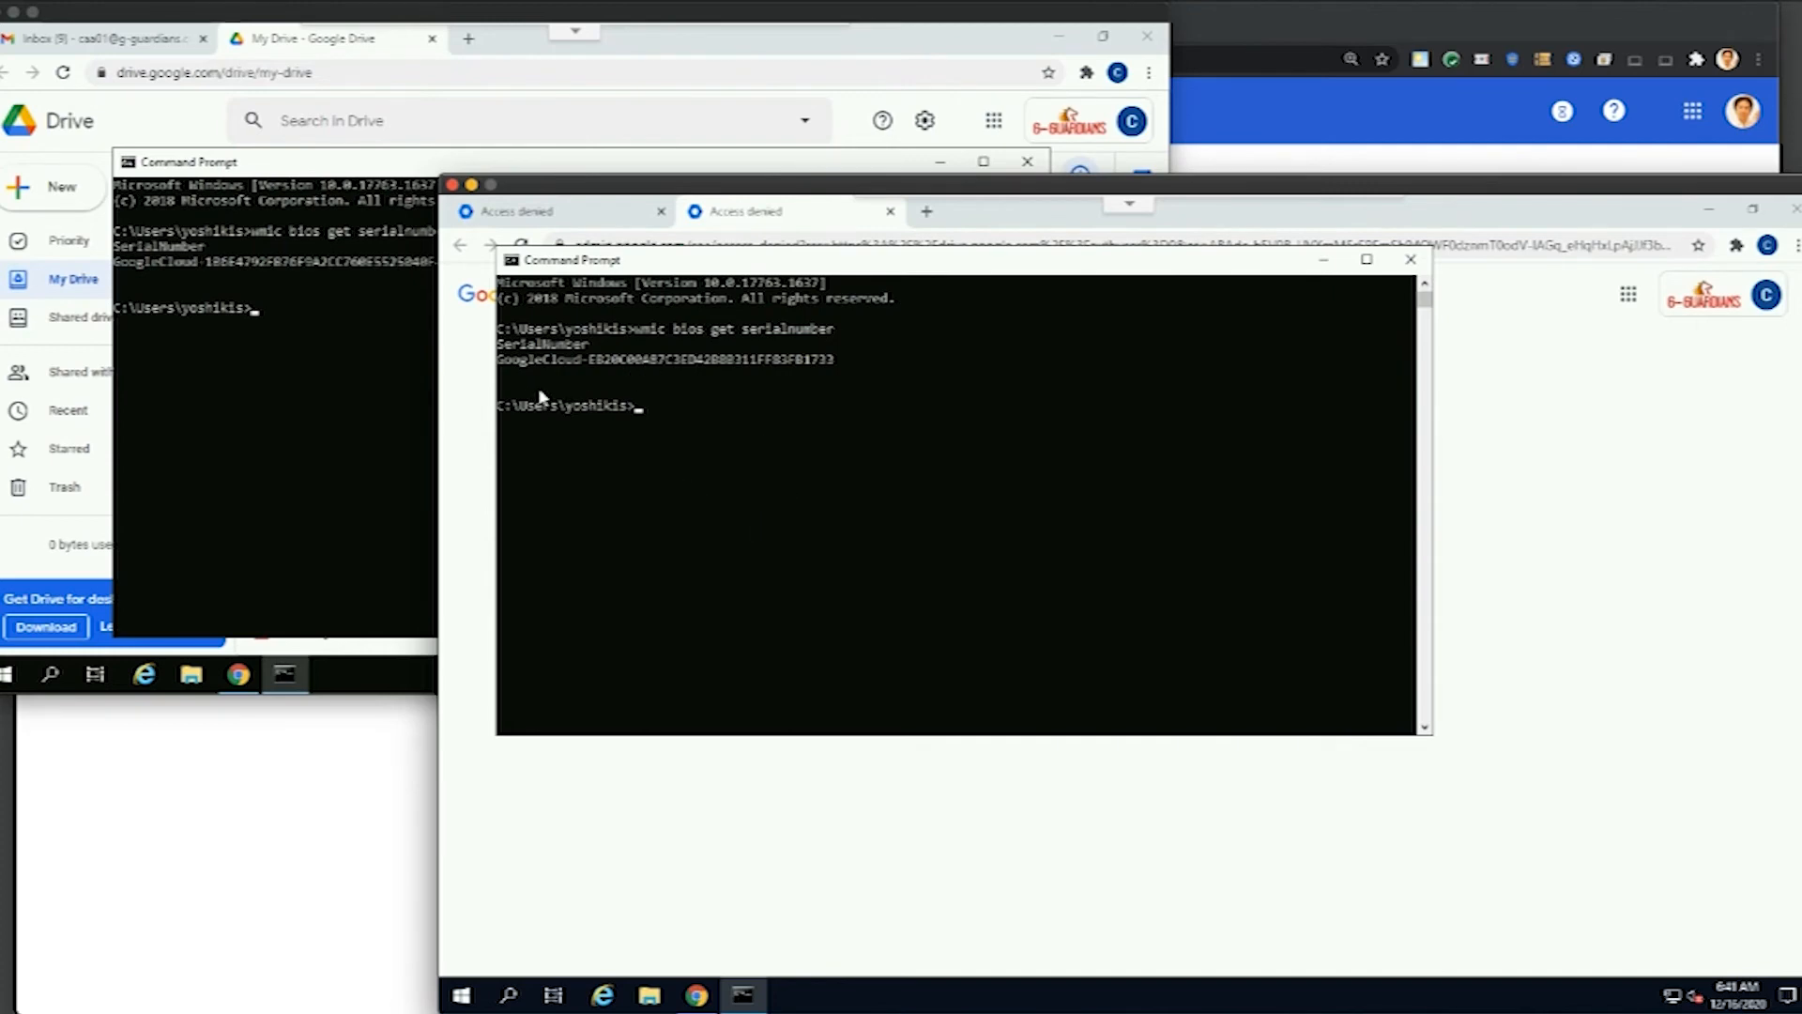
pyautogui.moveTo(523, 385)
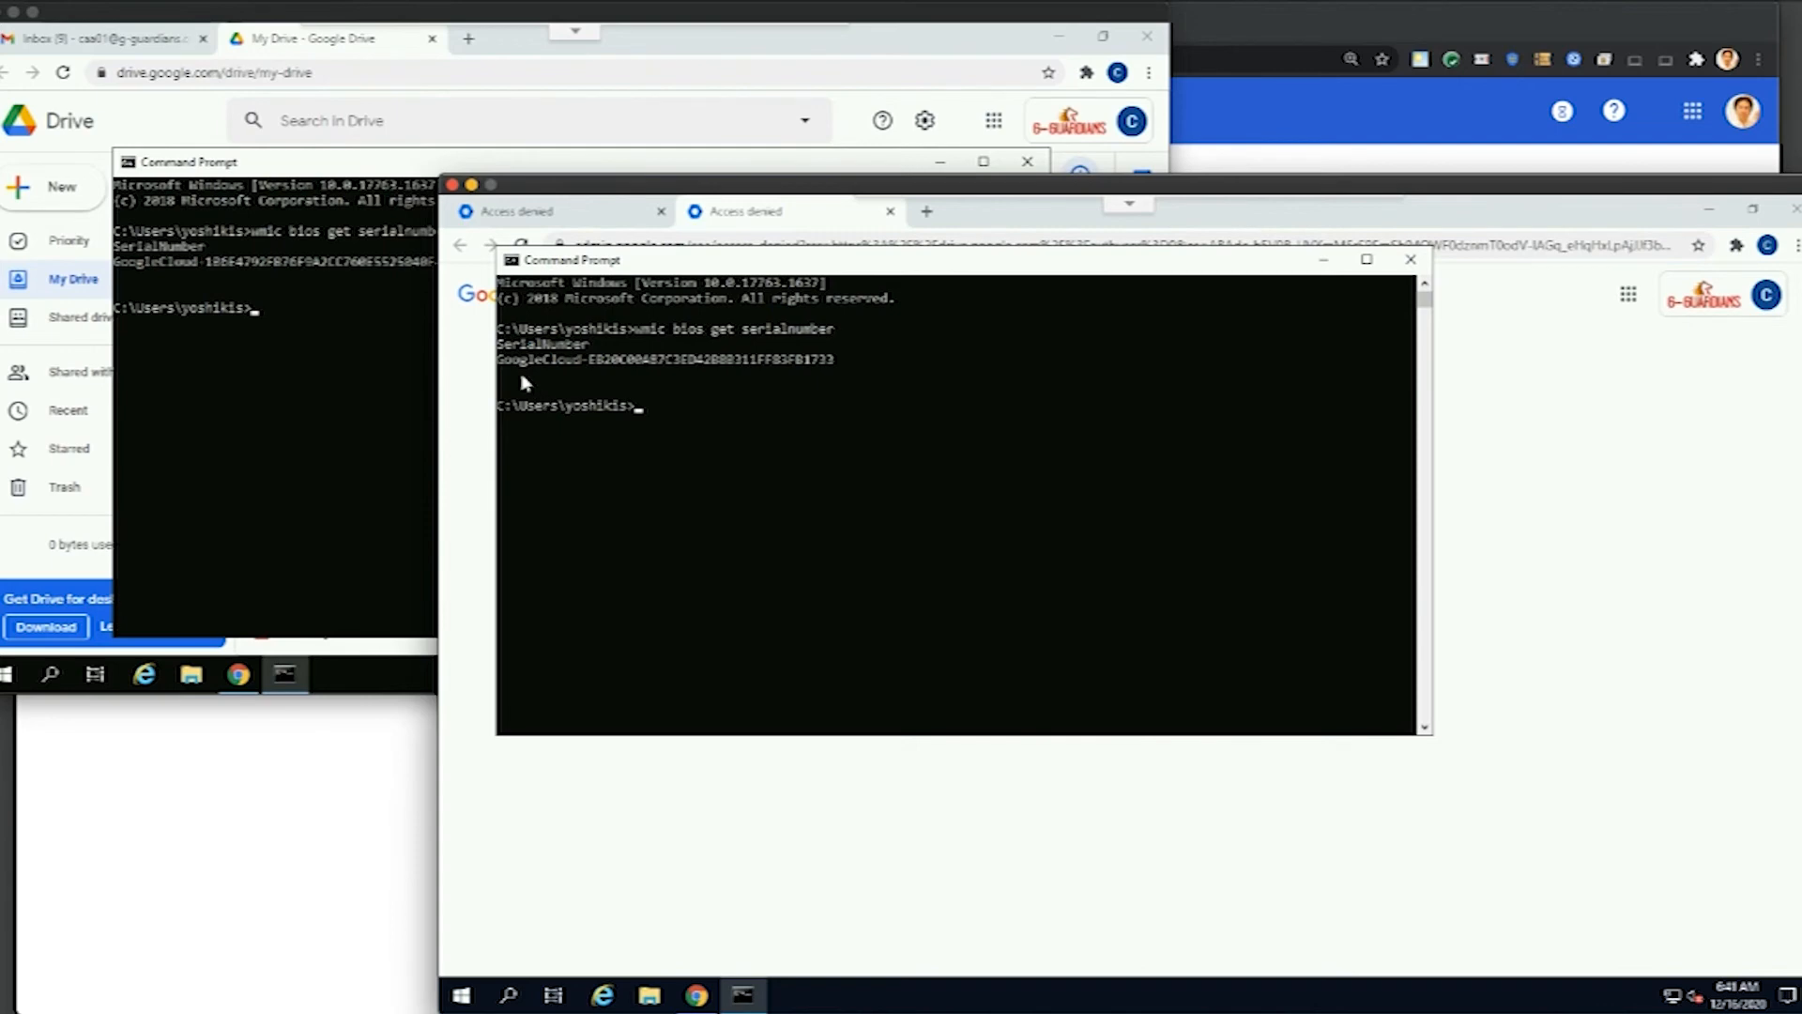
pyautogui.moveTo(595, 373)
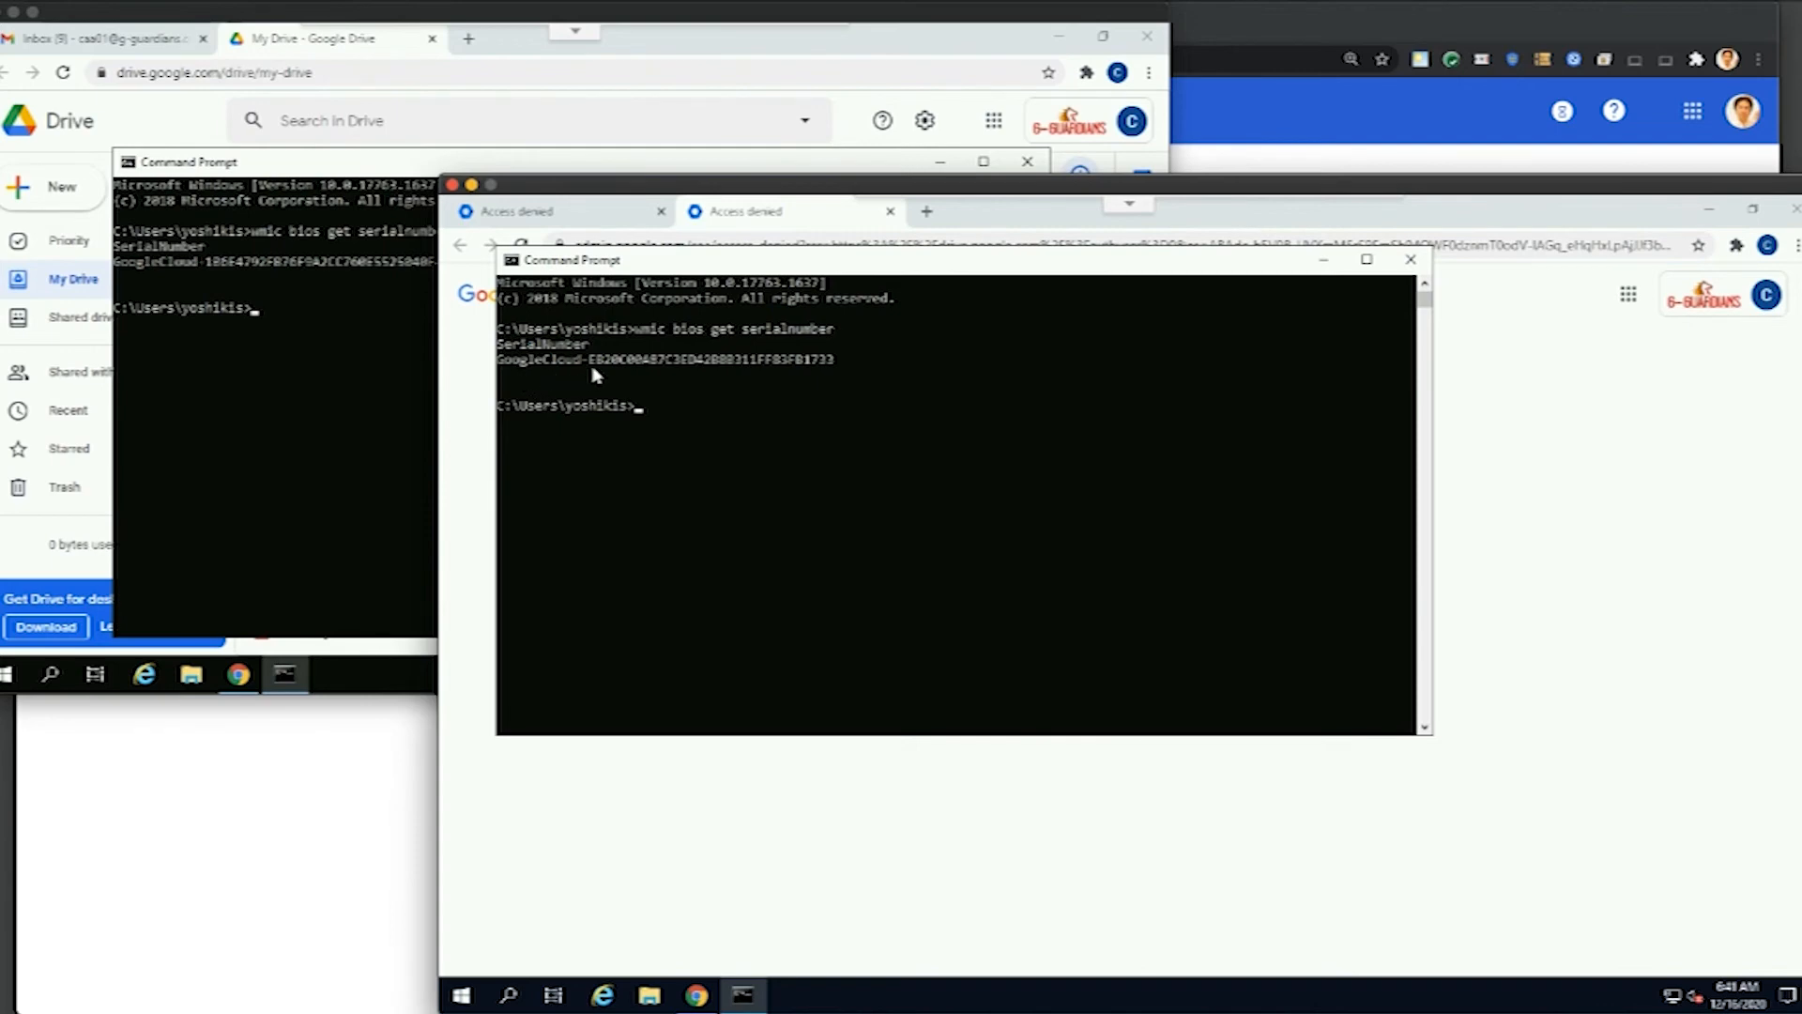
pyautogui.moveTo(624, 376)
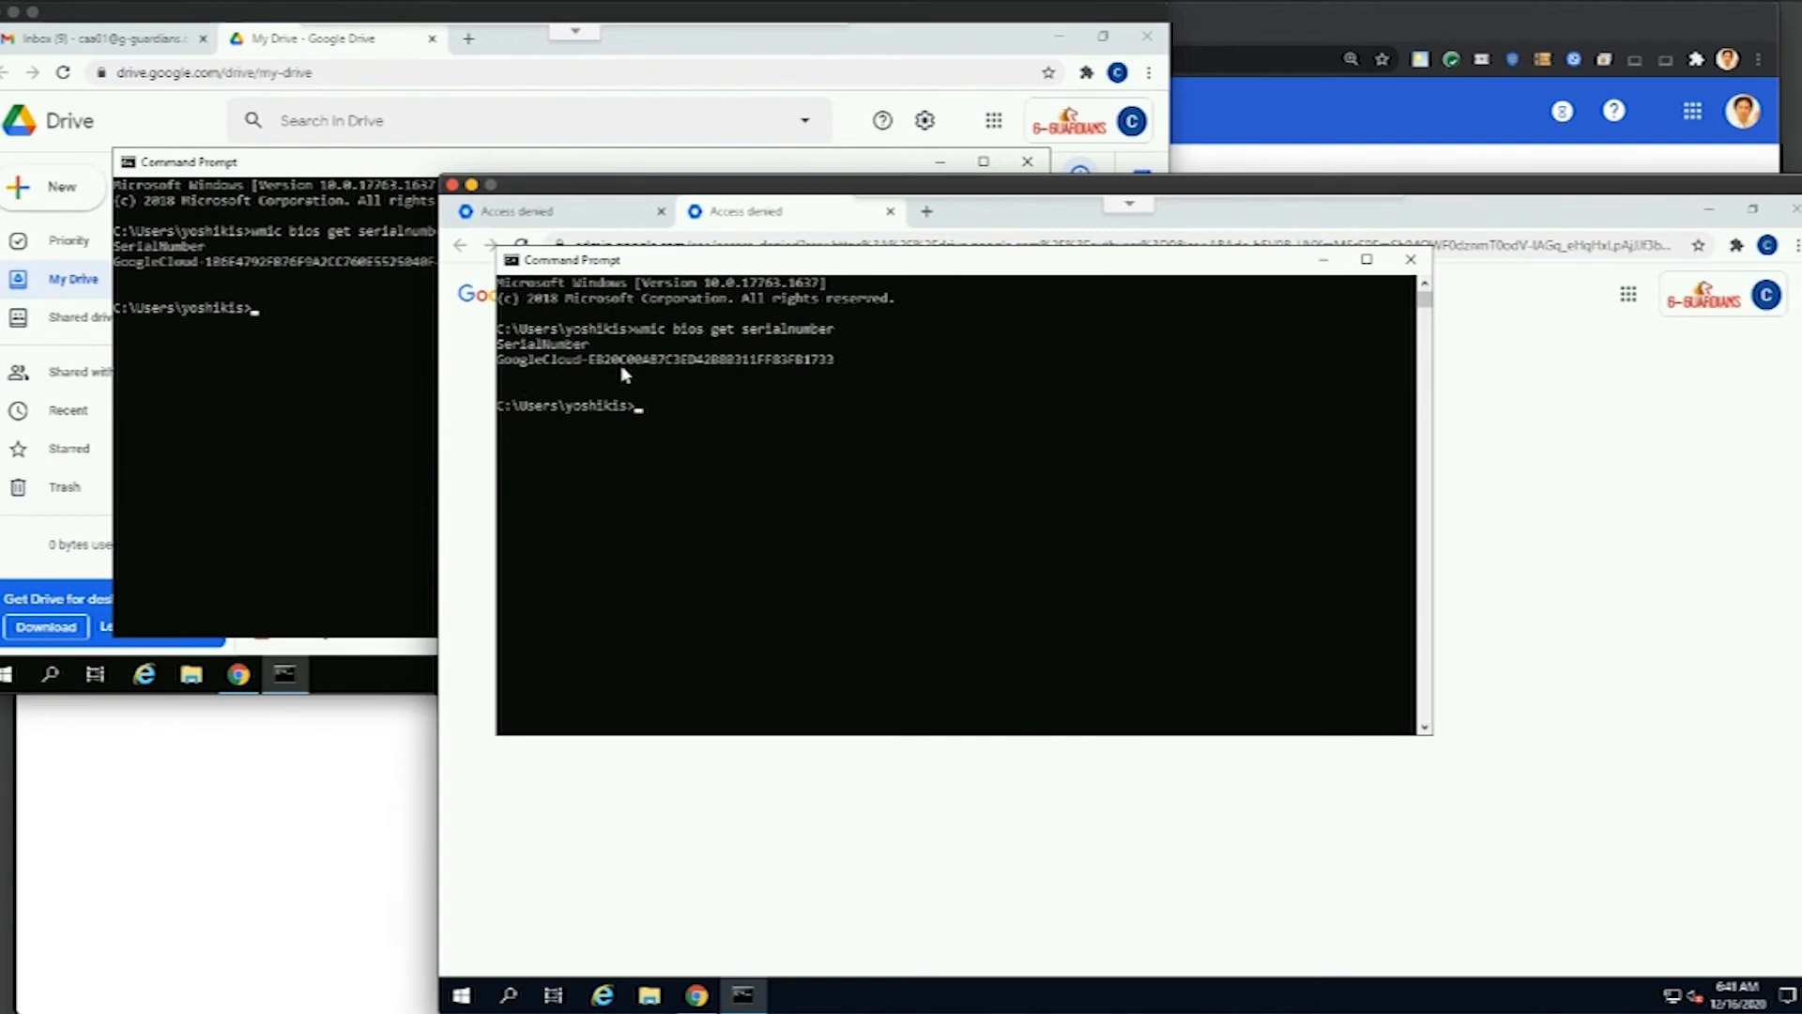
pyautogui.moveTo(707, 546)
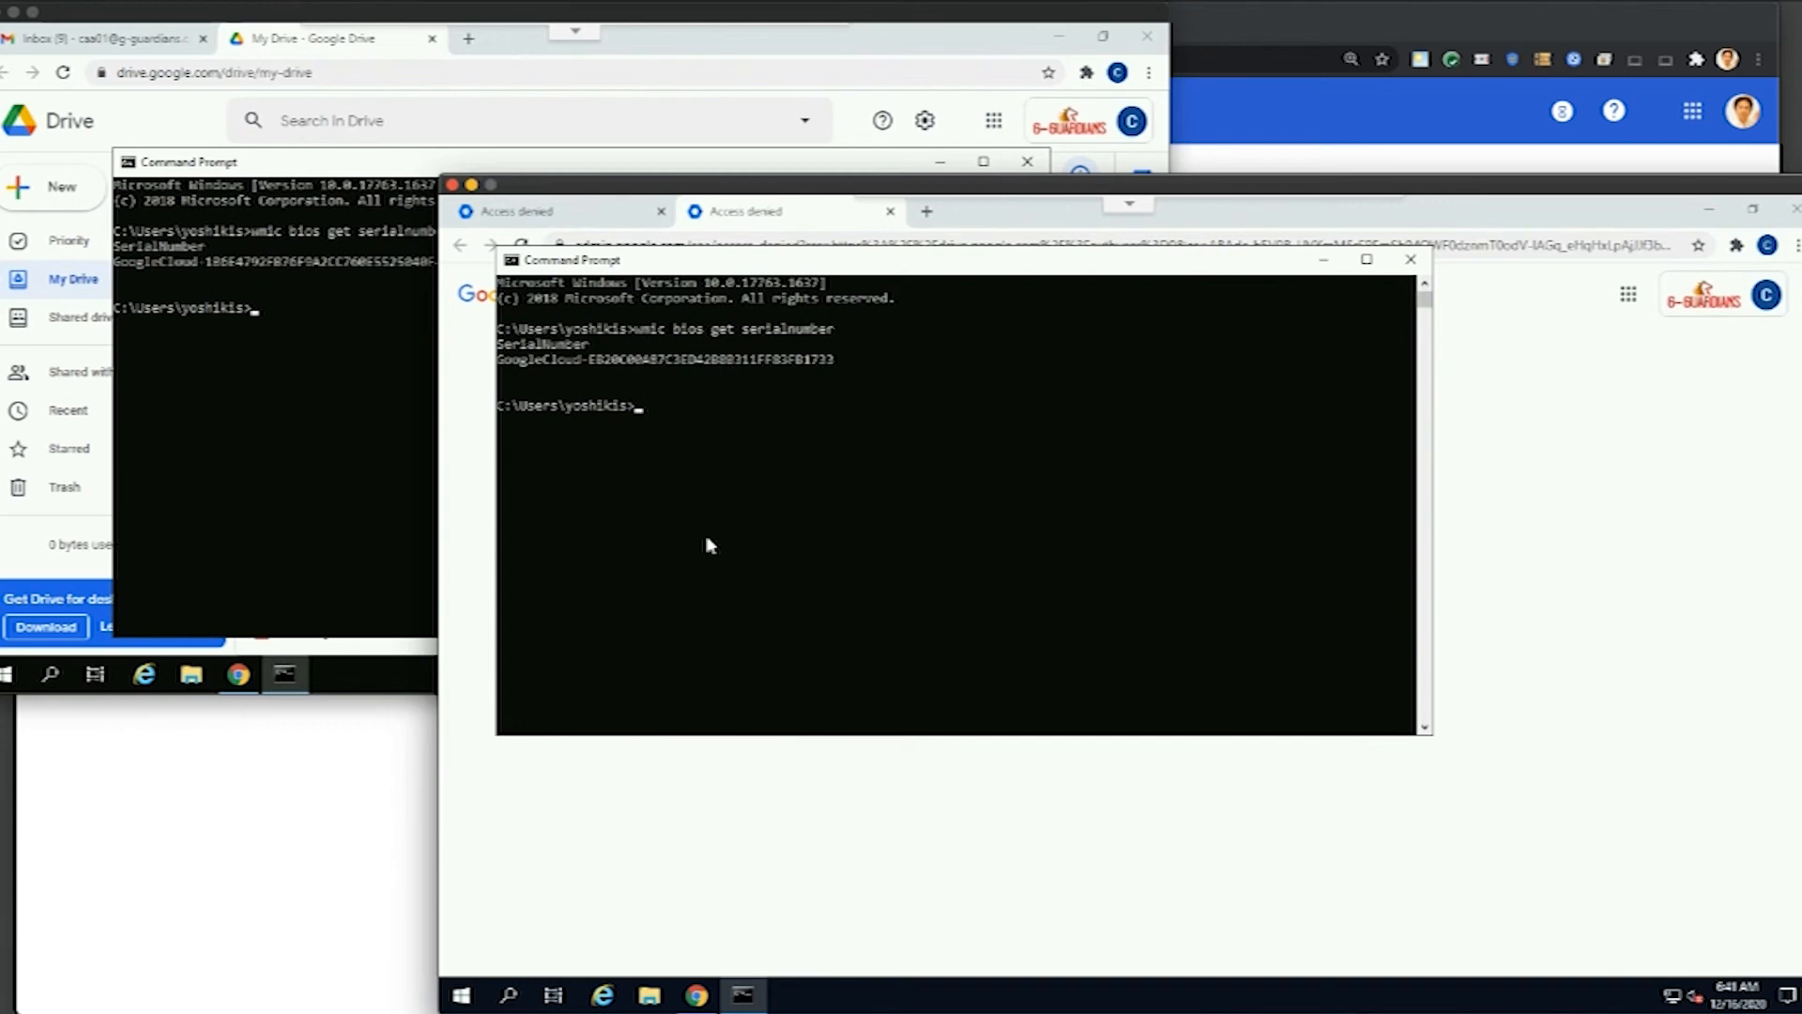
pyautogui.moveTo(287, 396)
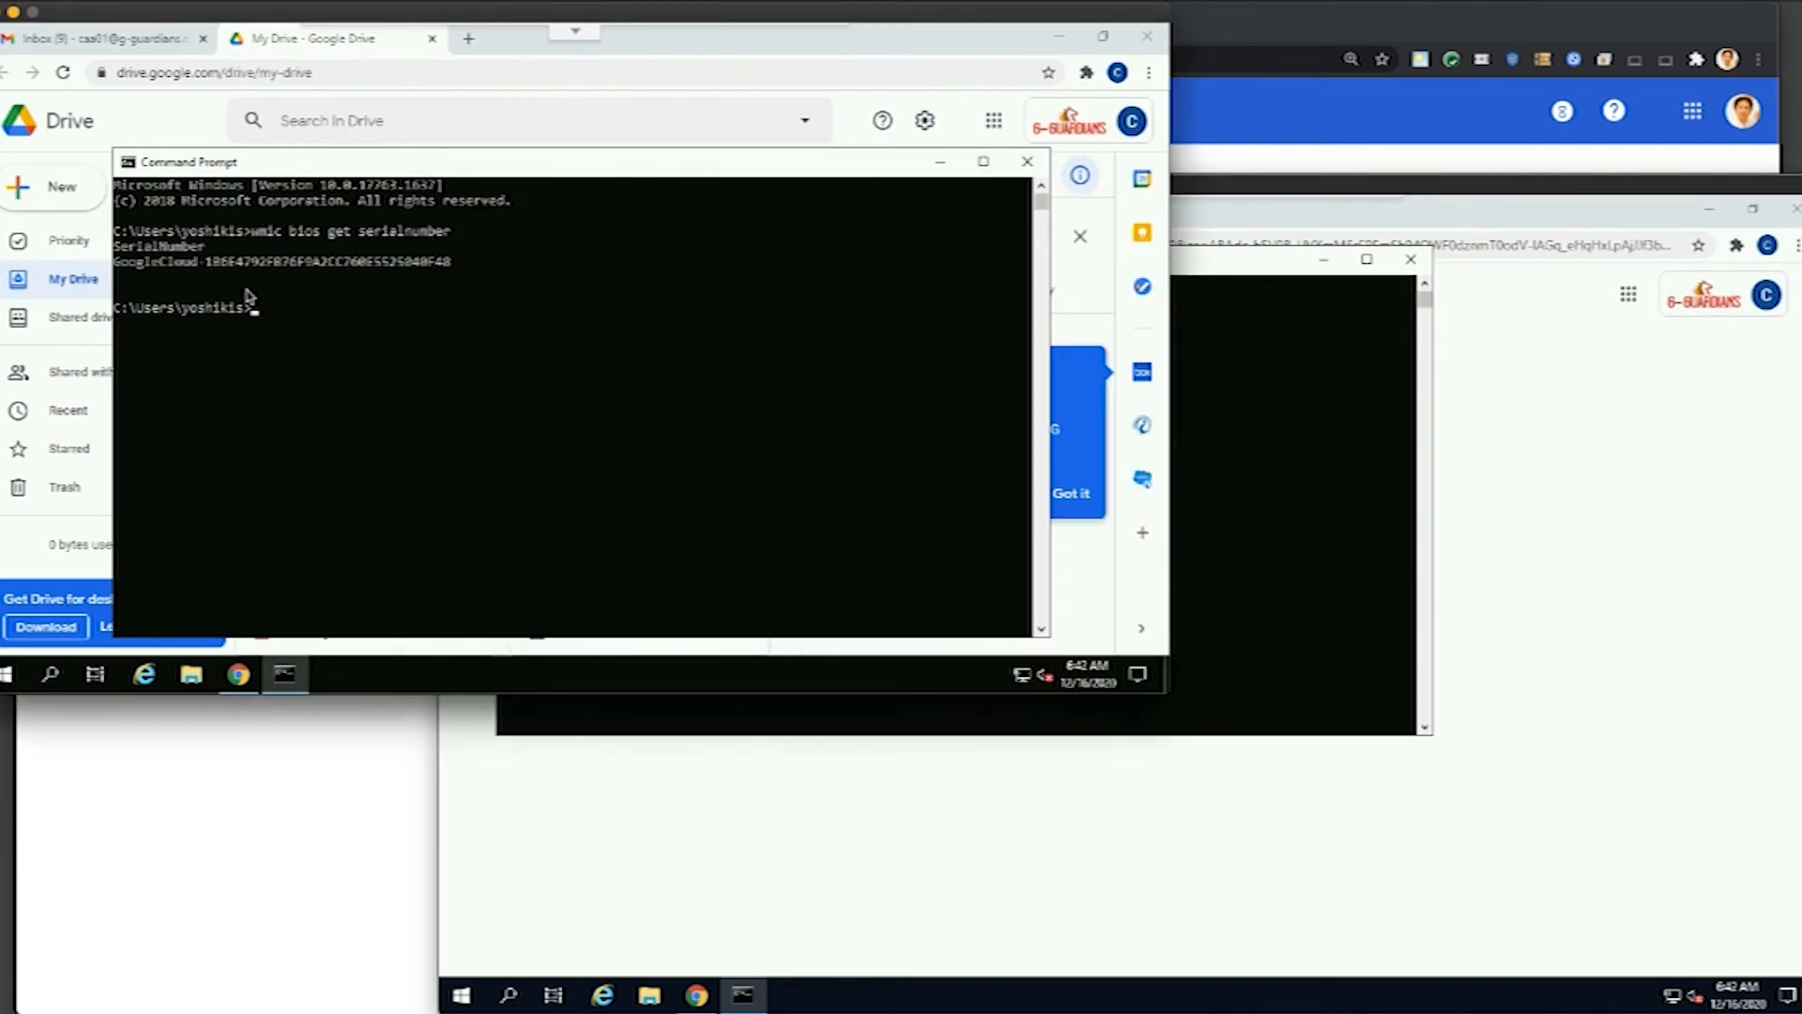
pyautogui.moveTo(447, 788)
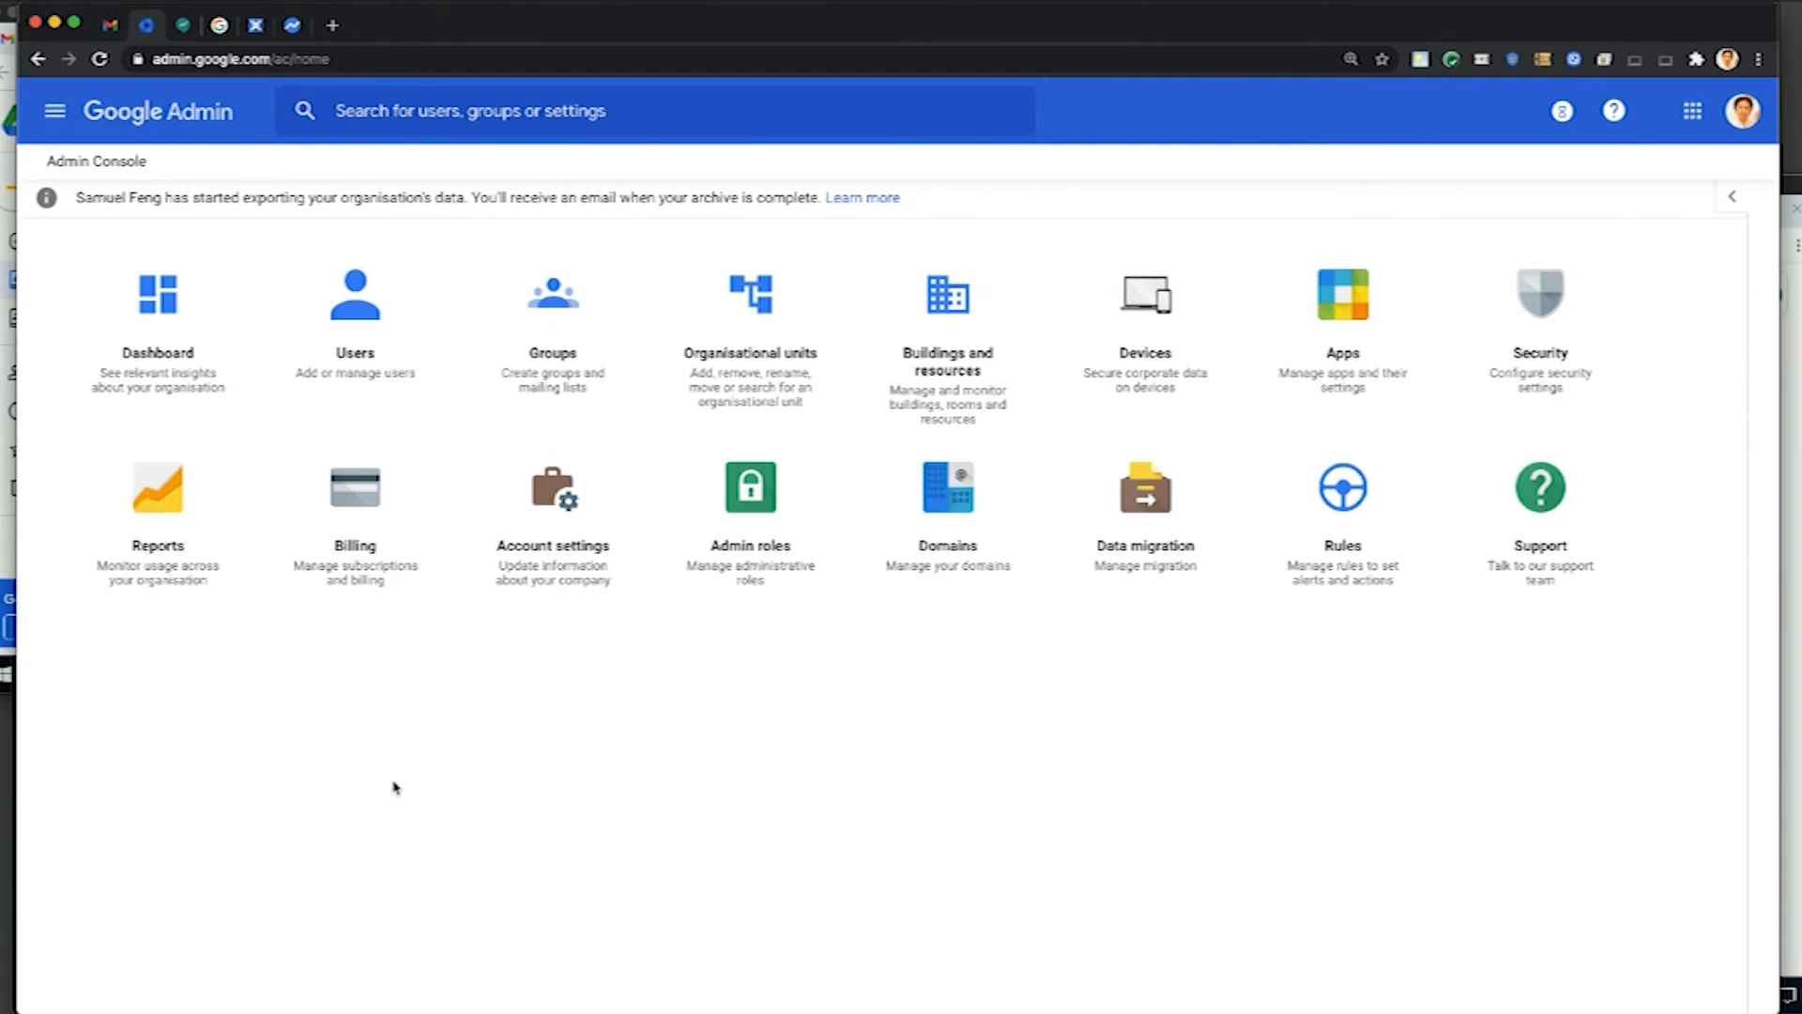
pyautogui.moveTo(1143, 338)
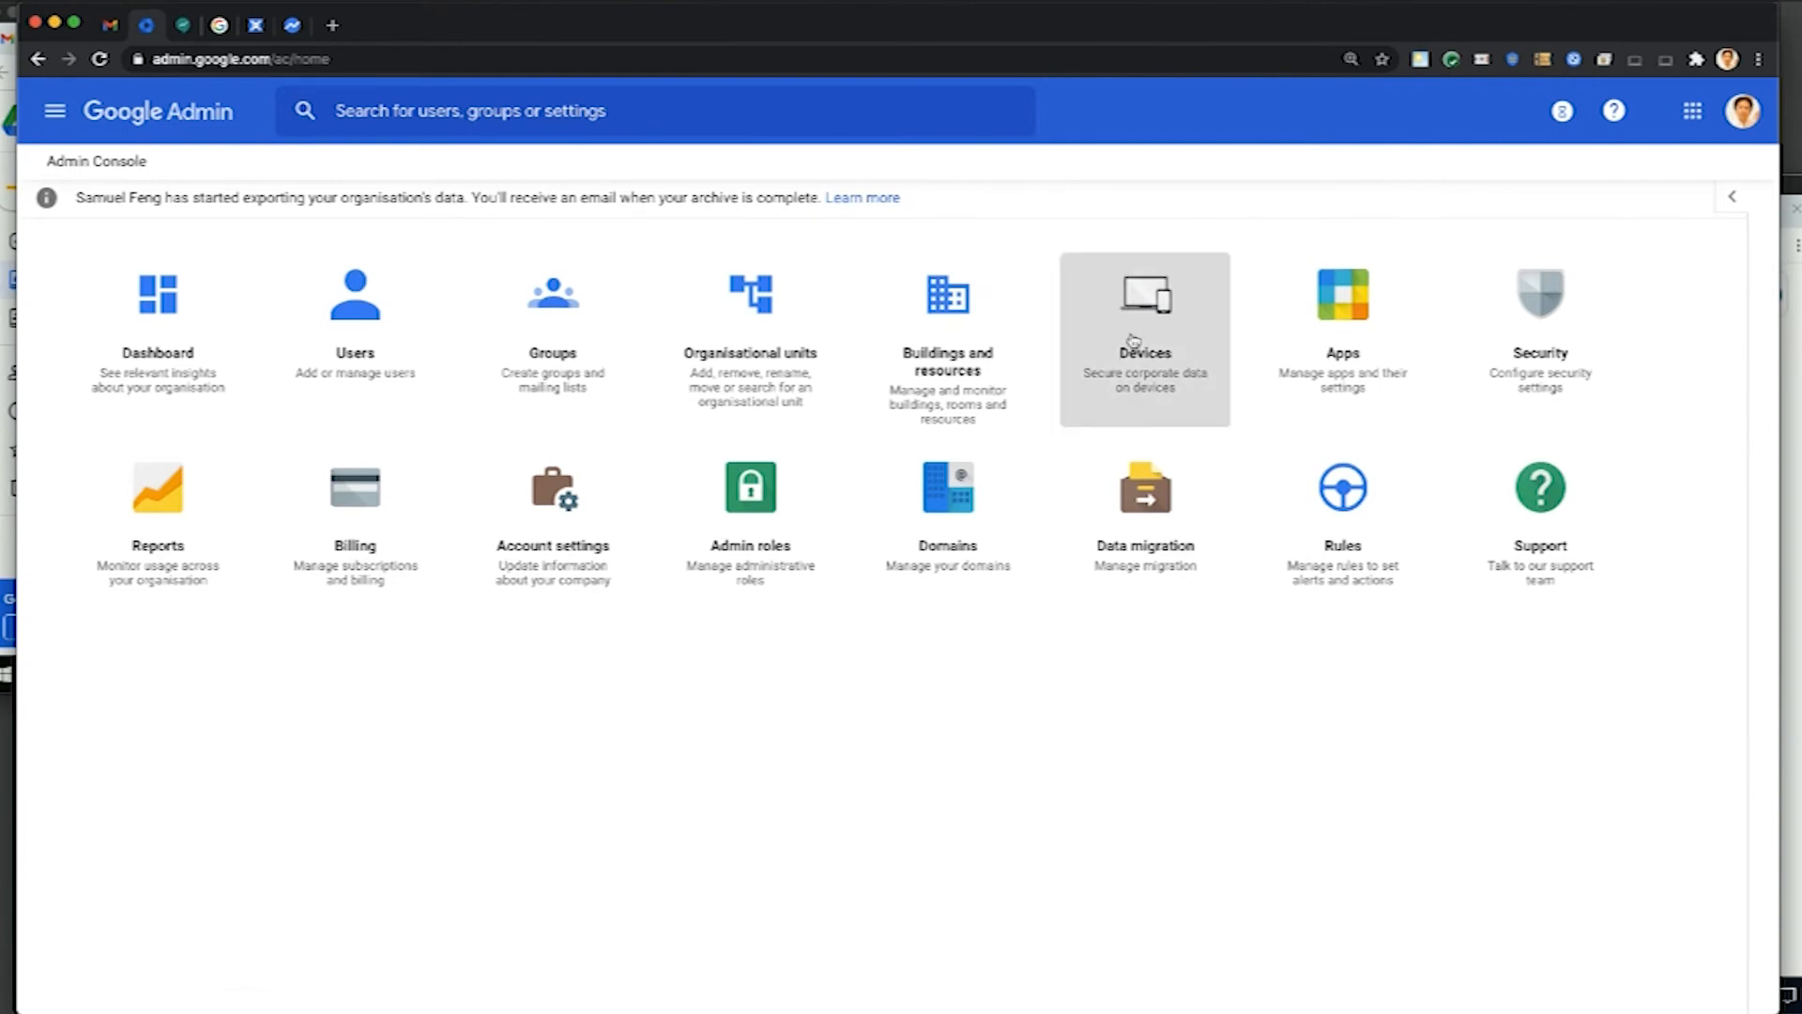
# Open Devices in the Admin console, re-entering the admin password at the verification prompt.
pyautogui.click(1143, 338)
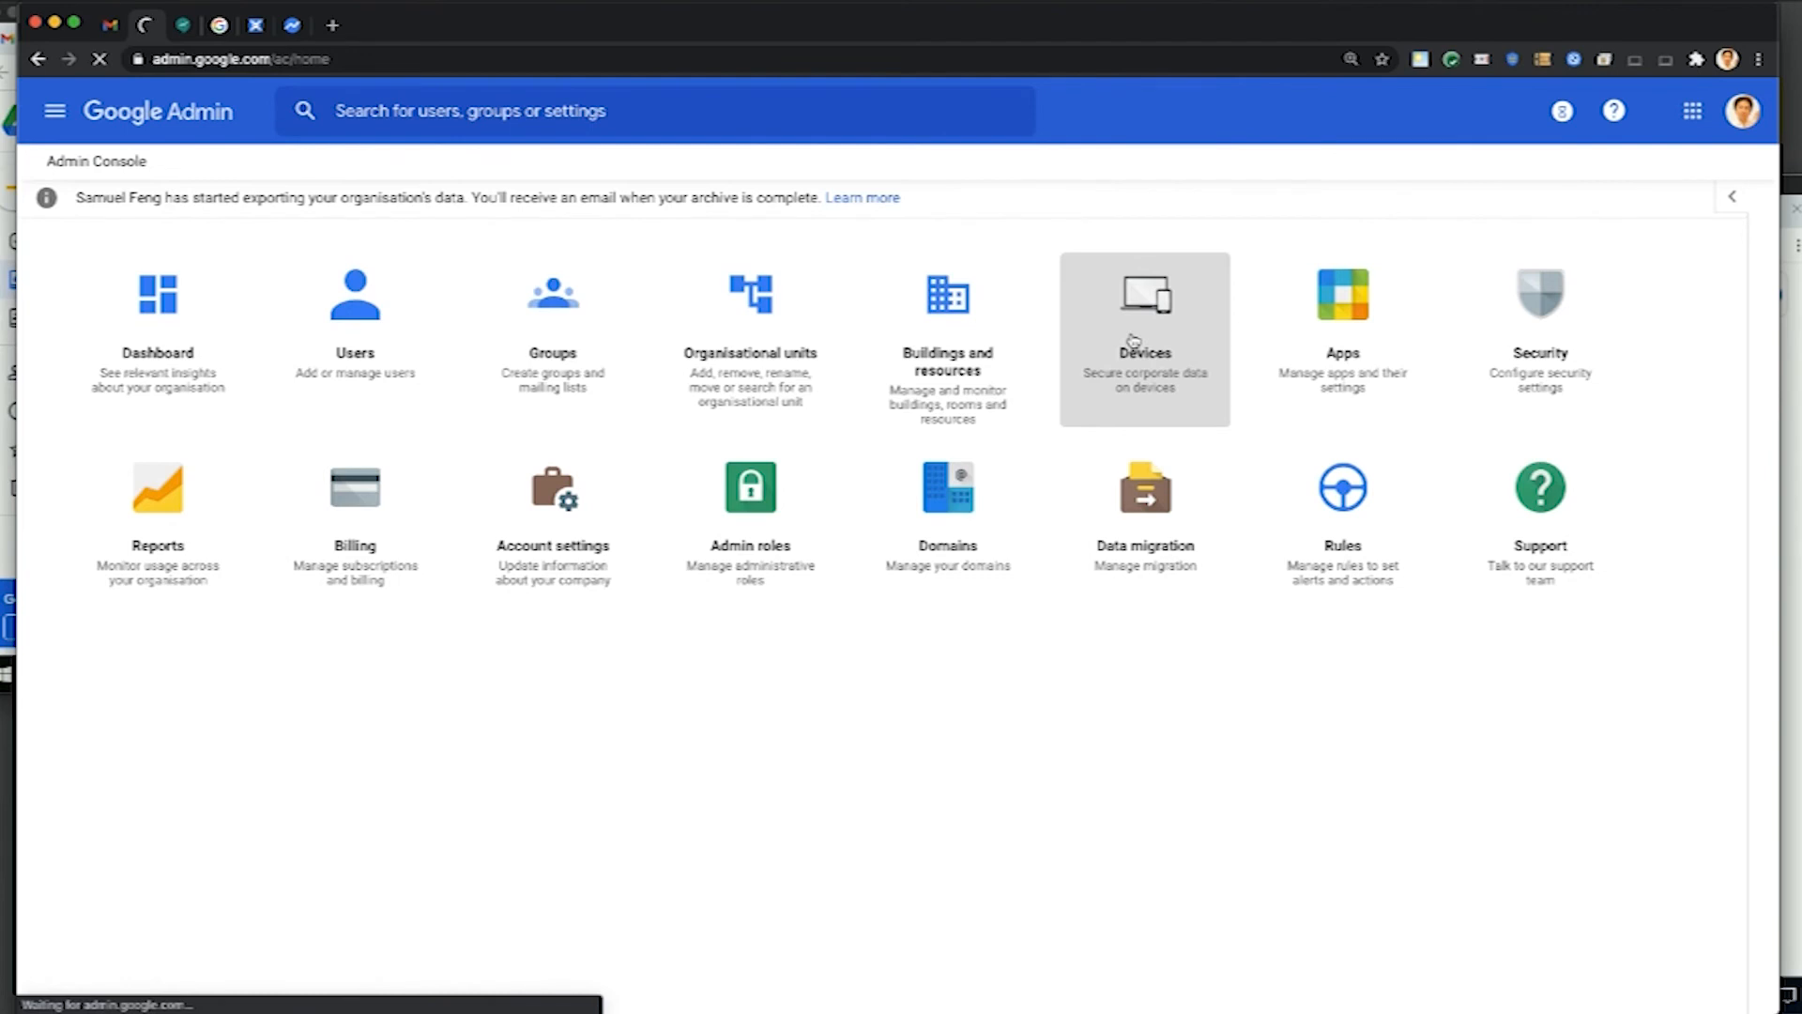
pyautogui.click(1143, 311)
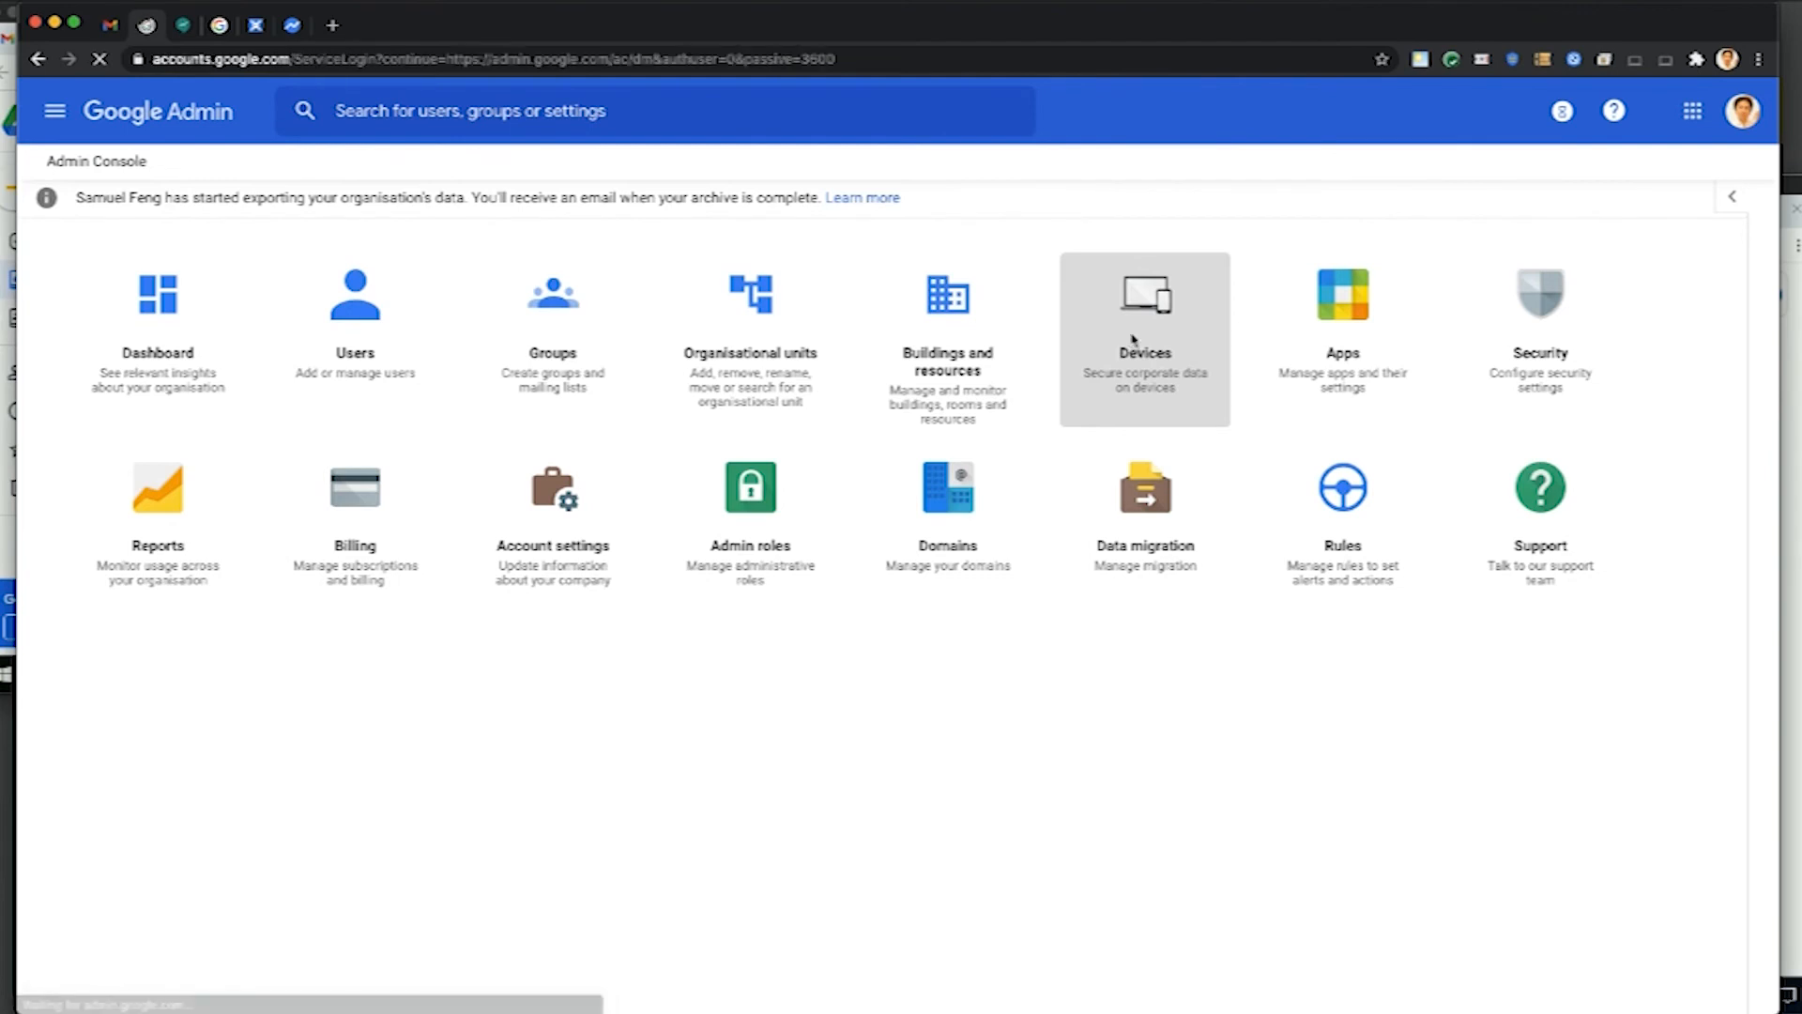
pyautogui.click(1143, 338)
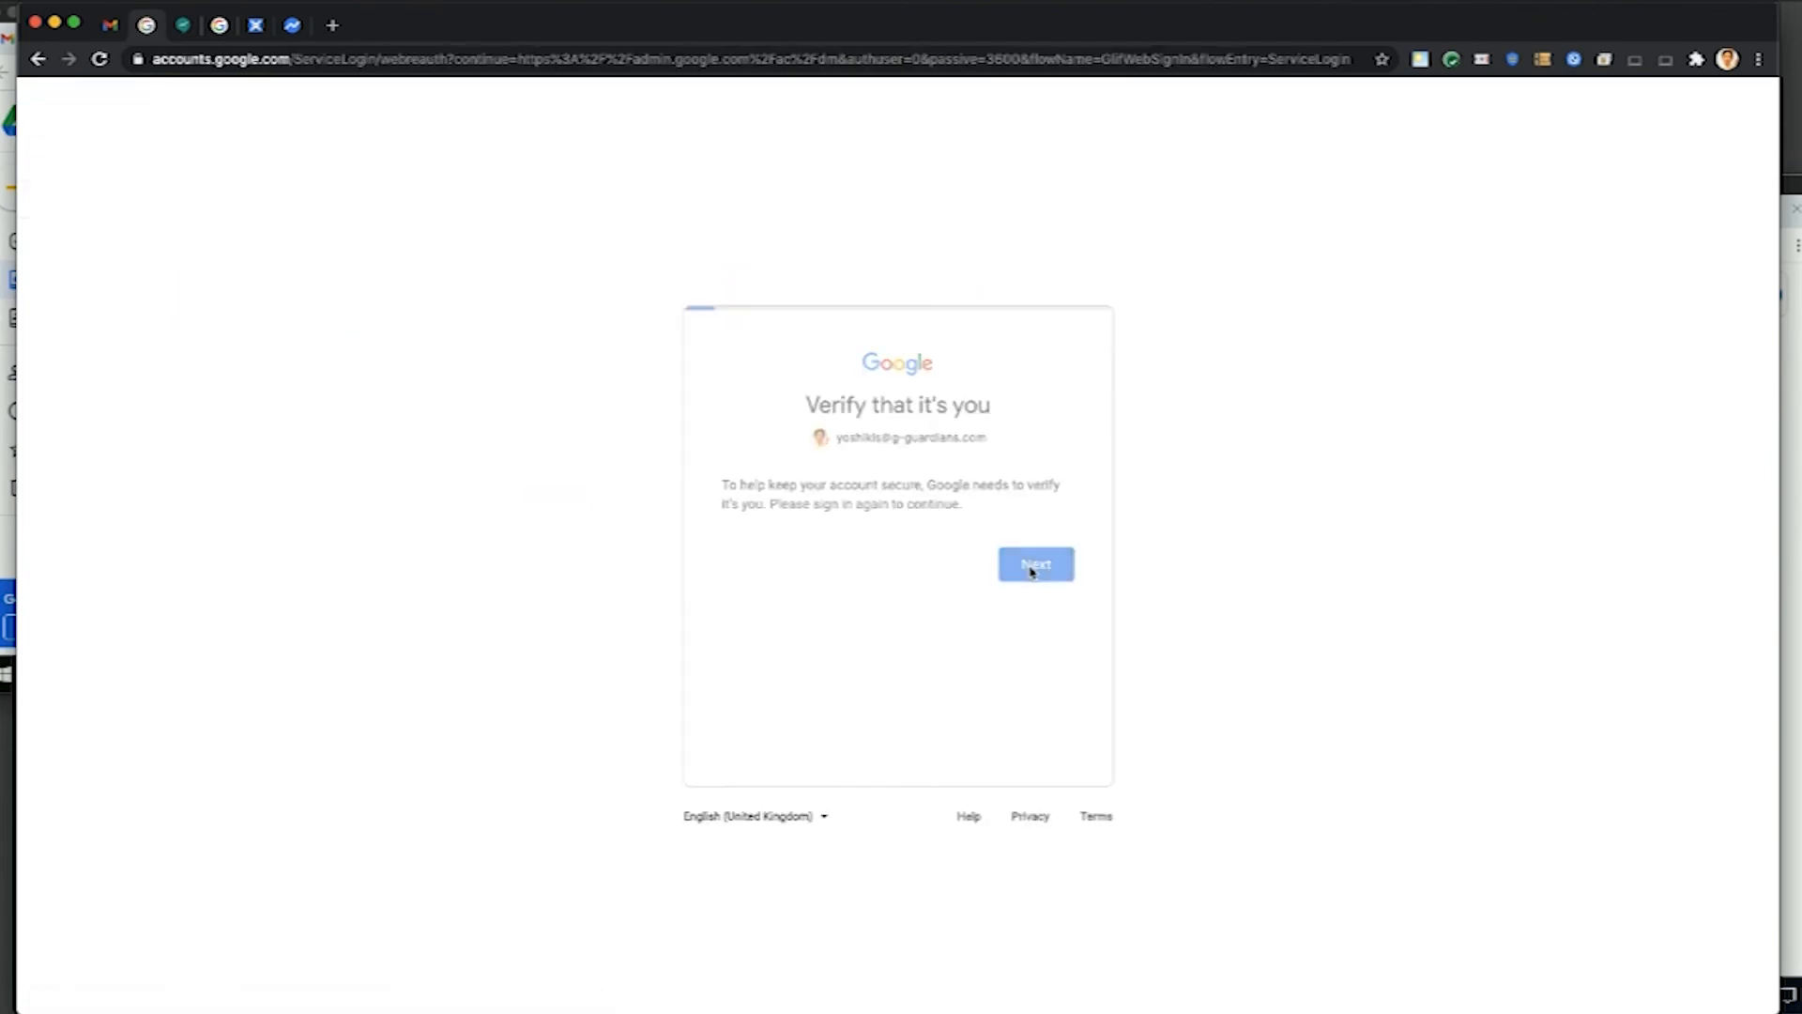
pyautogui.click(1034, 564)
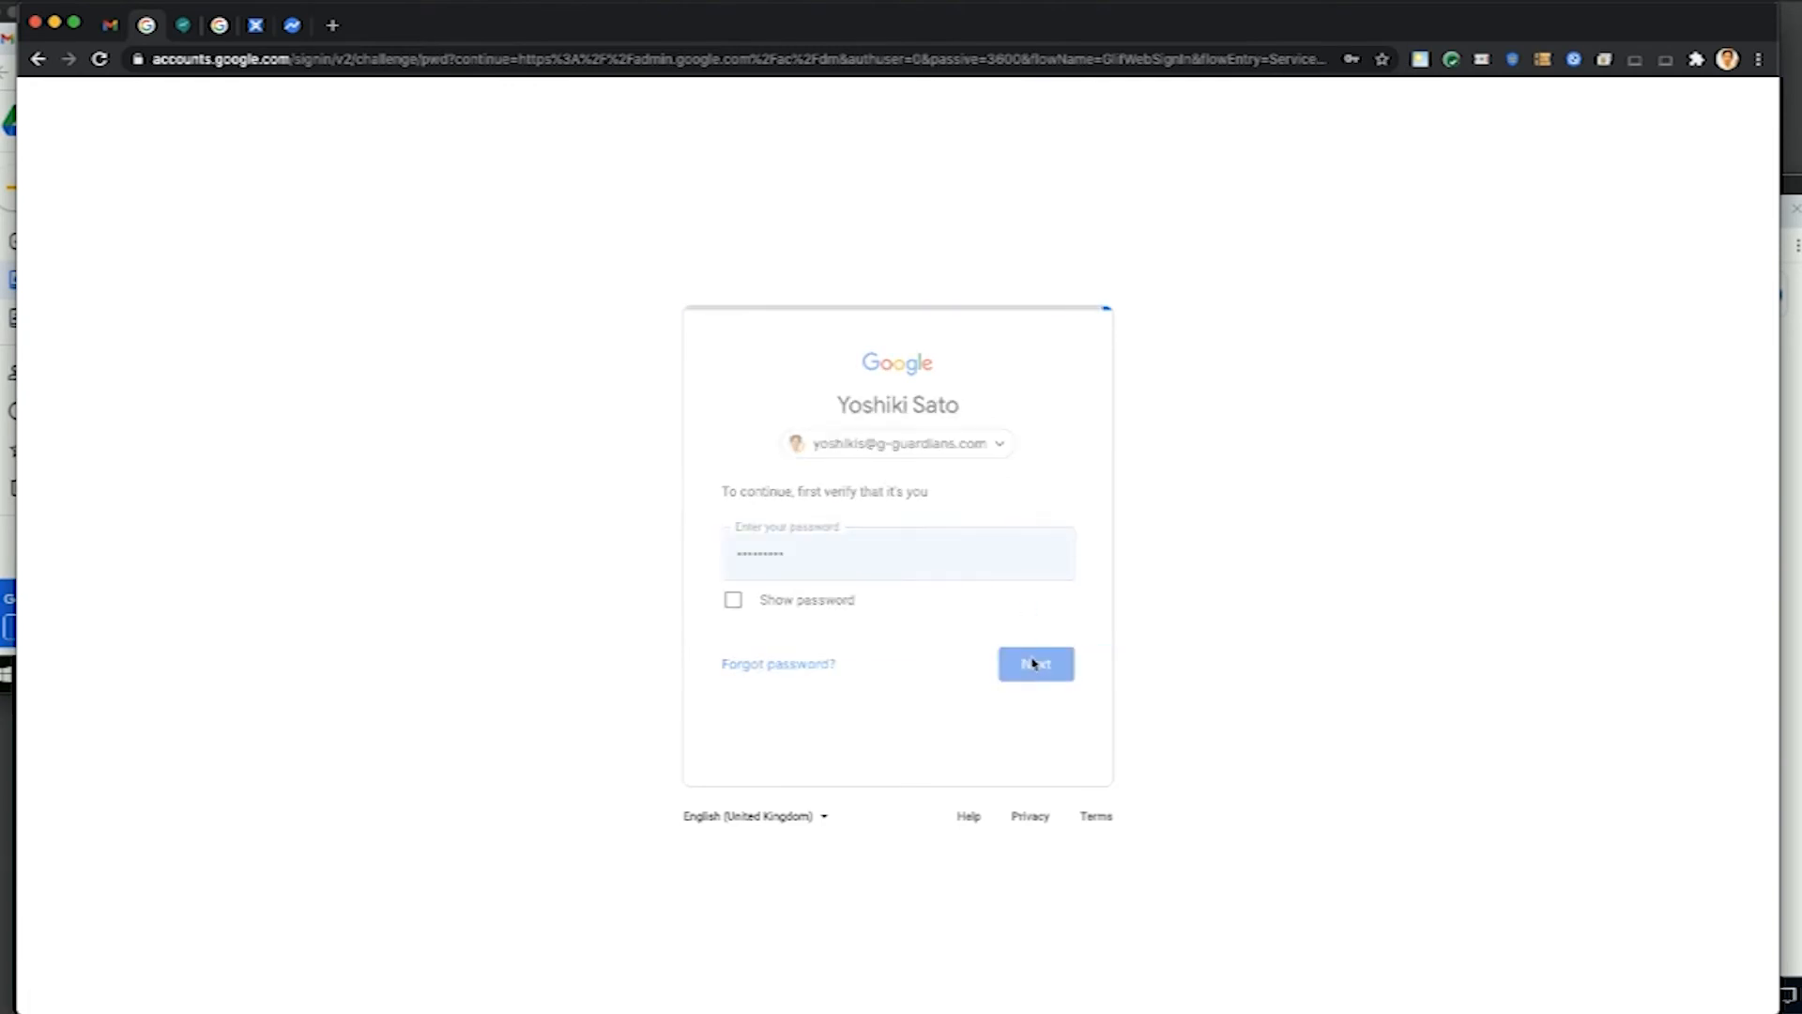
pyautogui.click(1033, 664)
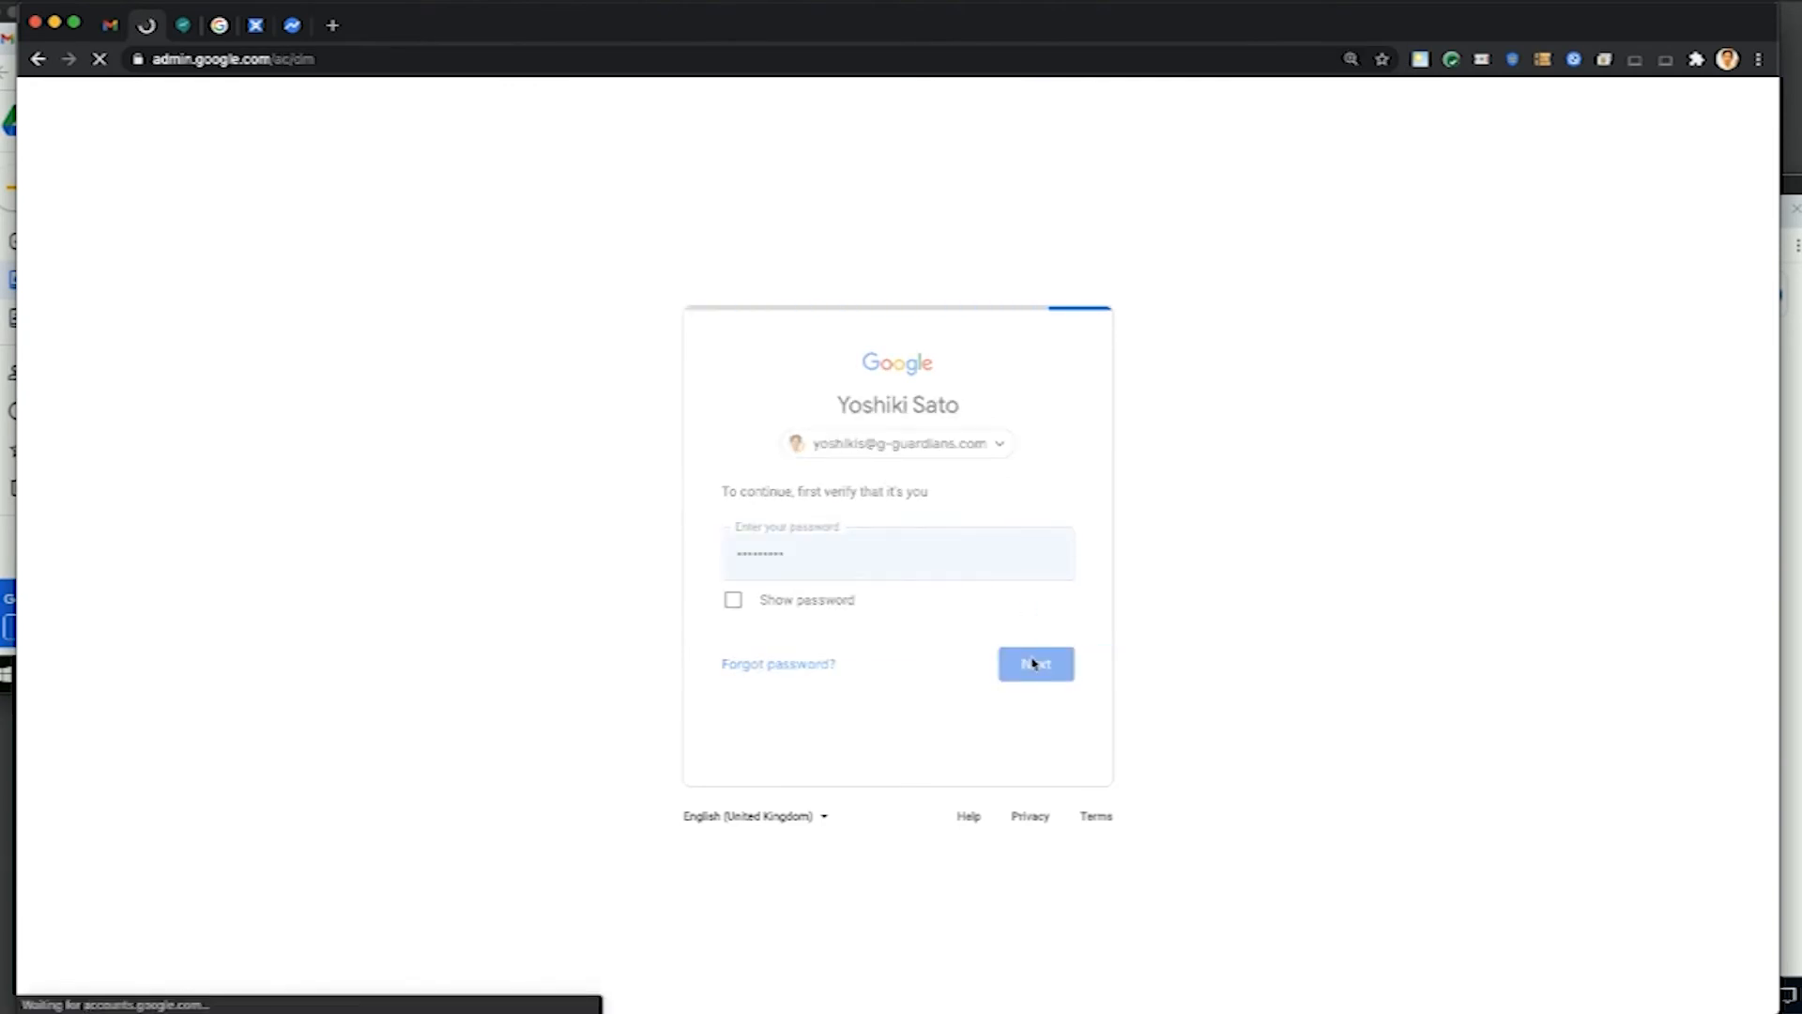
pyautogui.click(1033, 664)
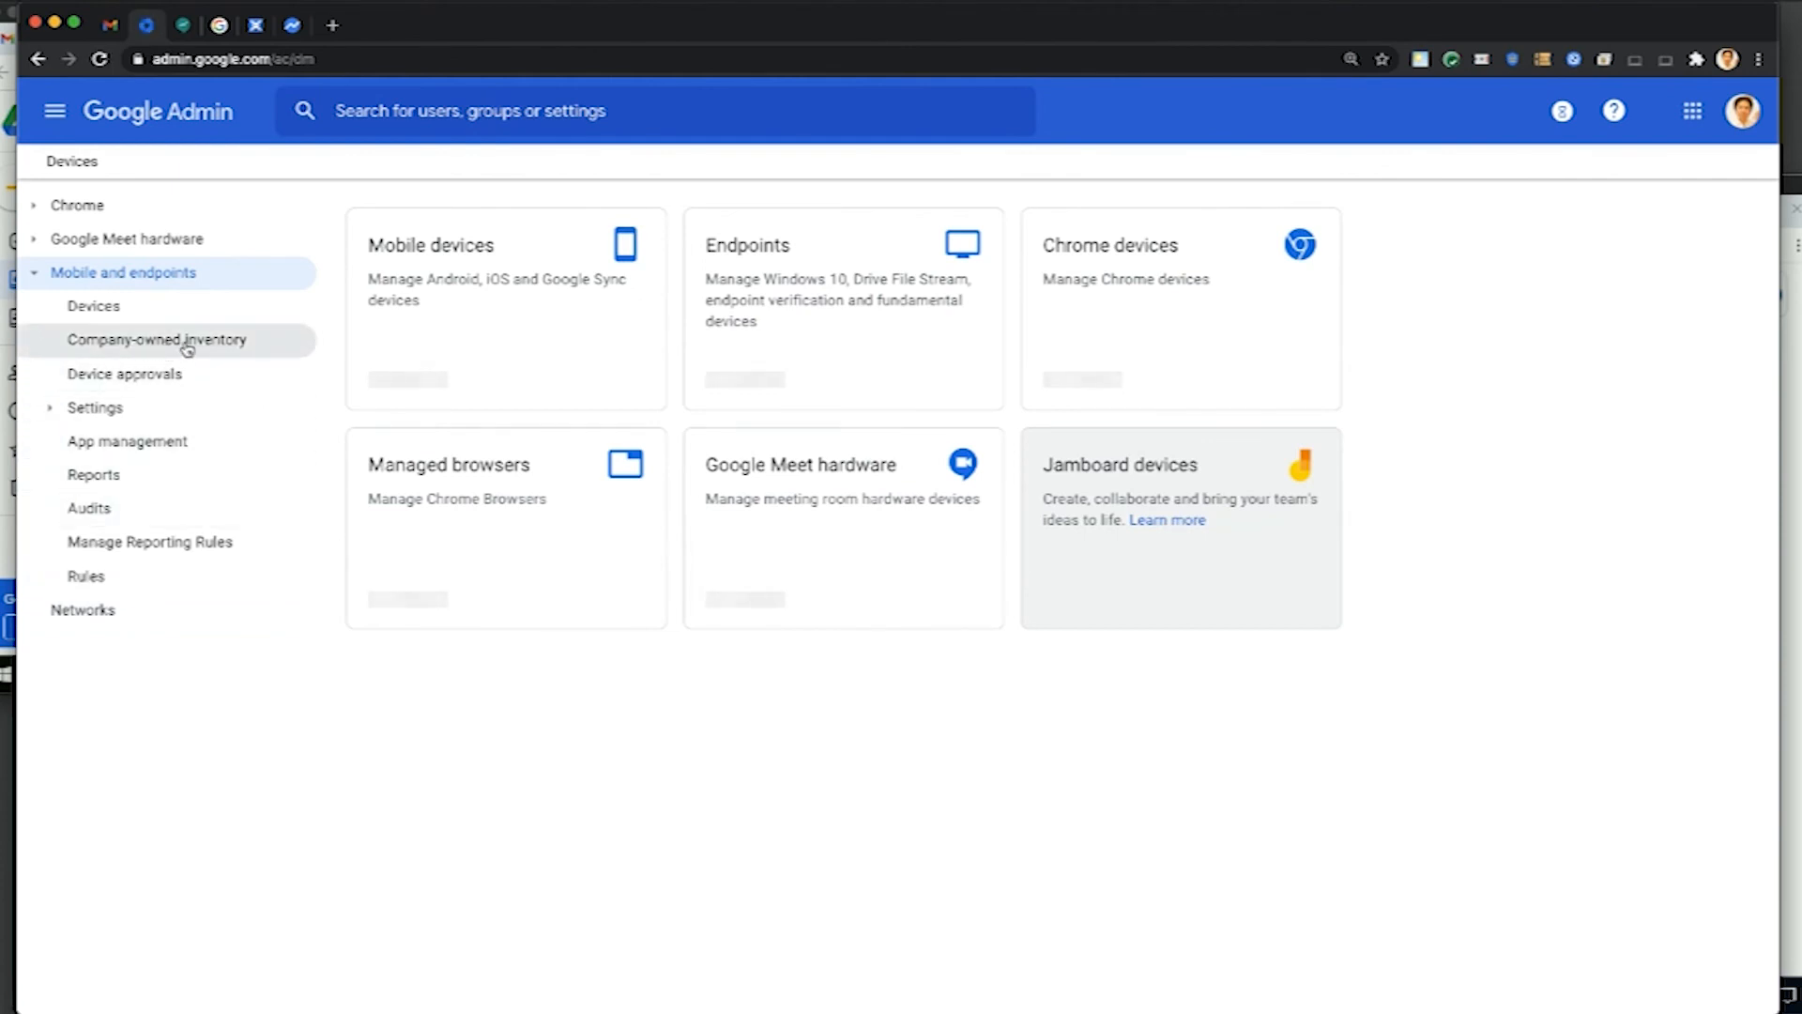
# Open Company-owned inventory to see the assigned GoogleCloud Windows serials.
pyautogui.click(157, 339)
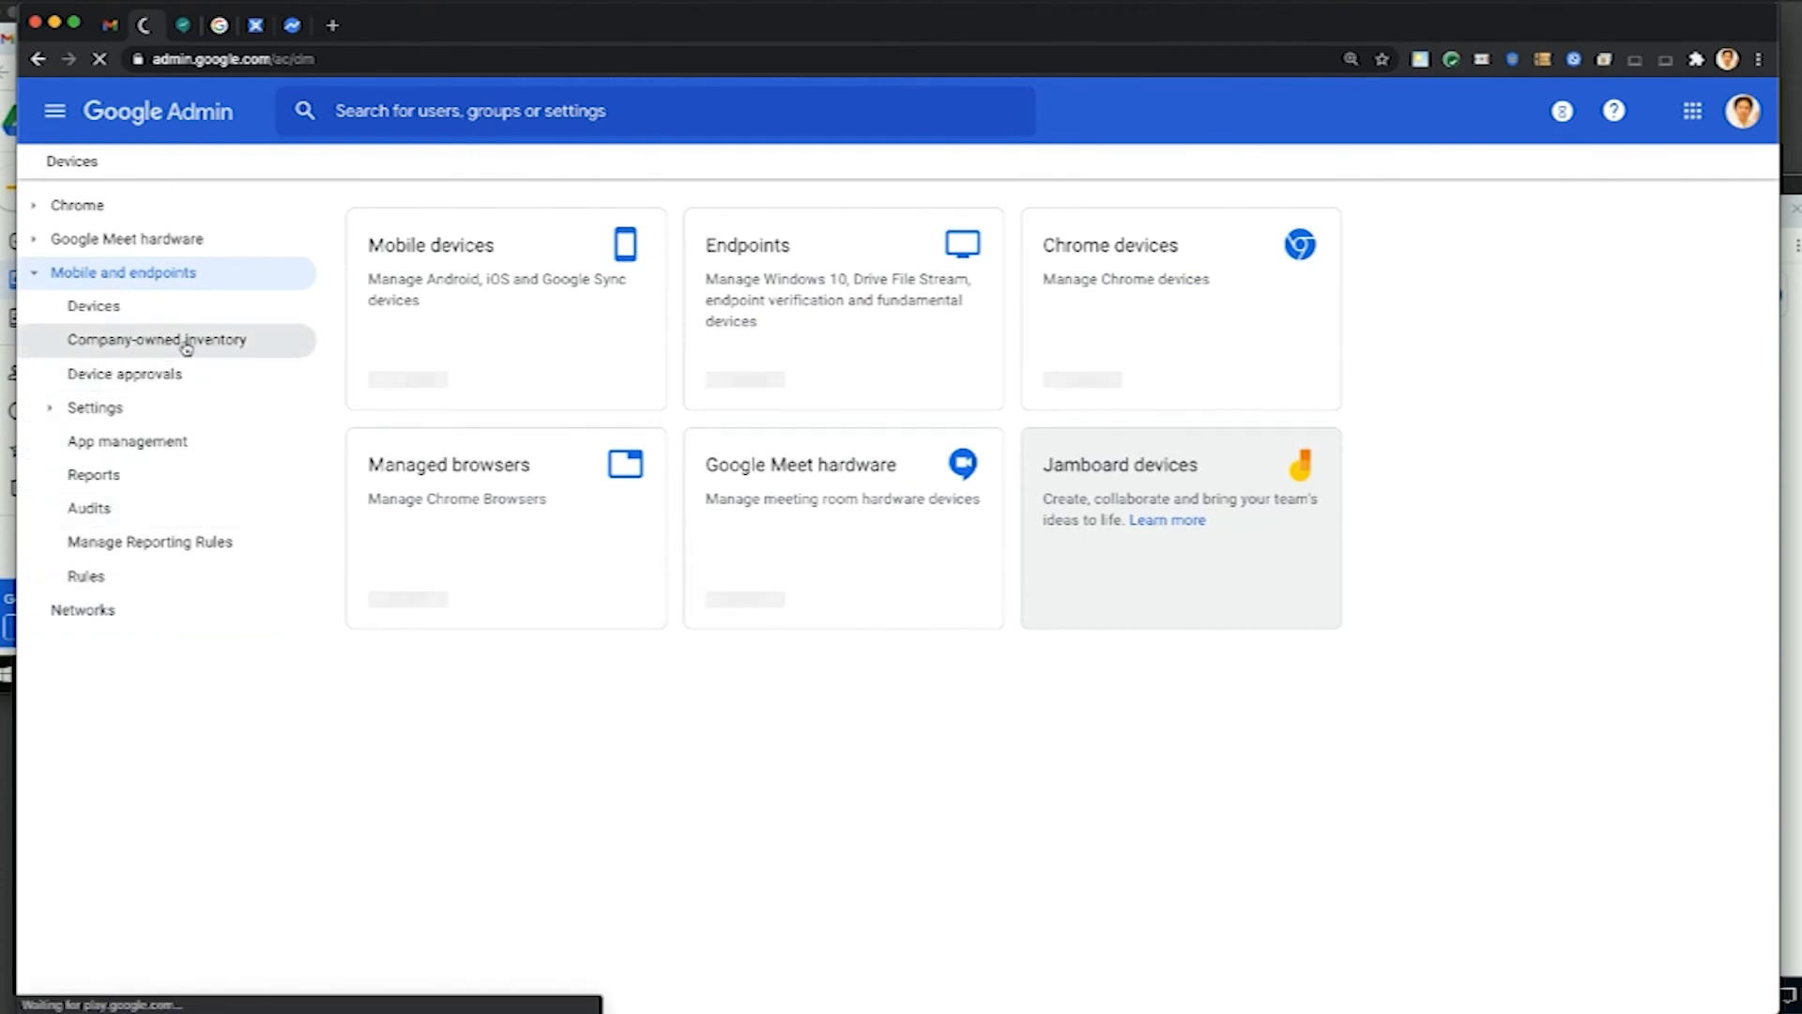
pyautogui.click(158, 338)
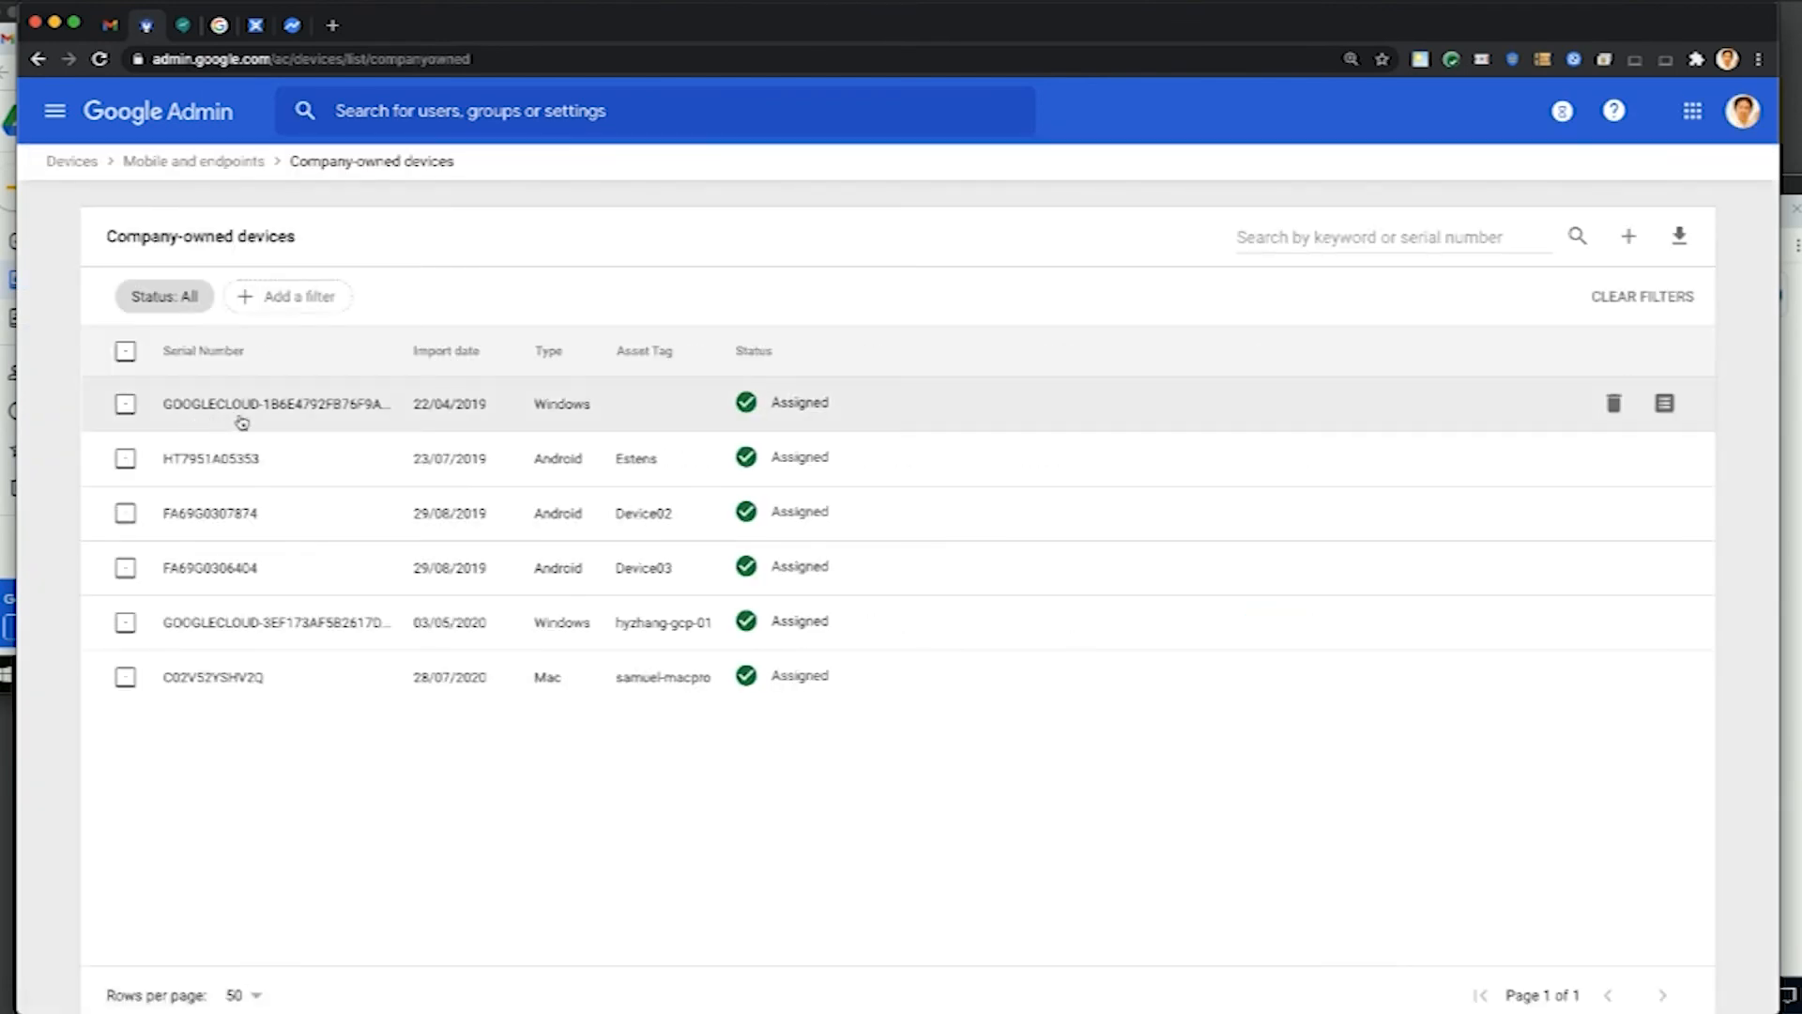
pyautogui.moveTo(276, 404)
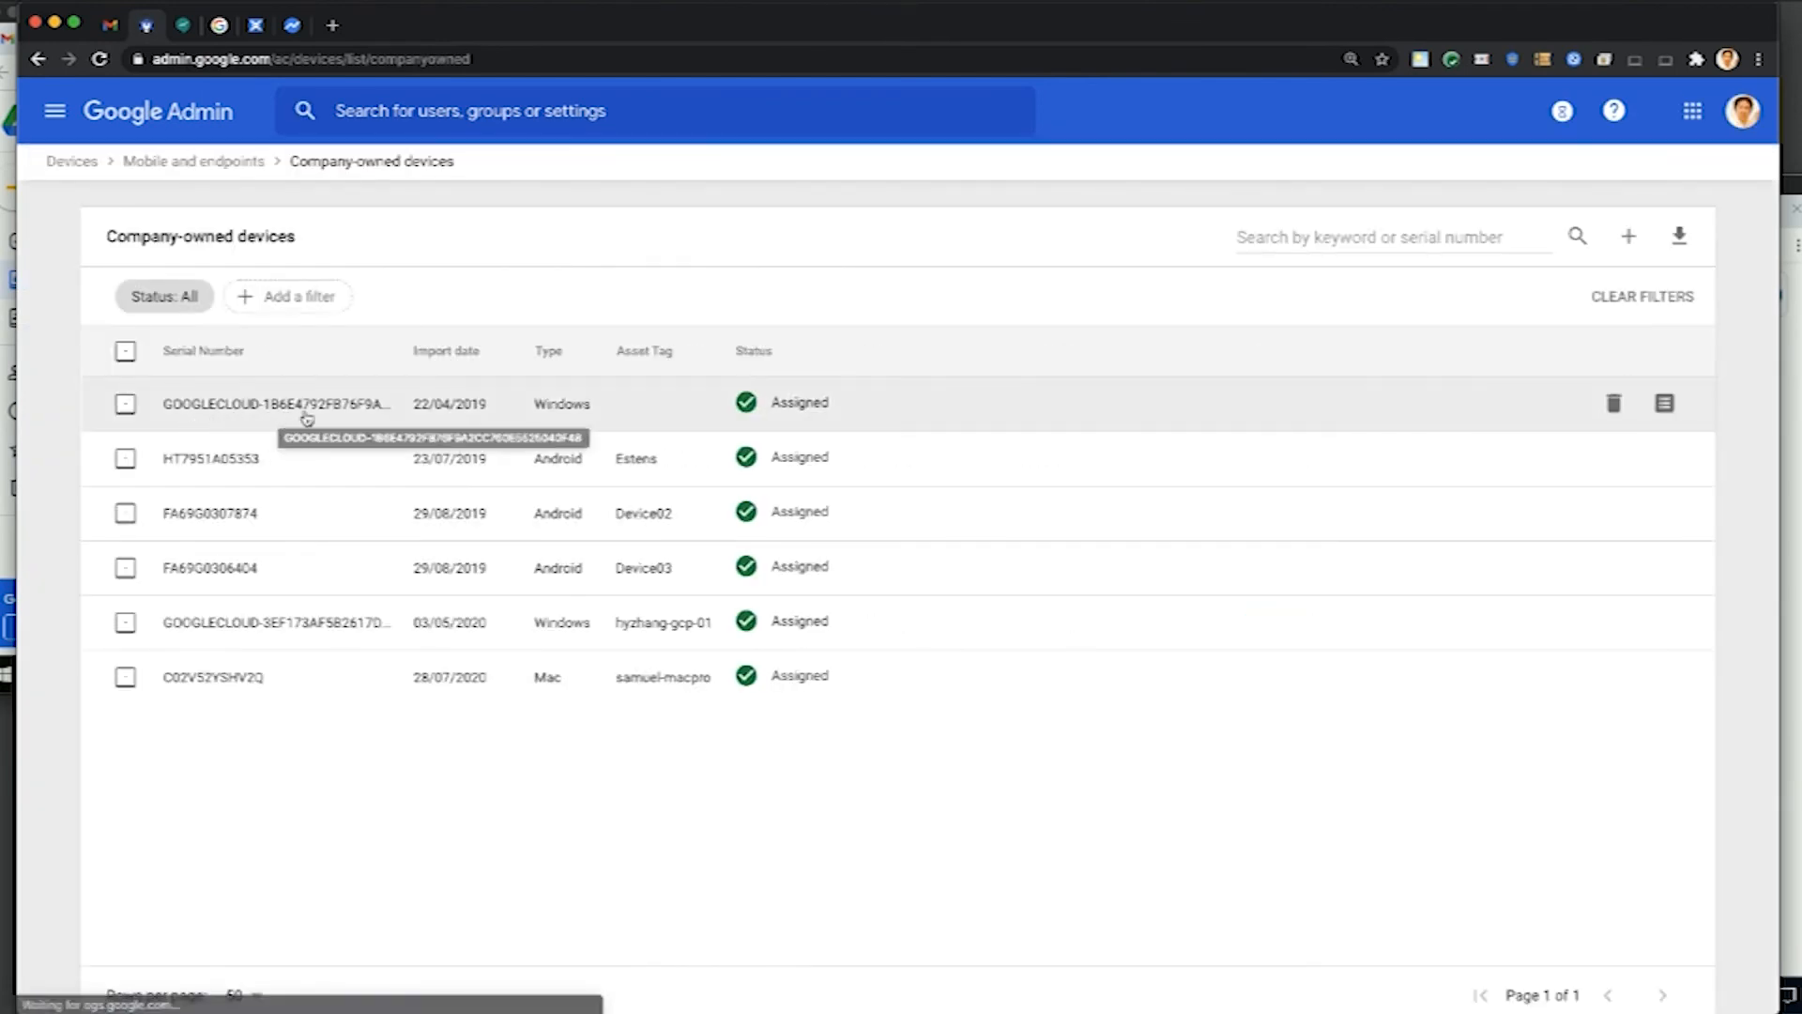
pyautogui.moveTo(448, 403)
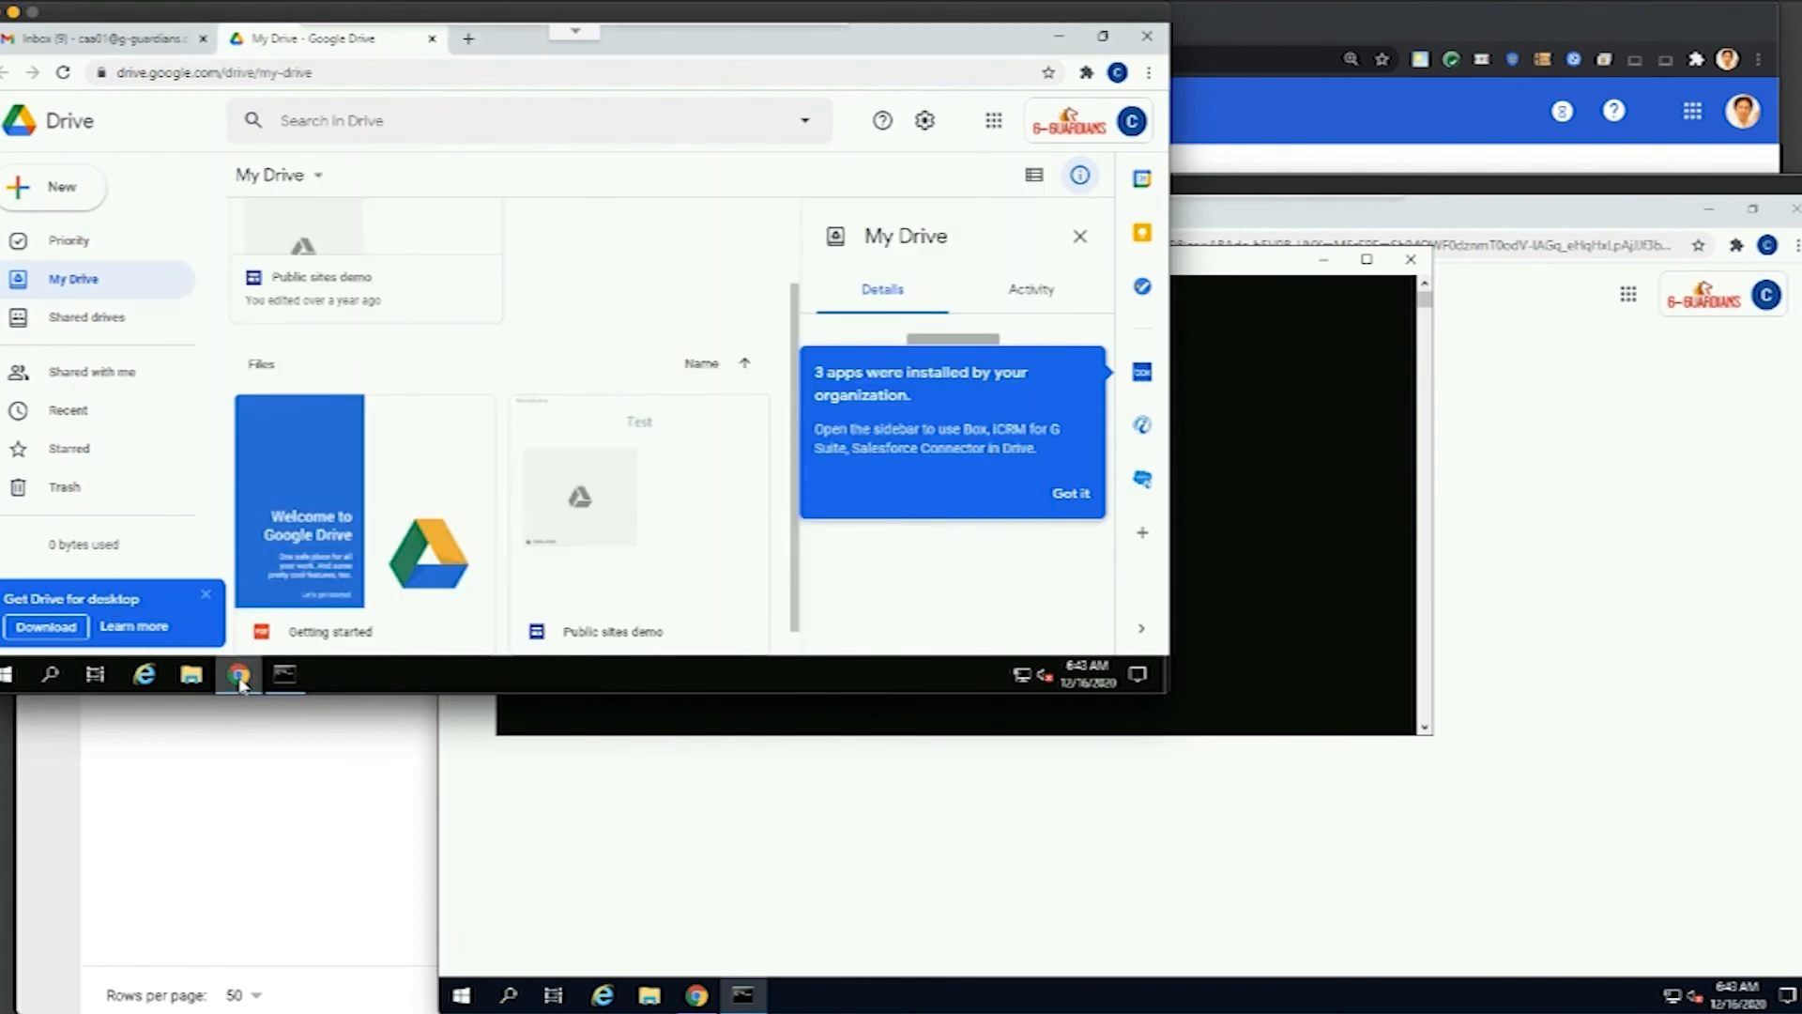
# Bring the company-owned machine's browser window back to the front from the taskbar.
pyautogui.click(283, 675)
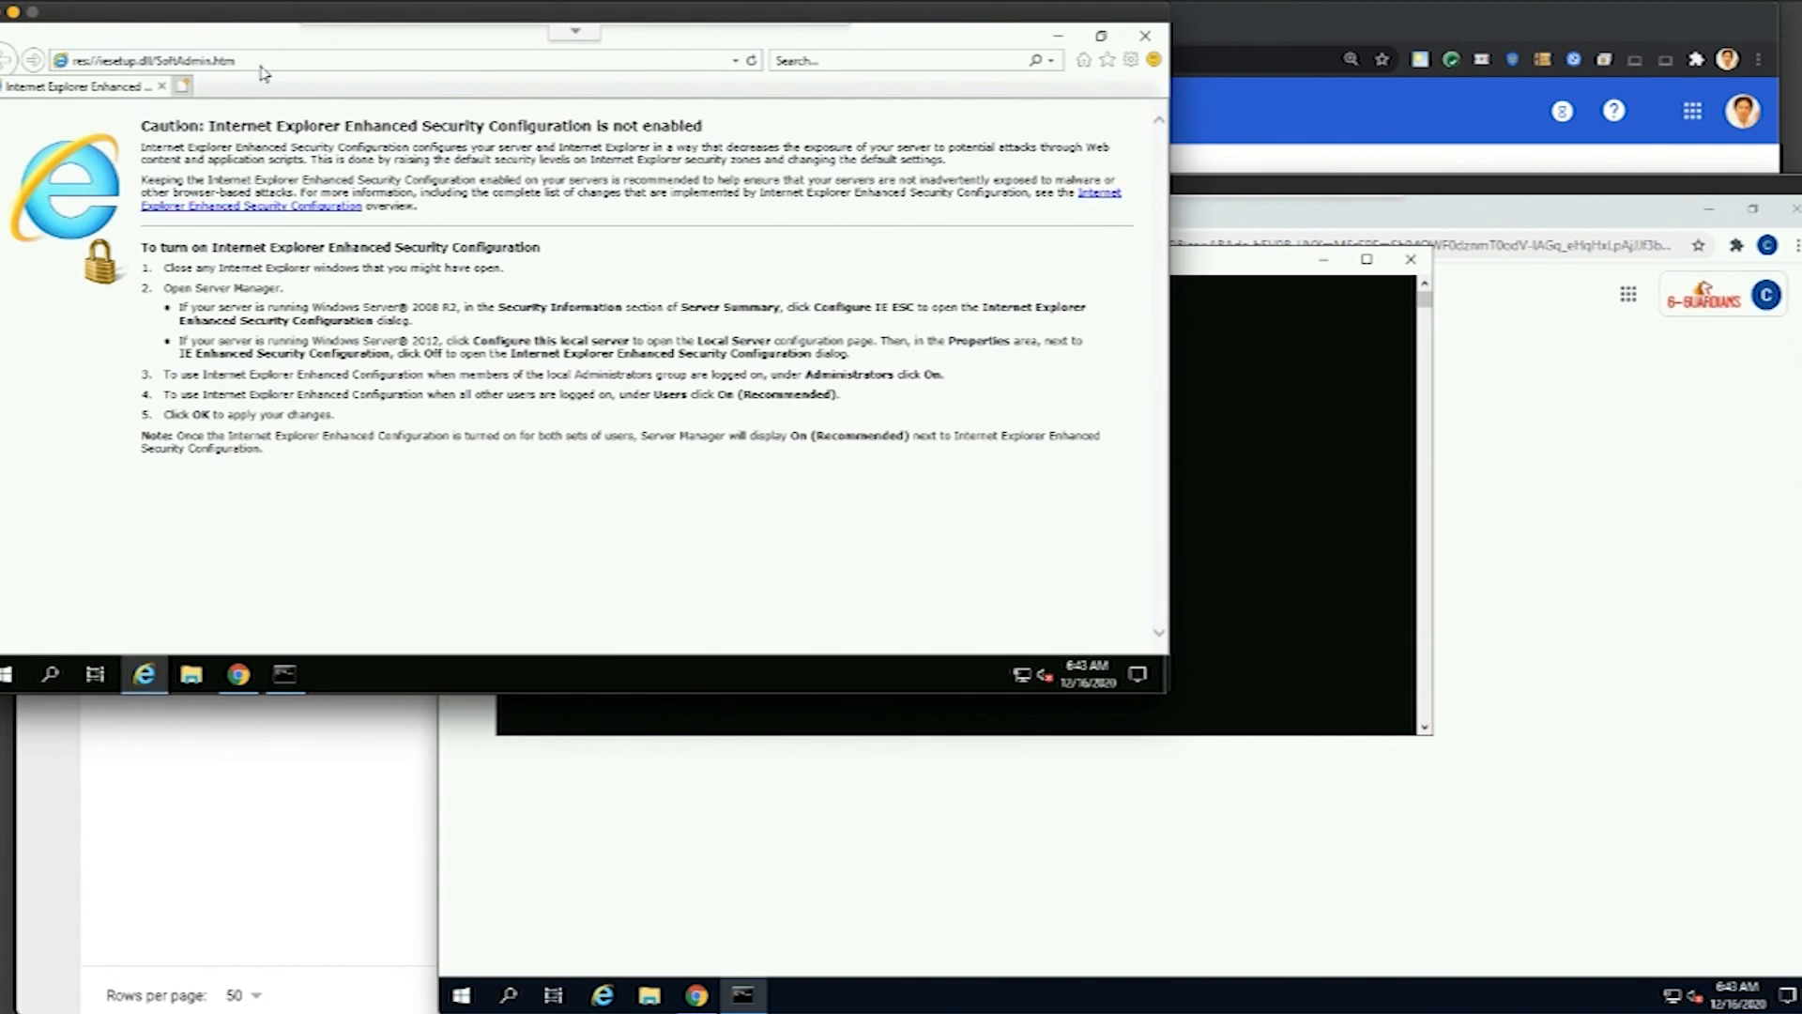
pyautogui.write('http://gmail.com/')
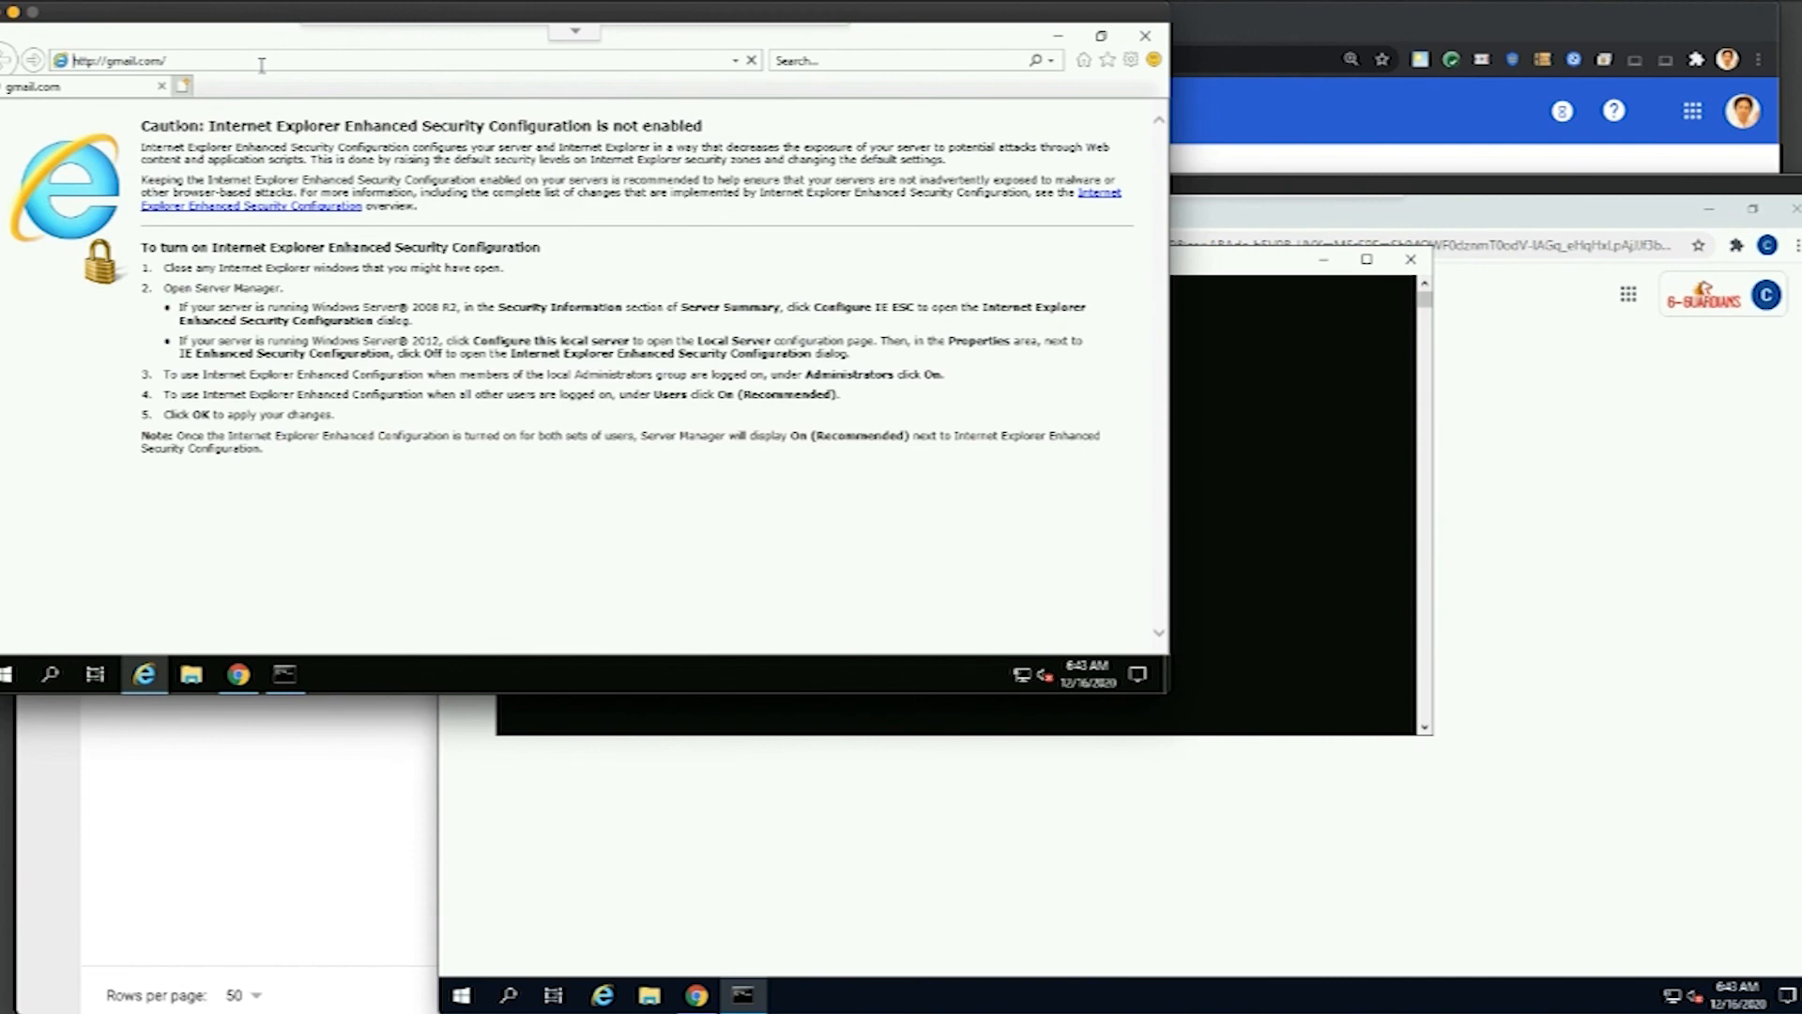